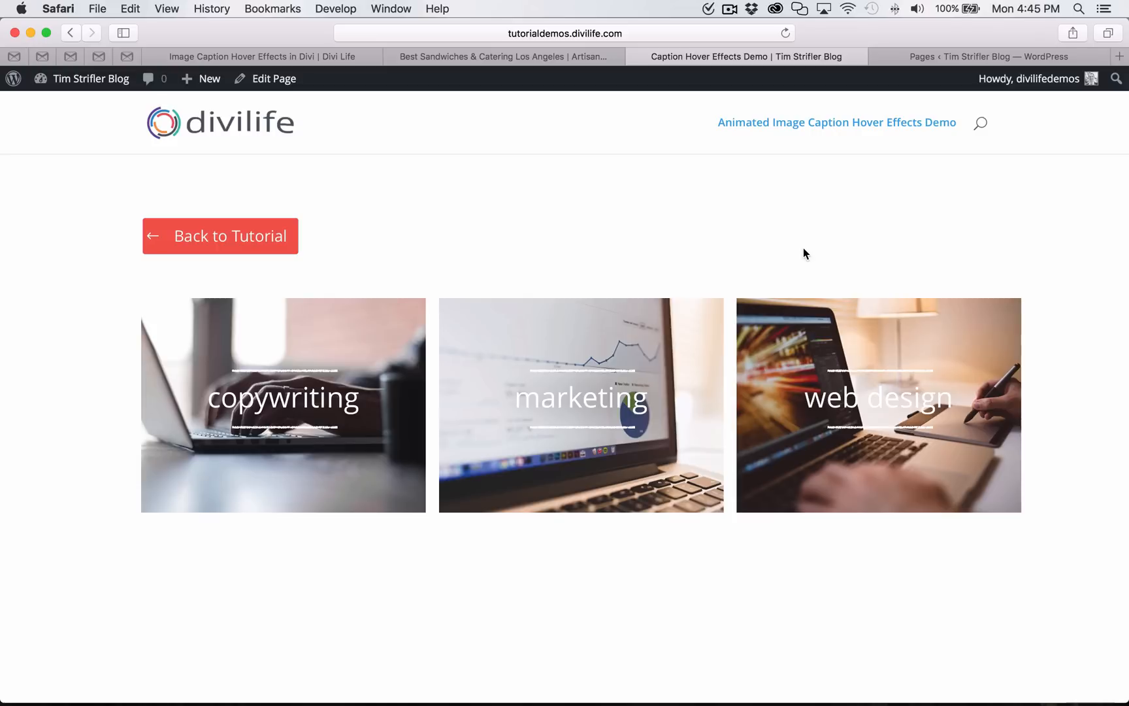
{"action": "mouse_move", "coordinate": [362, 287]}
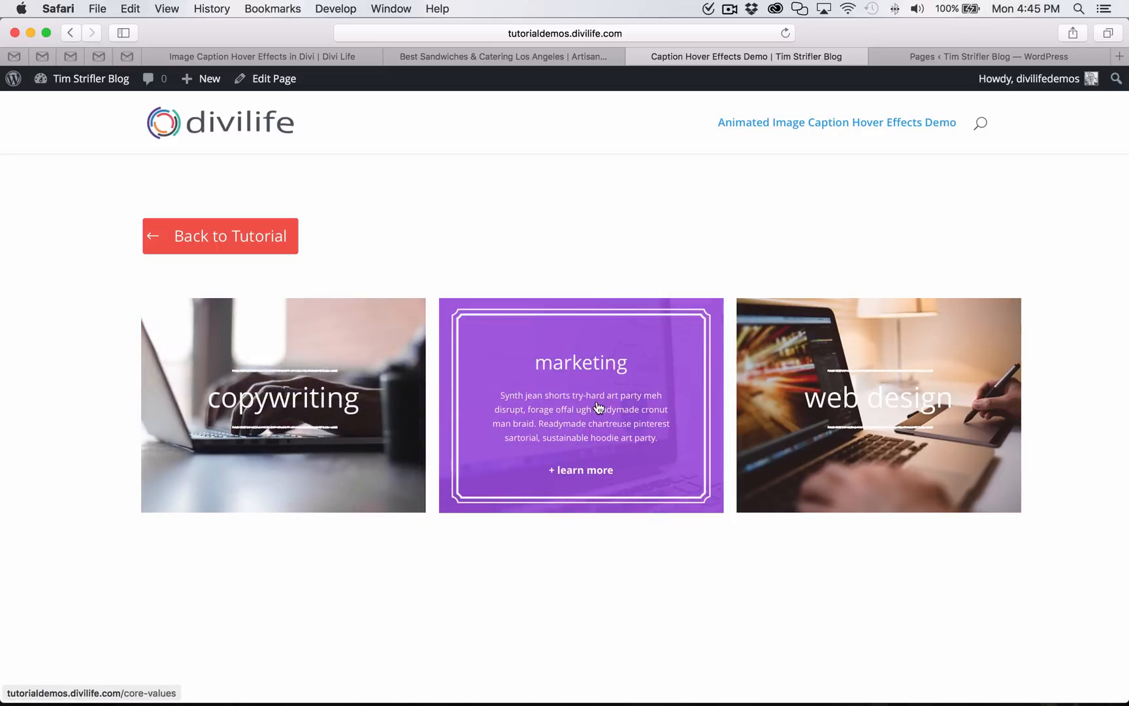
{"action": "mouse_move", "coordinate": [650, 390]}
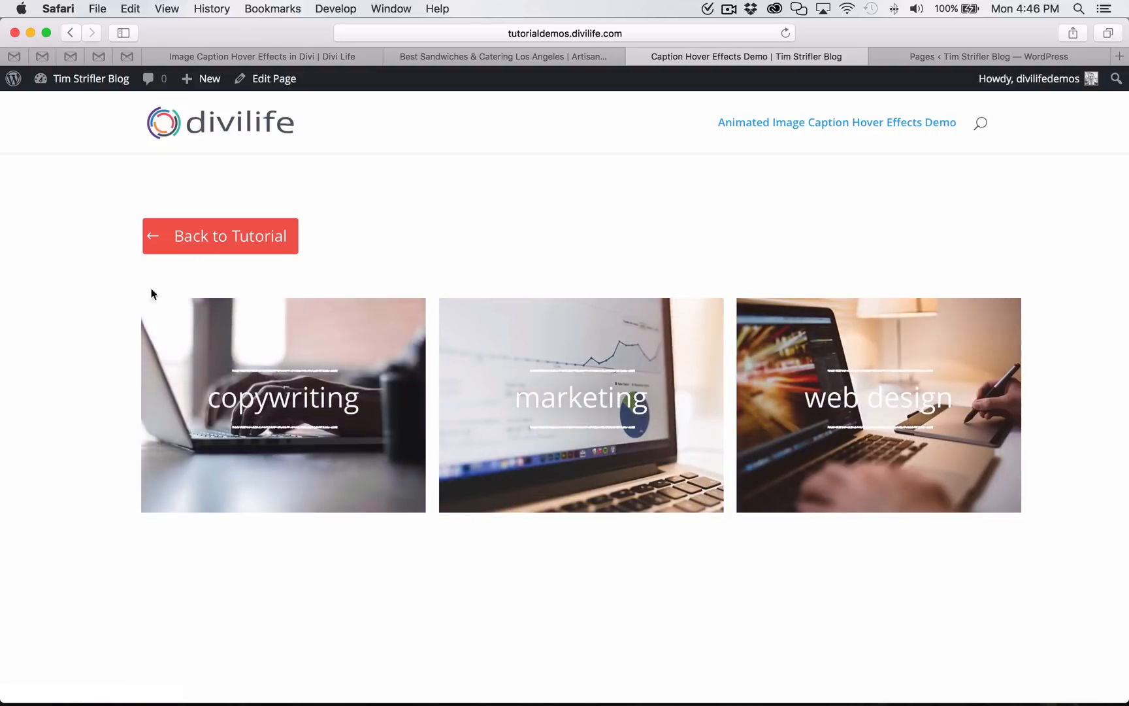
Switch to the Divi Life hover-effects tutorial and scroll to its Additional Resources section.
{"action": "left_click", "coordinate": [263, 56]}
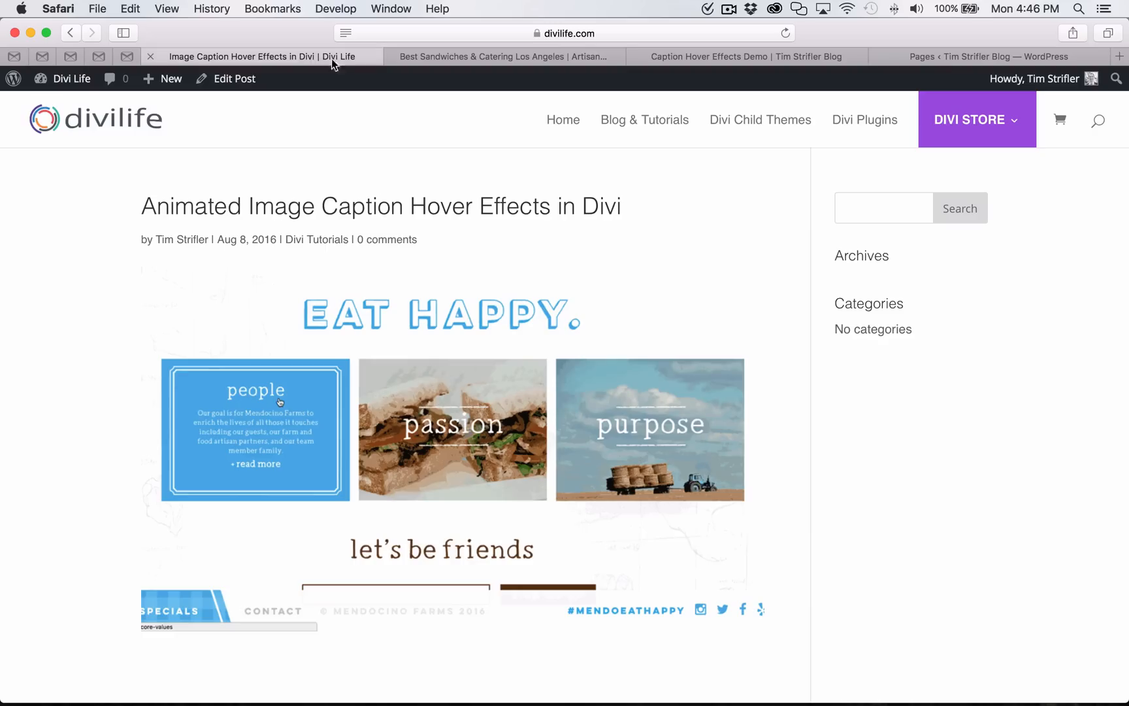
{"action": "scroll", "scroll_direction": "down", "scroll_amount": 3}
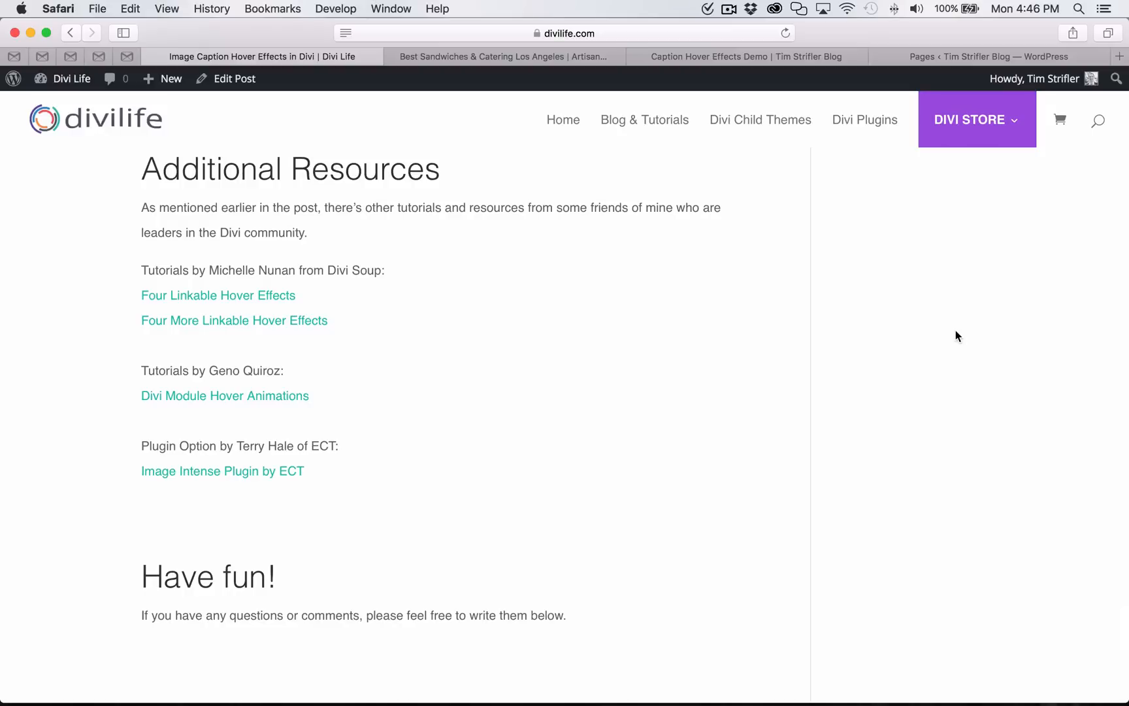
{"action": "mouse_move", "coordinate": [205, 262]}
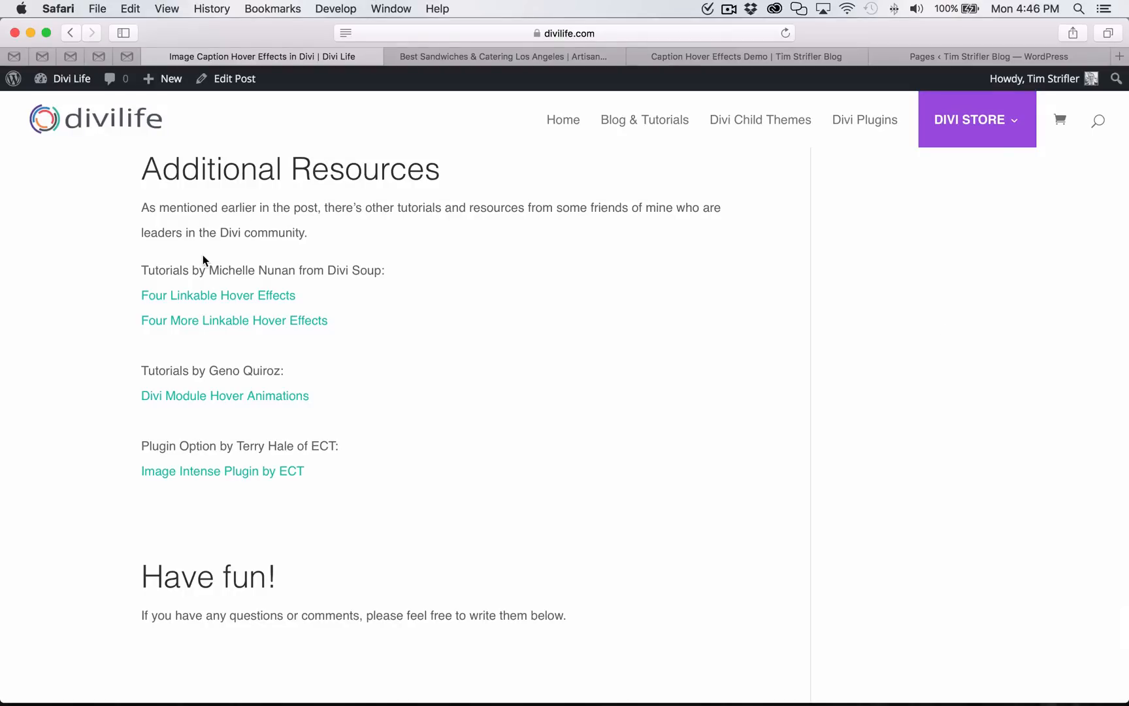
{"action": "mouse_move", "coordinate": [213, 374]}
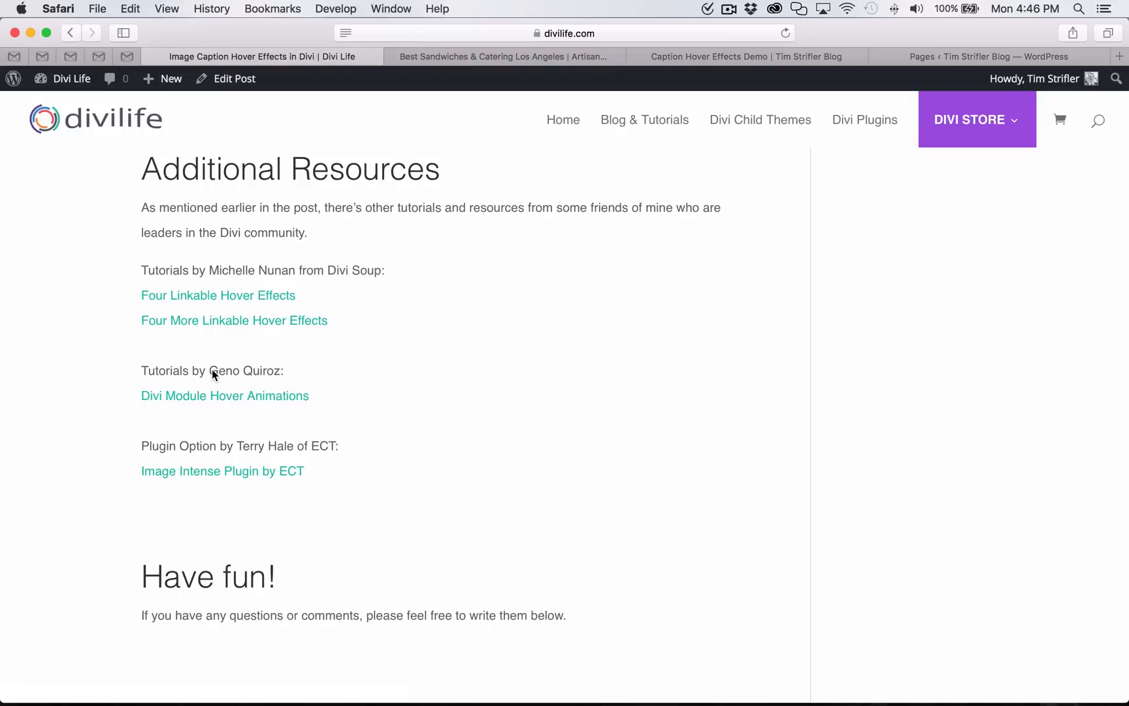
{"action": "mouse_move", "coordinate": [429, 408]}
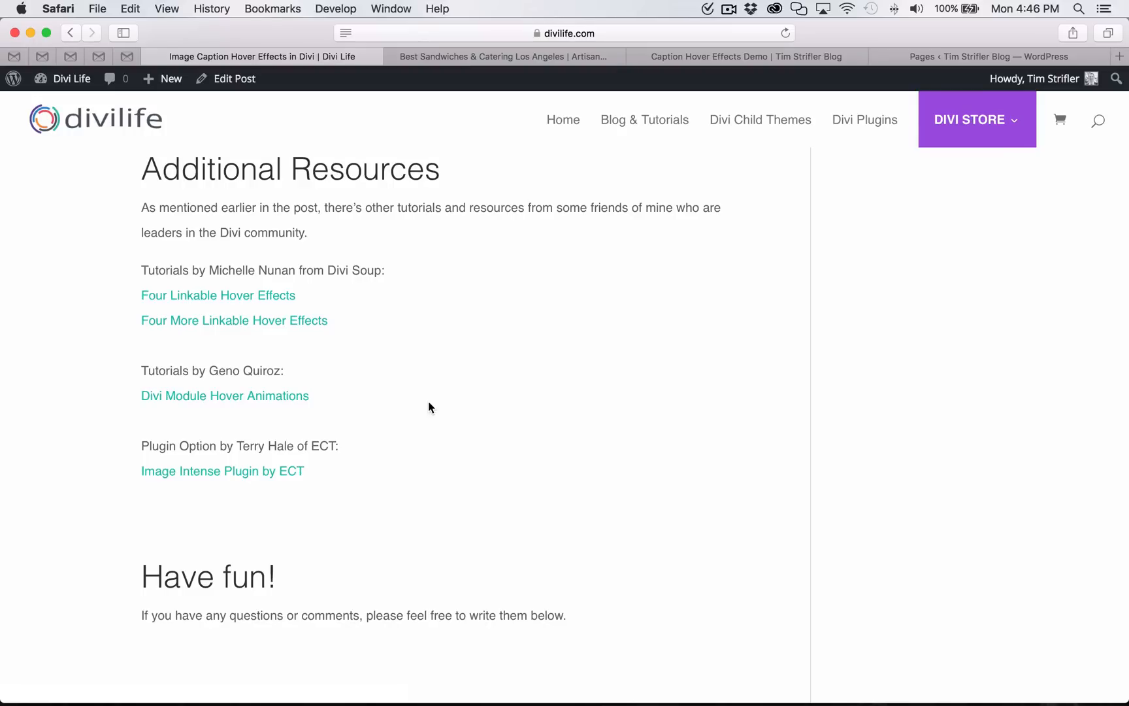
{"action": "mouse_move", "coordinate": [151, 442]}
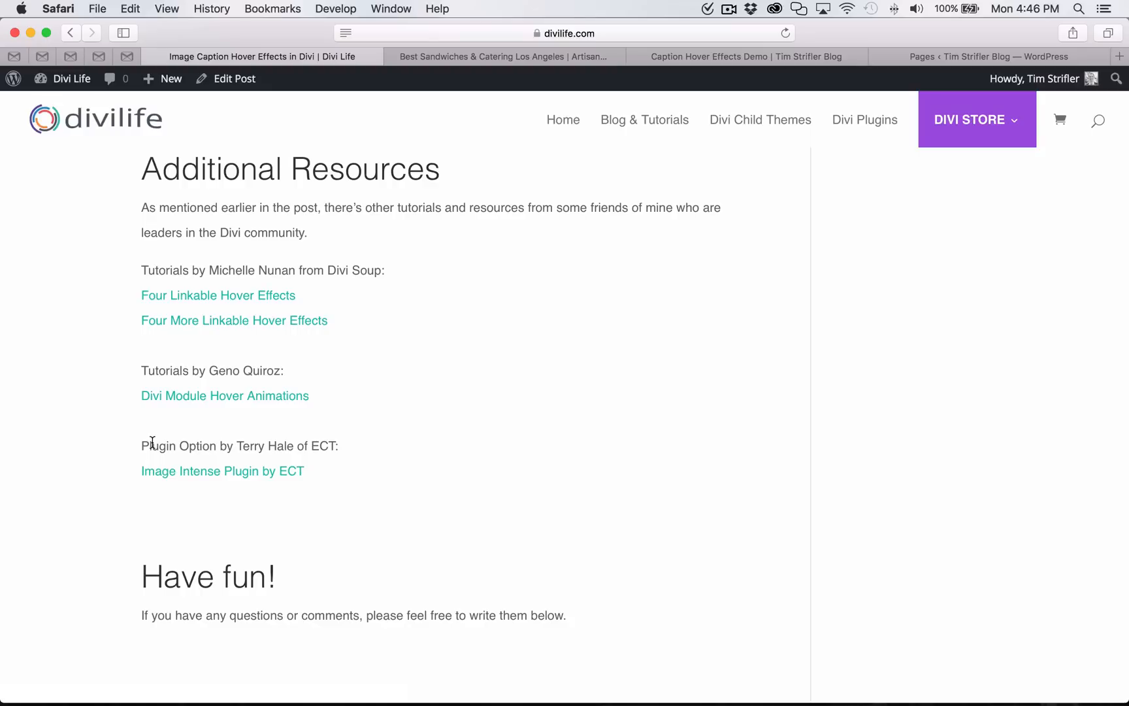
{"action": "left_click_drag", "start_coordinate": [142, 270], "coordinate": [303, 471]}
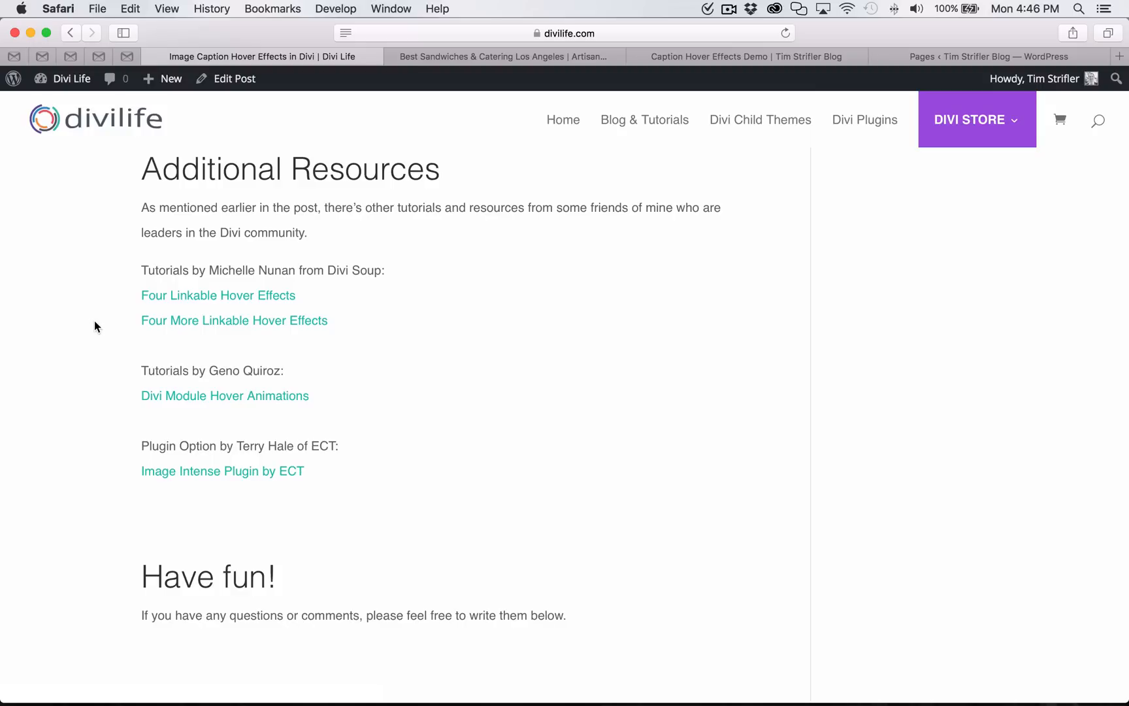
{"action": "left_click_drag", "start_coordinate": [187, 295], "coordinate": [328, 320]}
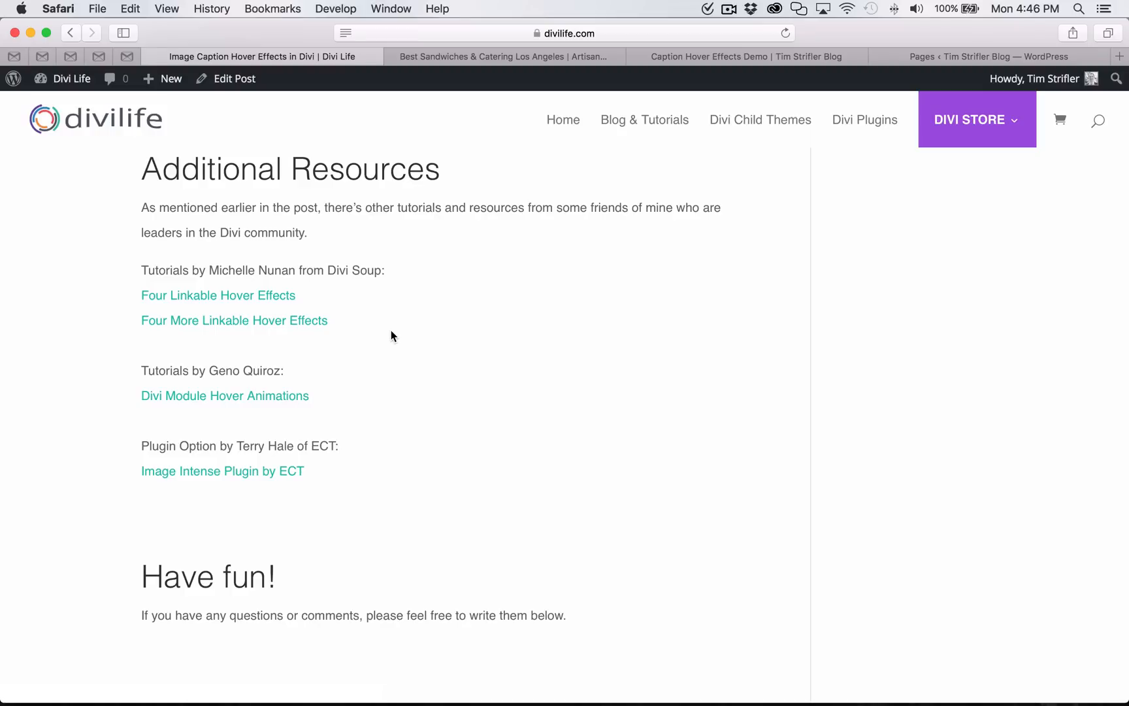
{"action": "mouse_move", "coordinate": [541, 393]}
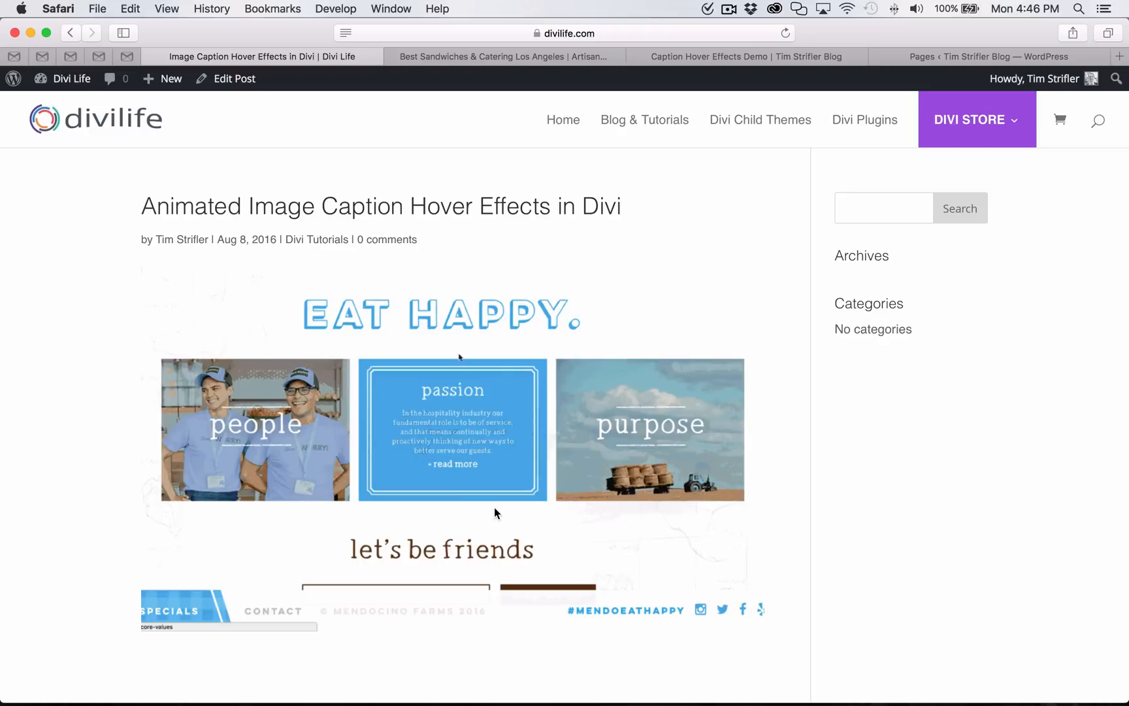
{"action": "mouse_move", "coordinate": [442, 475]}
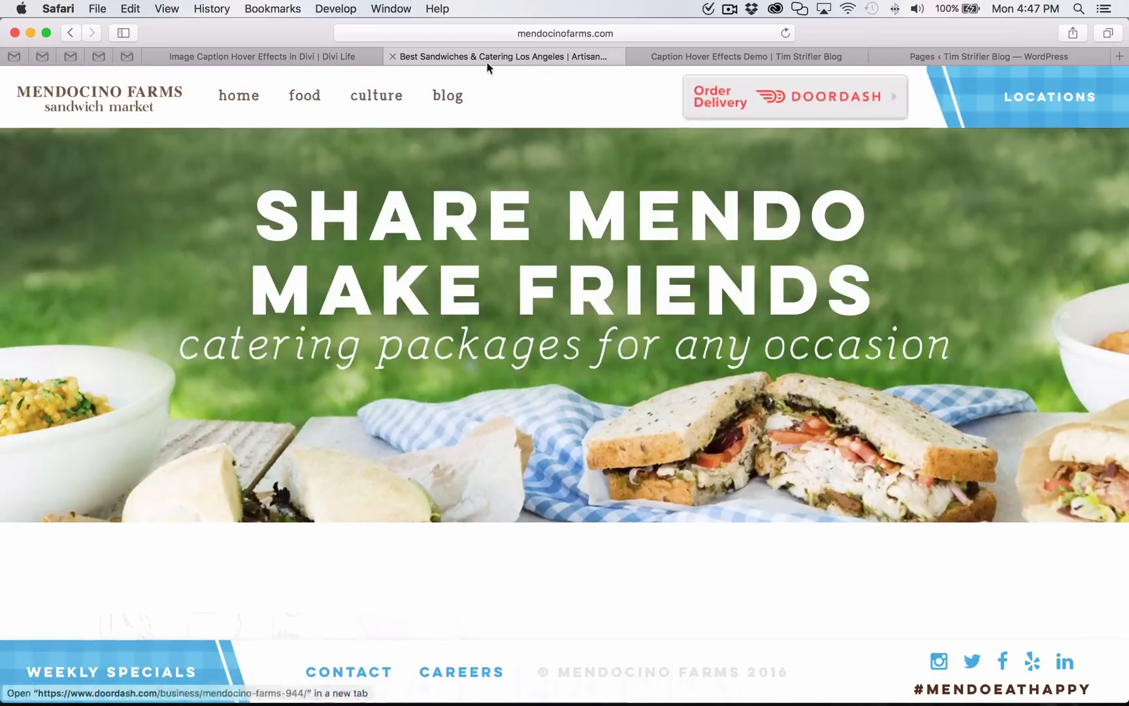
Scroll the Mendocino Farms site to the Eat Happy people, passion and purpose tiles.
{"action": "scroll", "scroll_direction": "down", "scroll_amount": 3}
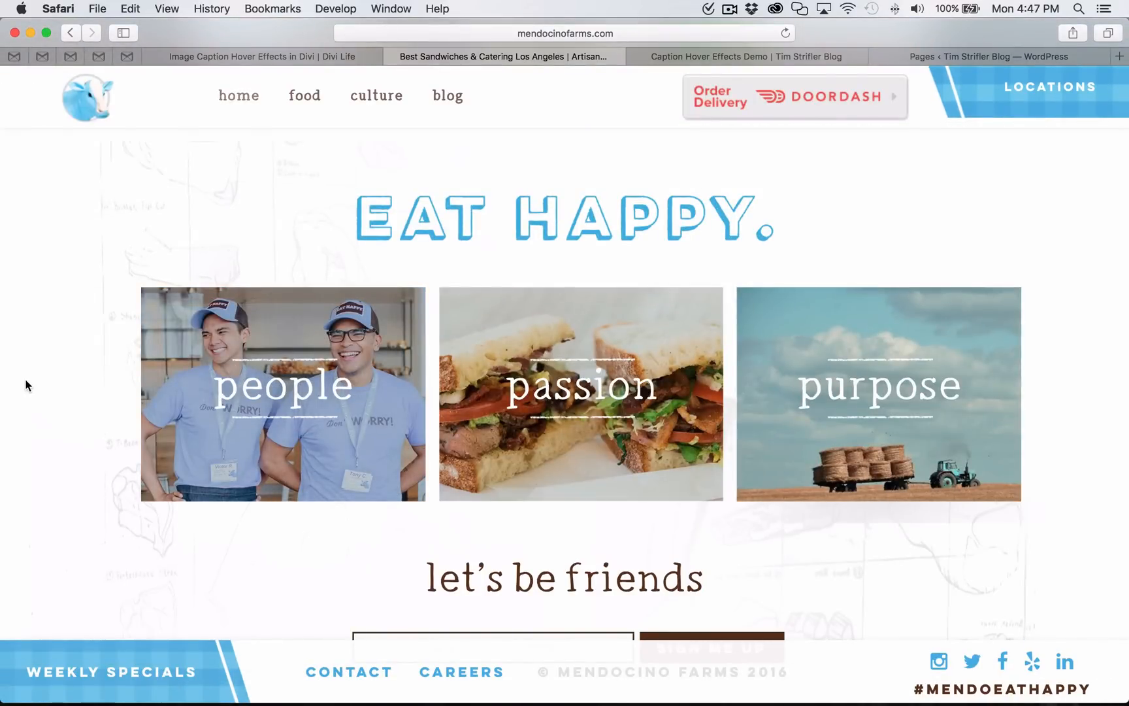
{"action": "mouse_move", "coordinate": [283, 395]}
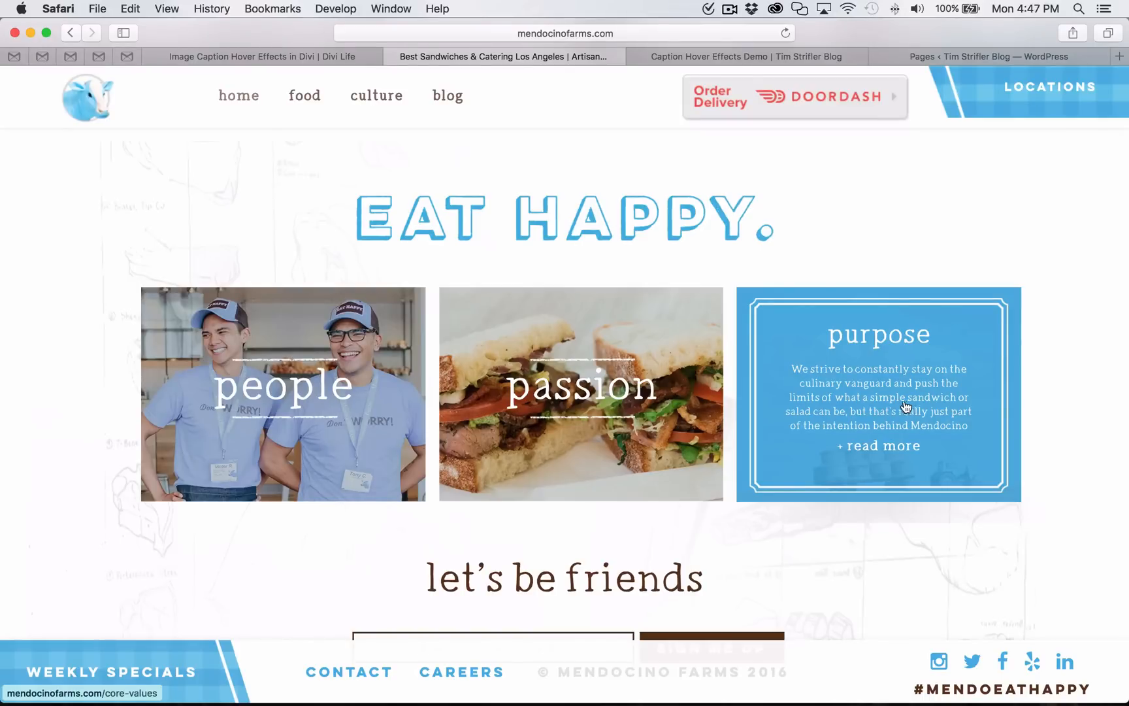
{"action": "mouse_move", "coordinate": [70, 402]}
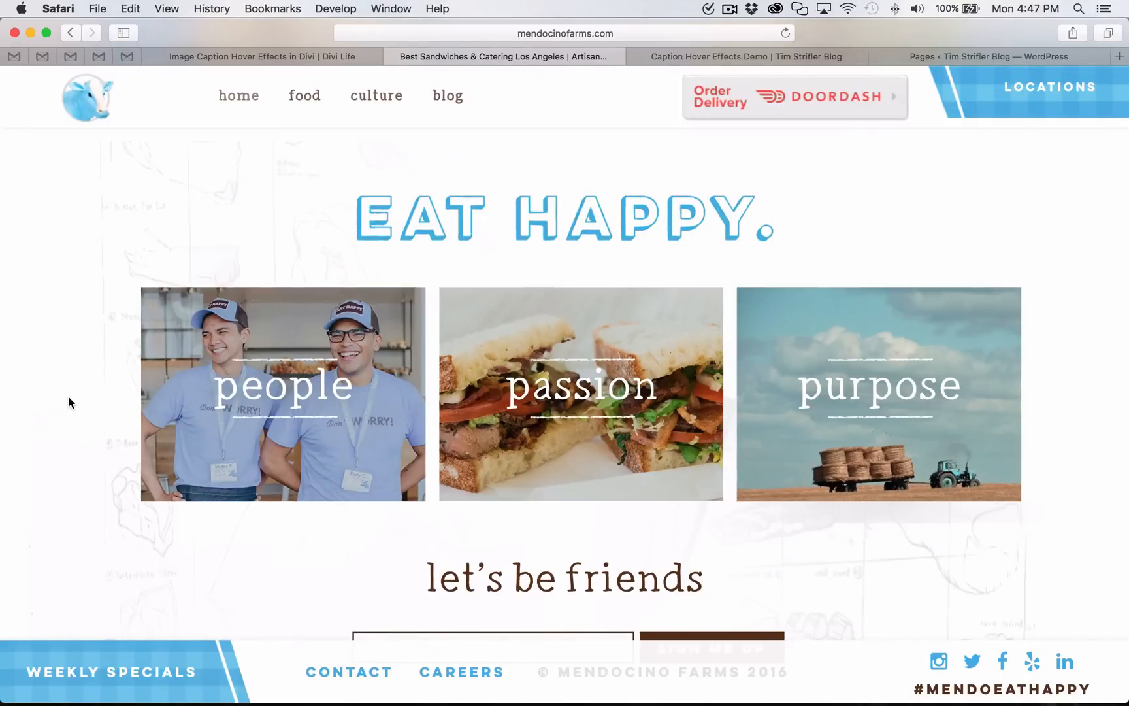
{"action": "mouse_move", "coordinate": [580, 394]}
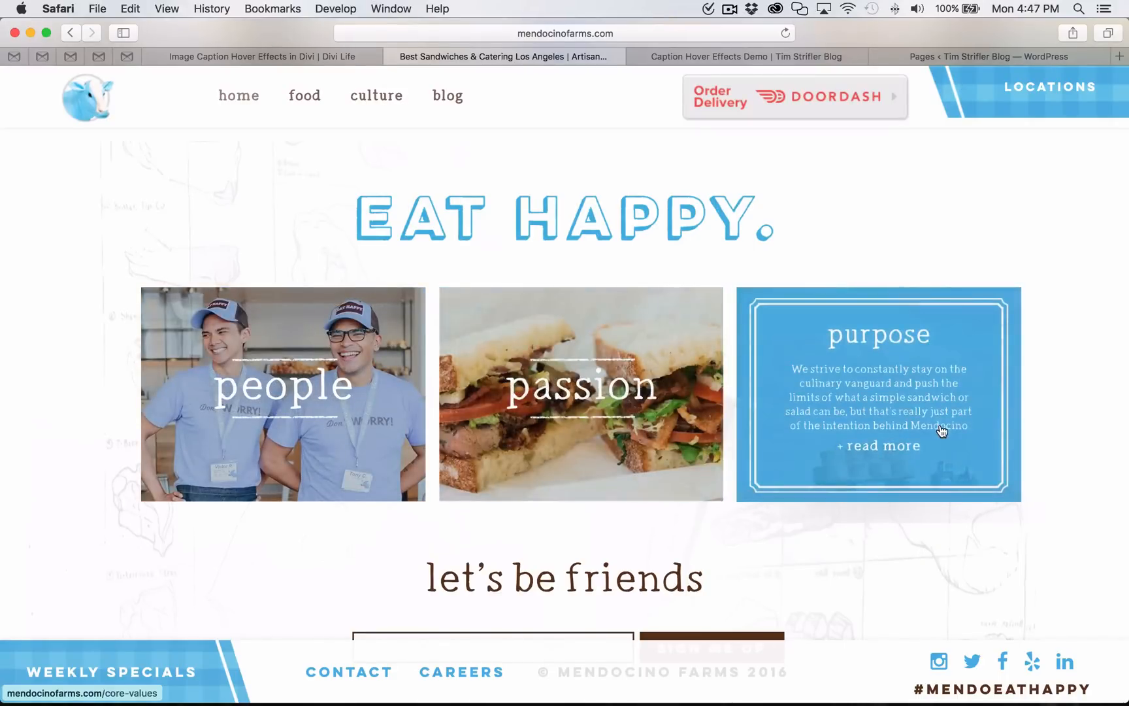
{"action": "mouse_move", "coordinate": [66, 375]}
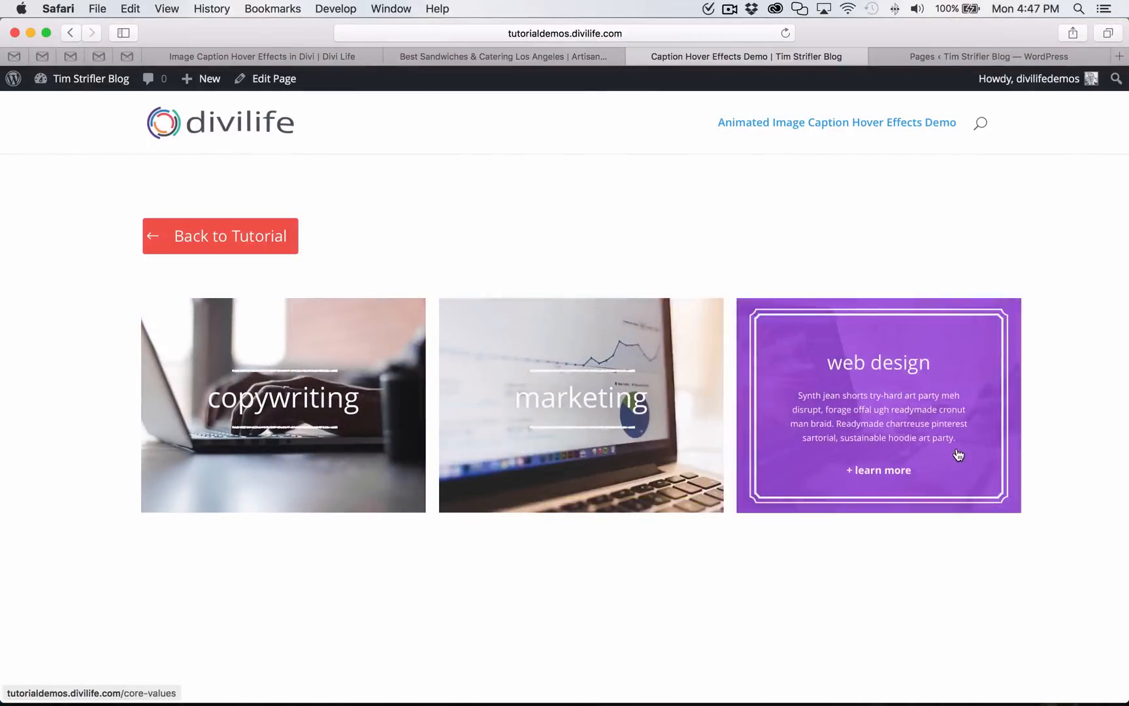
{"action": "mouse_move", "coordinate": [543, 168]}
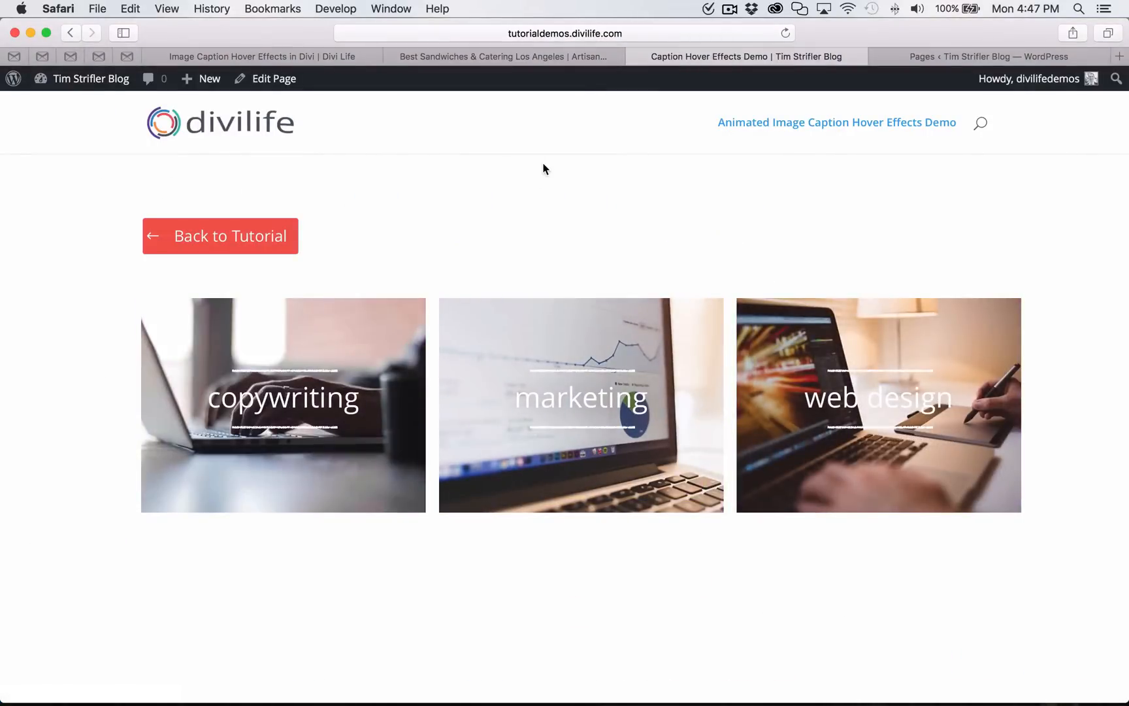
{"action": "mouse_move", "coordinate": [179, 490]}
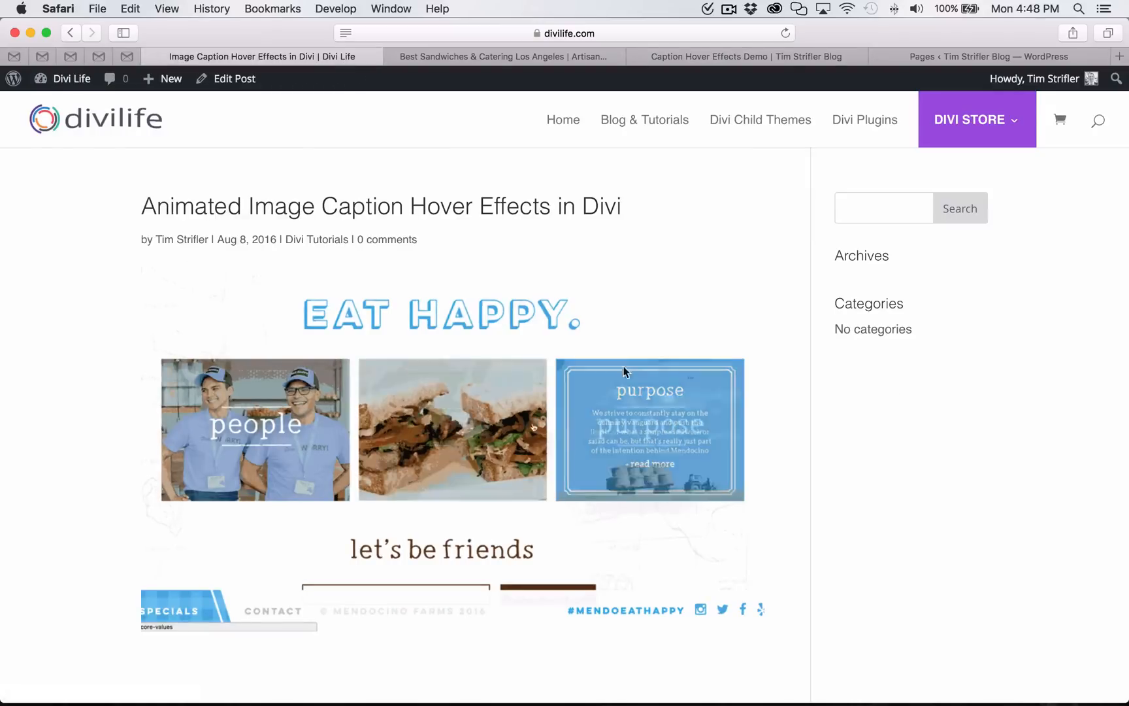
Scroll the tutorial to Let's Get Started and highlight the 1/3, 1/3, 1/3 column ratio.
{"action": "scroll", "scroll_direction": "down", "scroll_amount": 3}
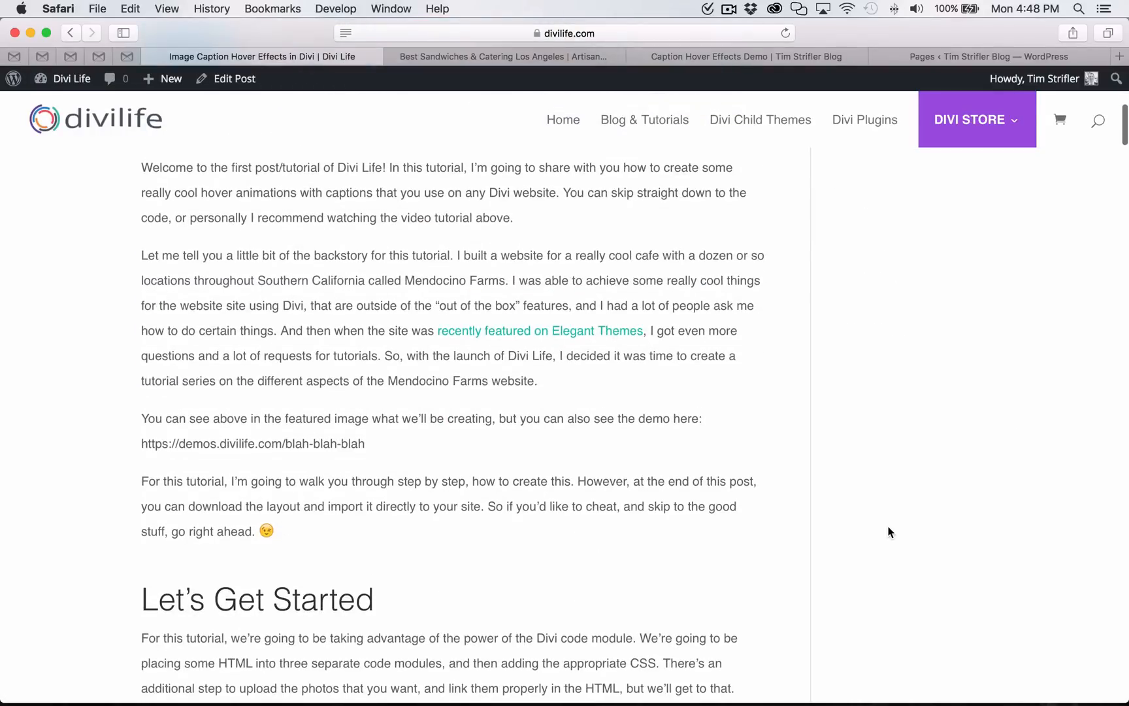
{"action": "scroll", "scroll_direction": "down", "scroll_amount": 3}
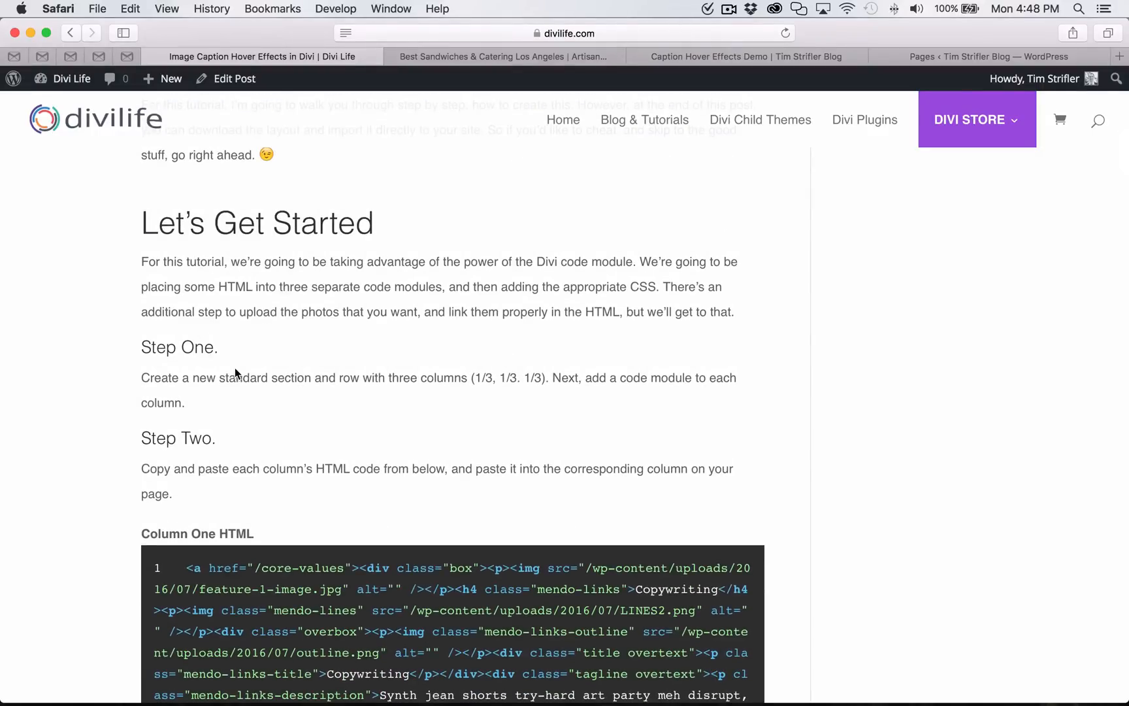
{"action": "mouse_move", "coordinate": [196, 411]}
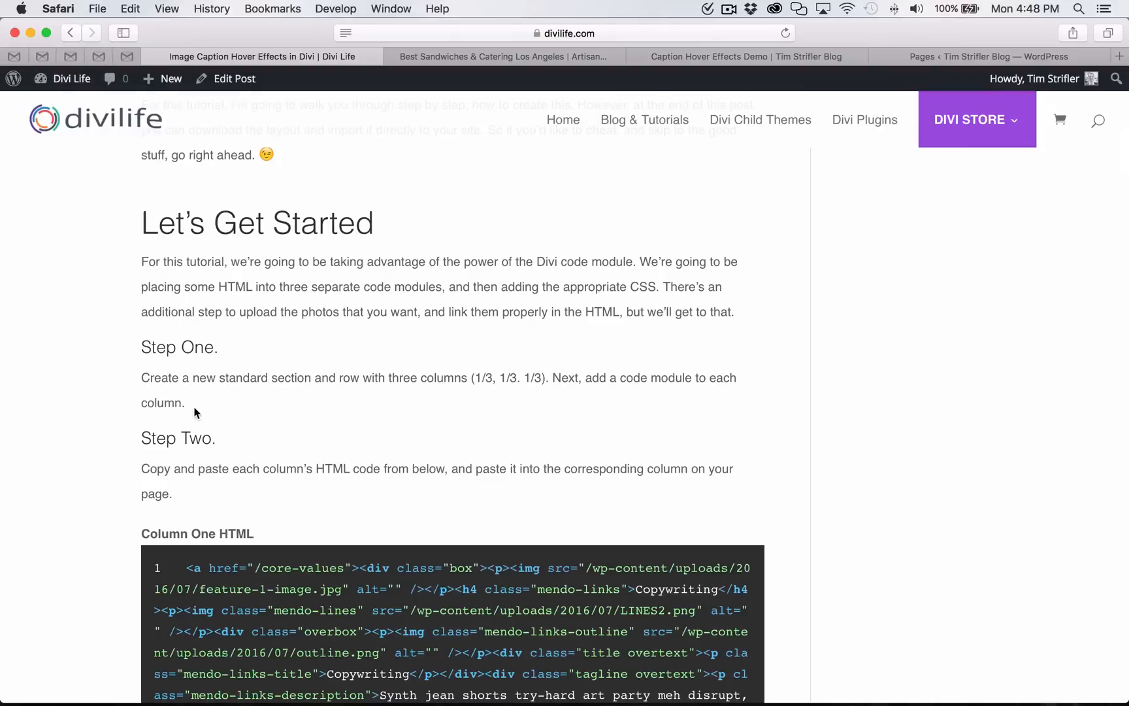
{"action": "mouse_move", "coordinate": [467, 372]}
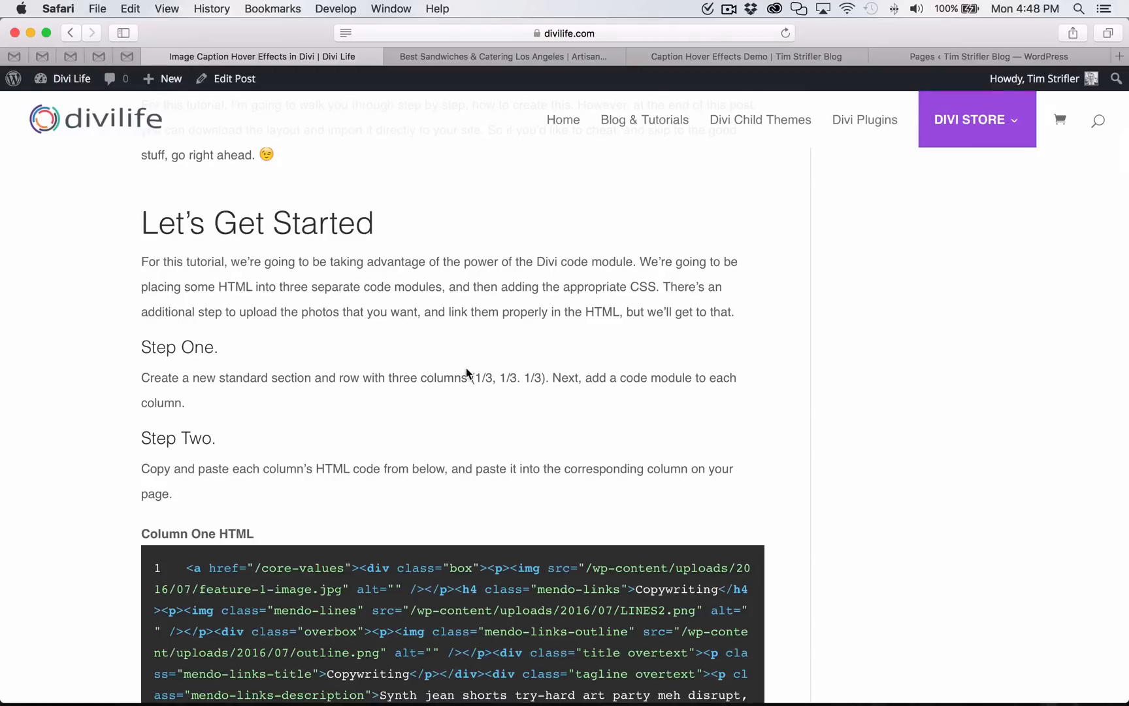
{"action": "left_click_drag", "start_coordinate": [471, 377], "coordinate": [546, 377]}
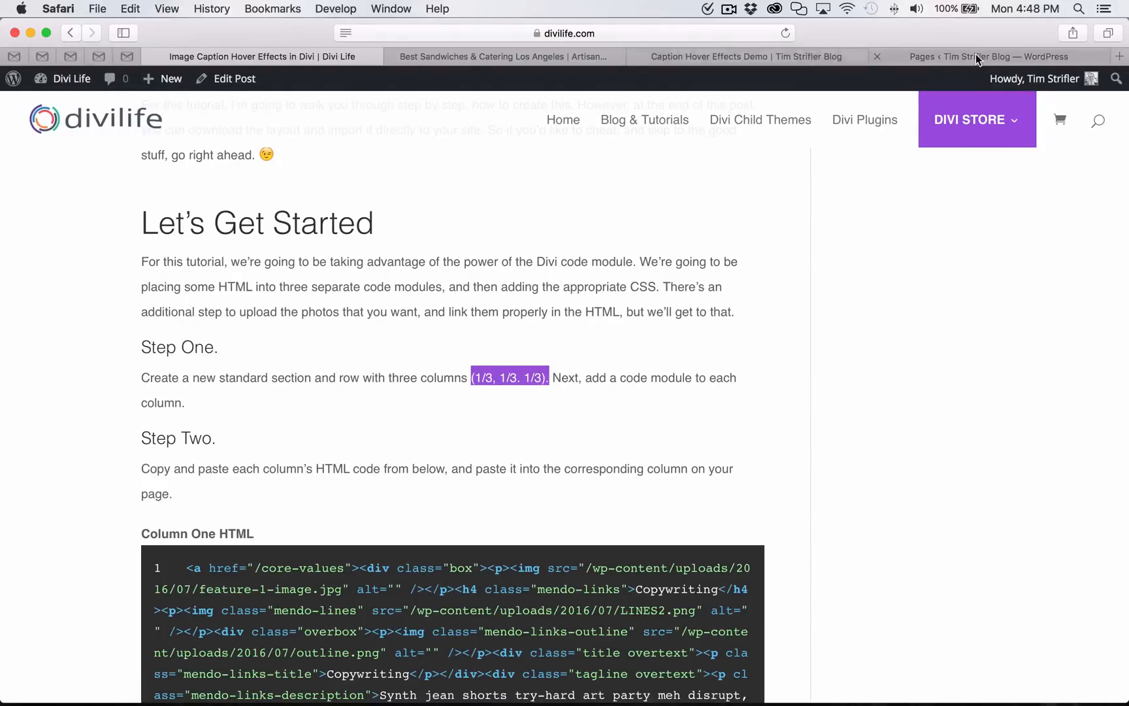
Create a new WordPress page titled 'Test Page' and enable the Divi Builder.
{"action": "left_click", "coordinate": [994, 56]}
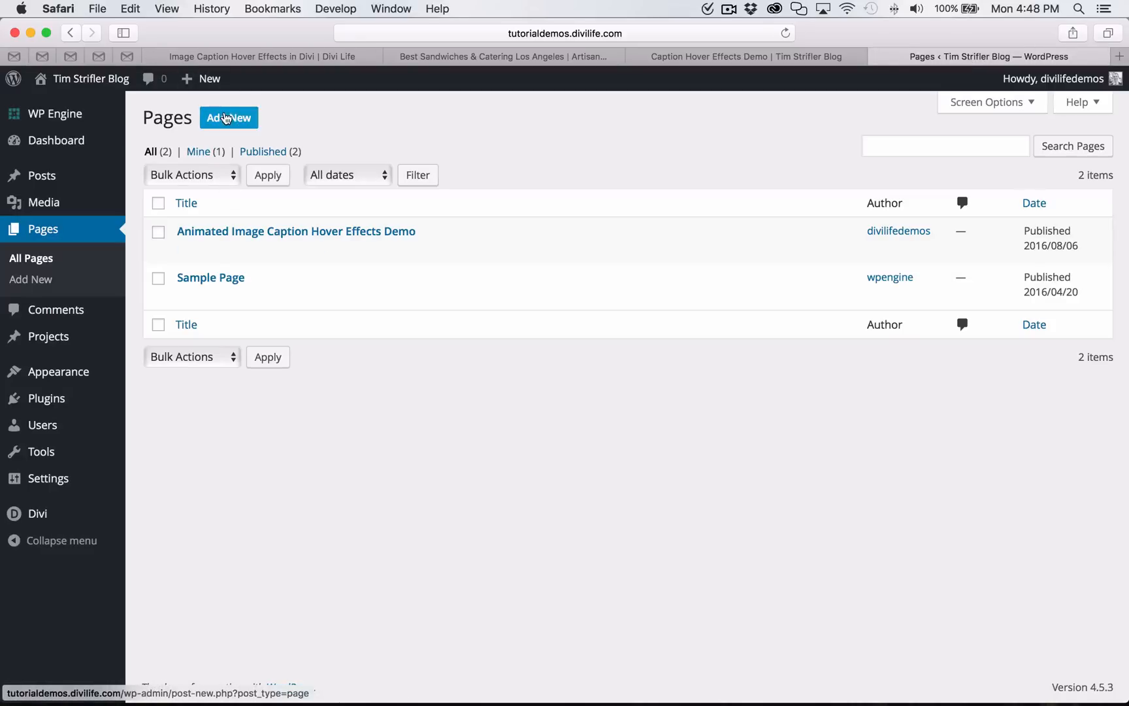
{"action": "left_click", "coordinate": [228, 118]}
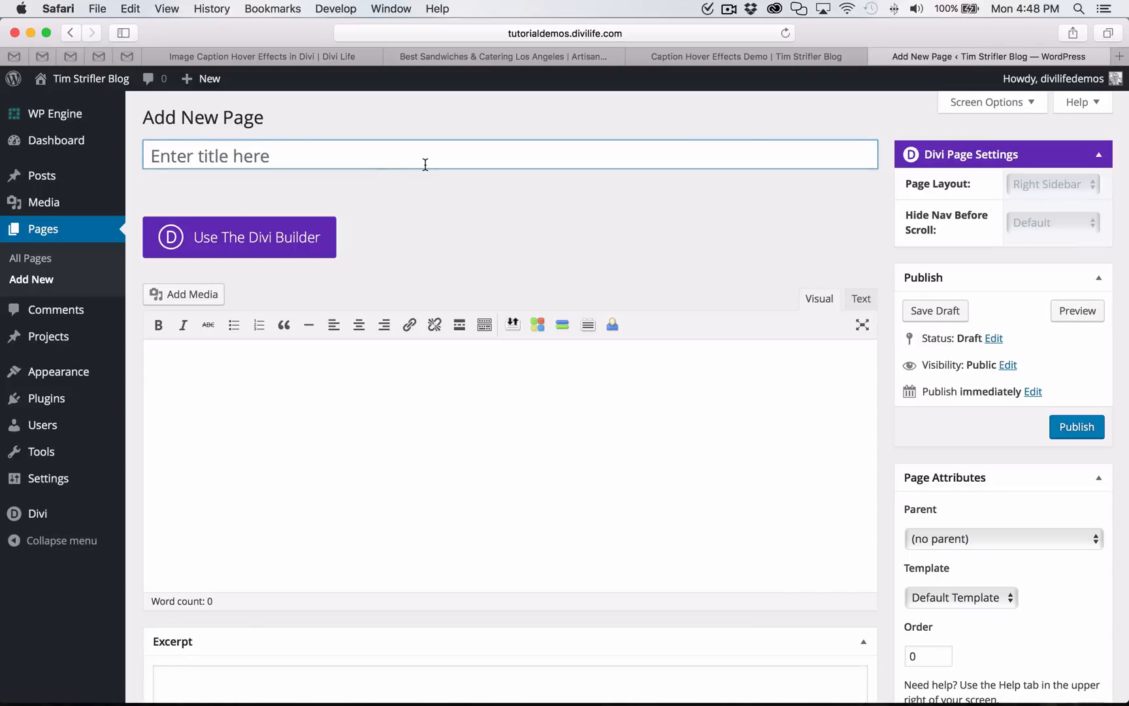
{"action": "type", "text": "T"}
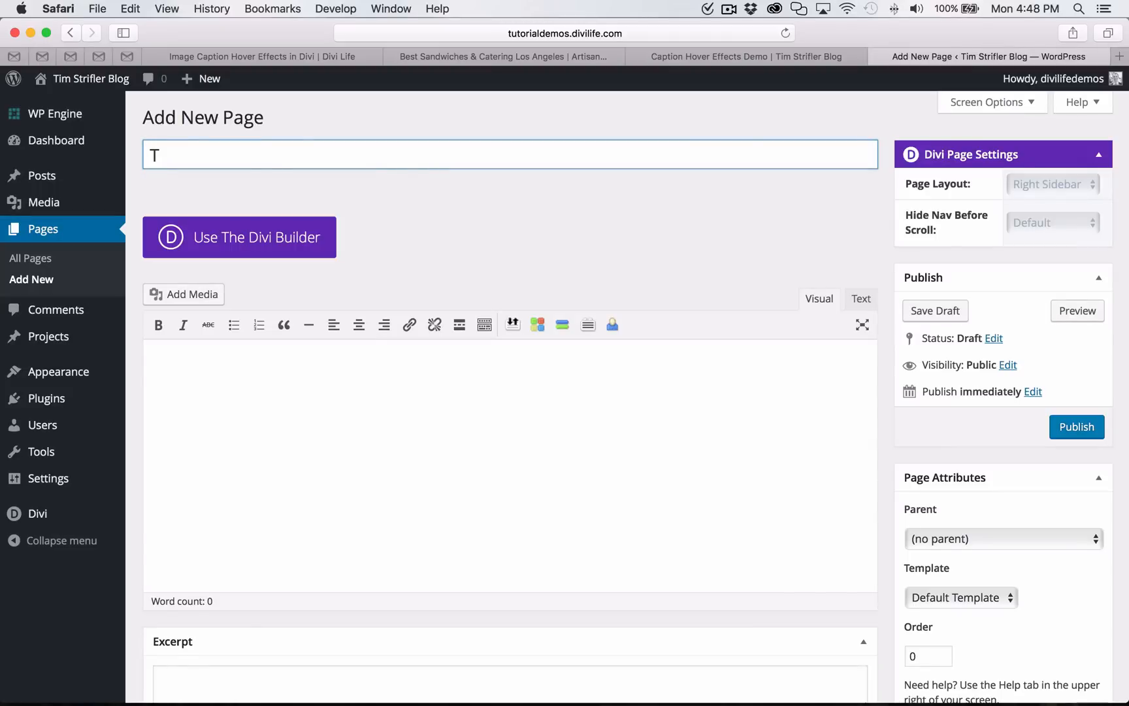
{"action": "type", "text": "est PAge"}
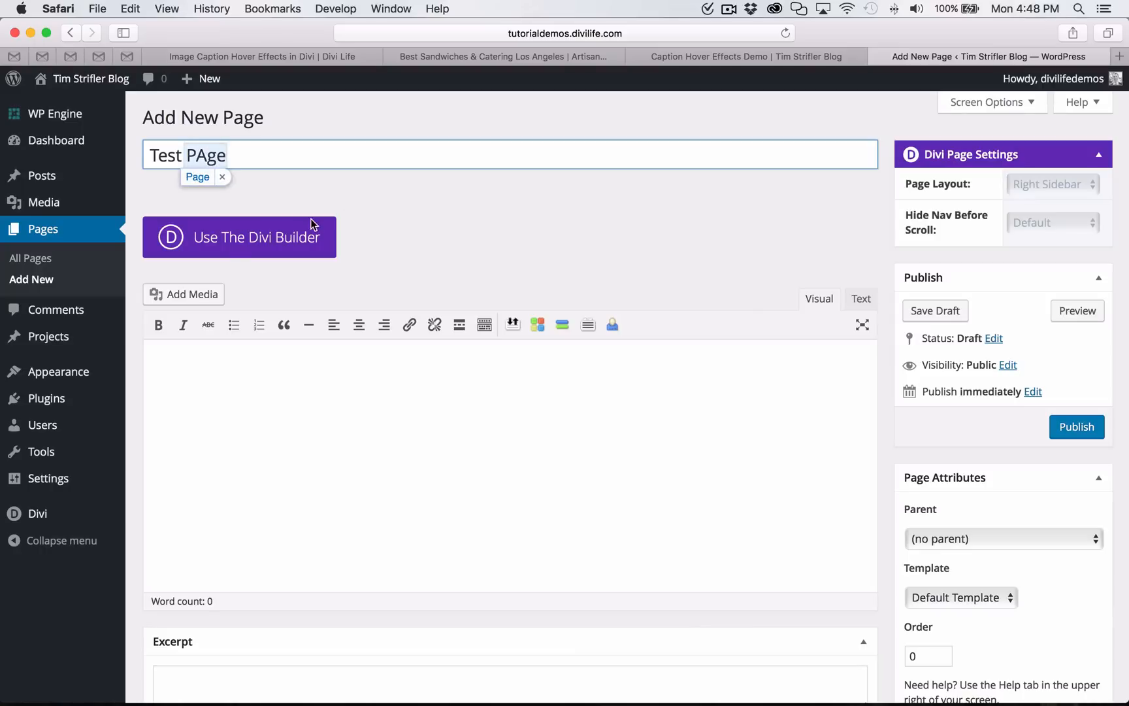
{"action": "left_click", "coordinate": [239, 236]}
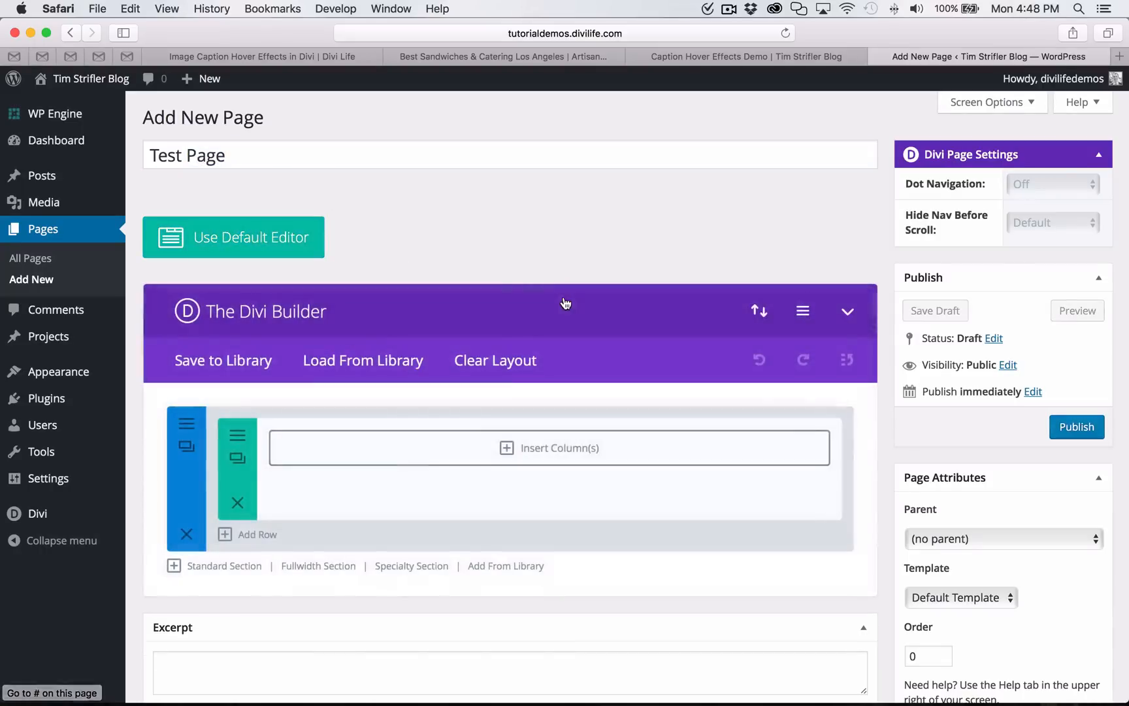
Split the empty row into three one-third columns and add a Code module.
{"action": "scroll", "scroll_direction": "down", "scroll_amount": 3}
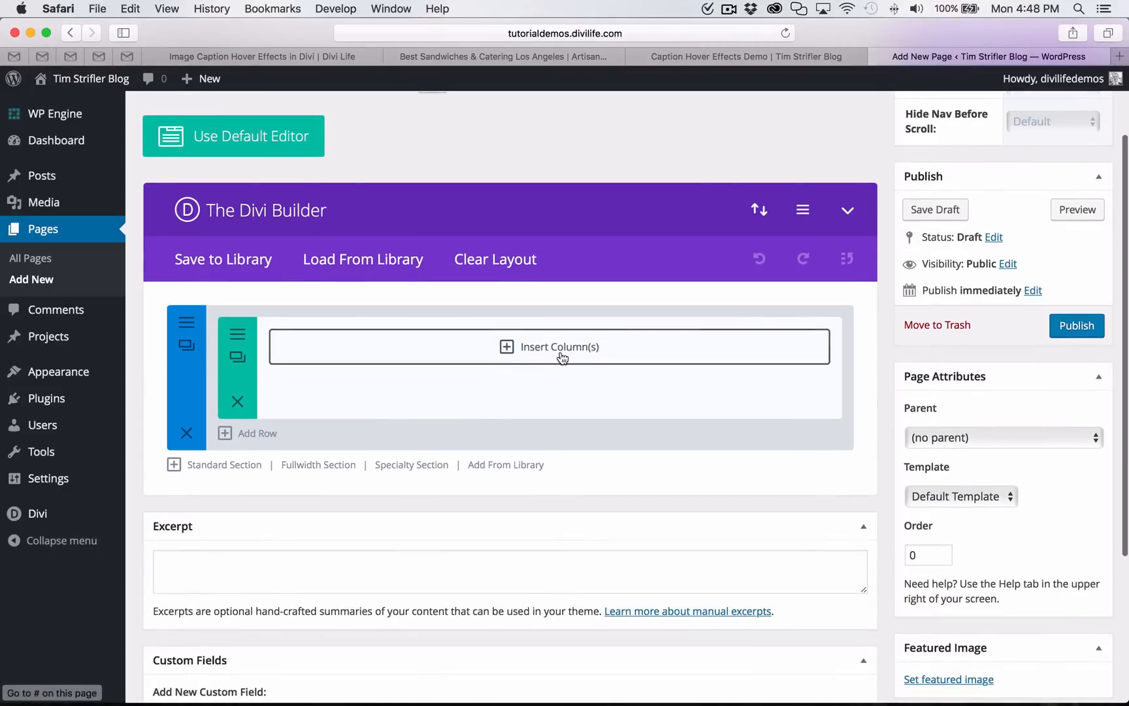
{"action": "left_click", "coordinate": [558, 347]}
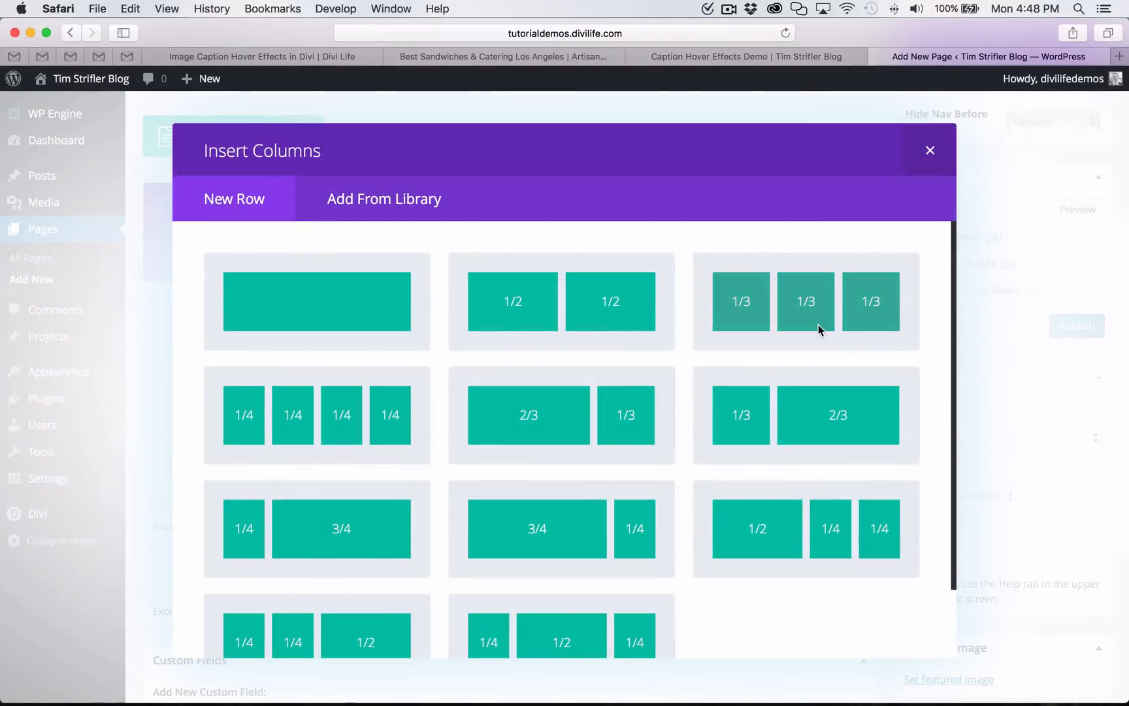
{"action": "left_click", "coordinate": [805, 301]}
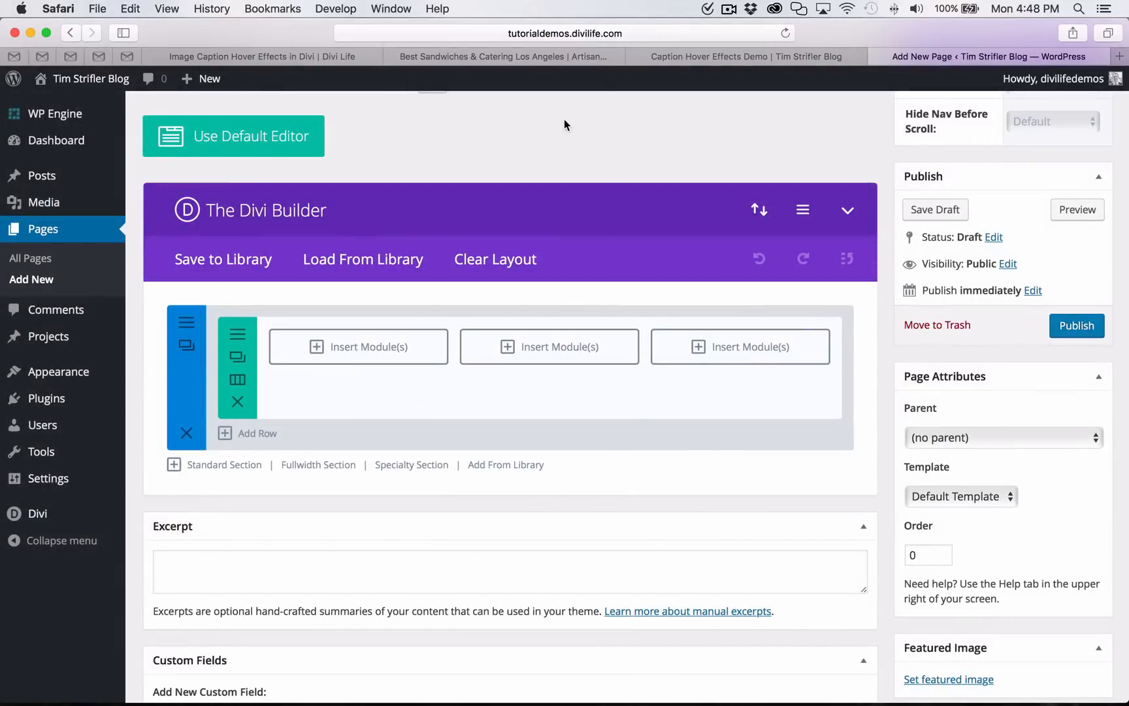
{"action": "left_click", "coordinate": [358, 346]}
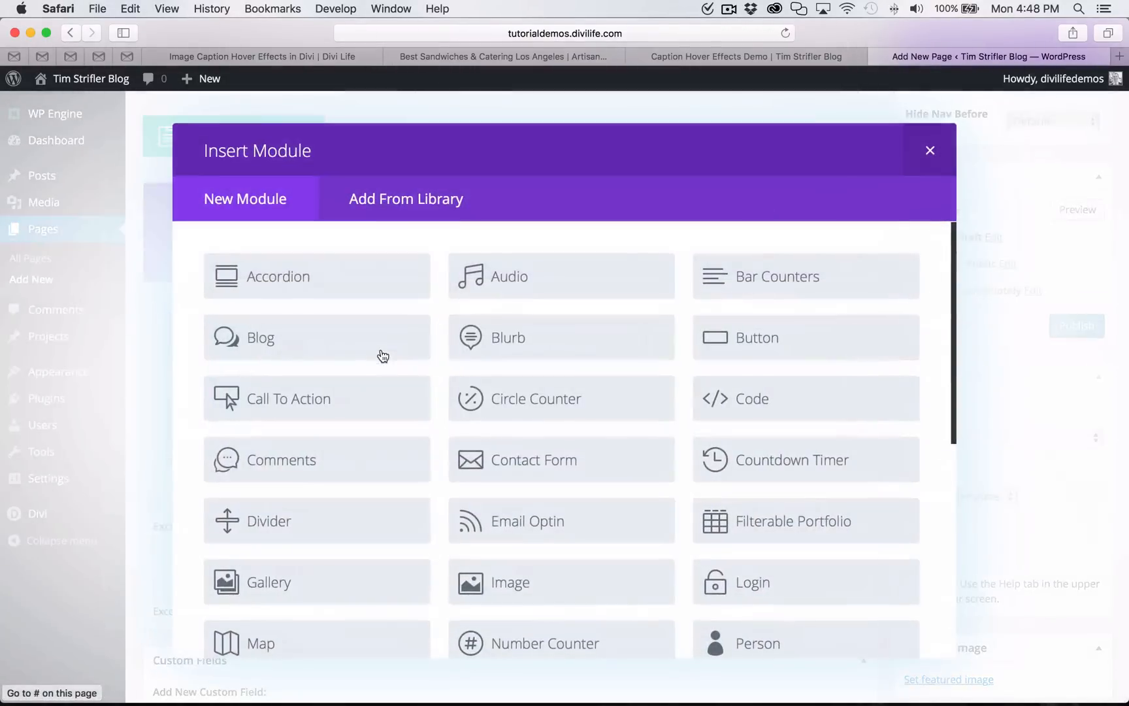
{"action": "mouse_move", "coordinate": [796, 408]}
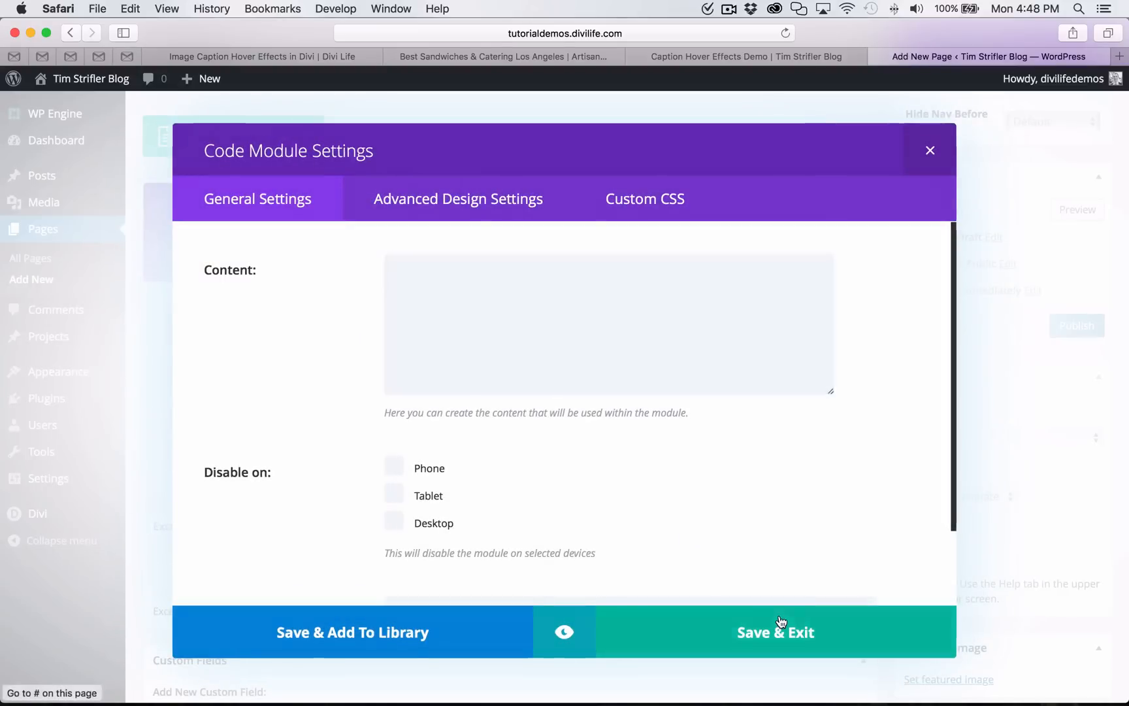
{"action": "left_click", "coordinate": [775, 632]}
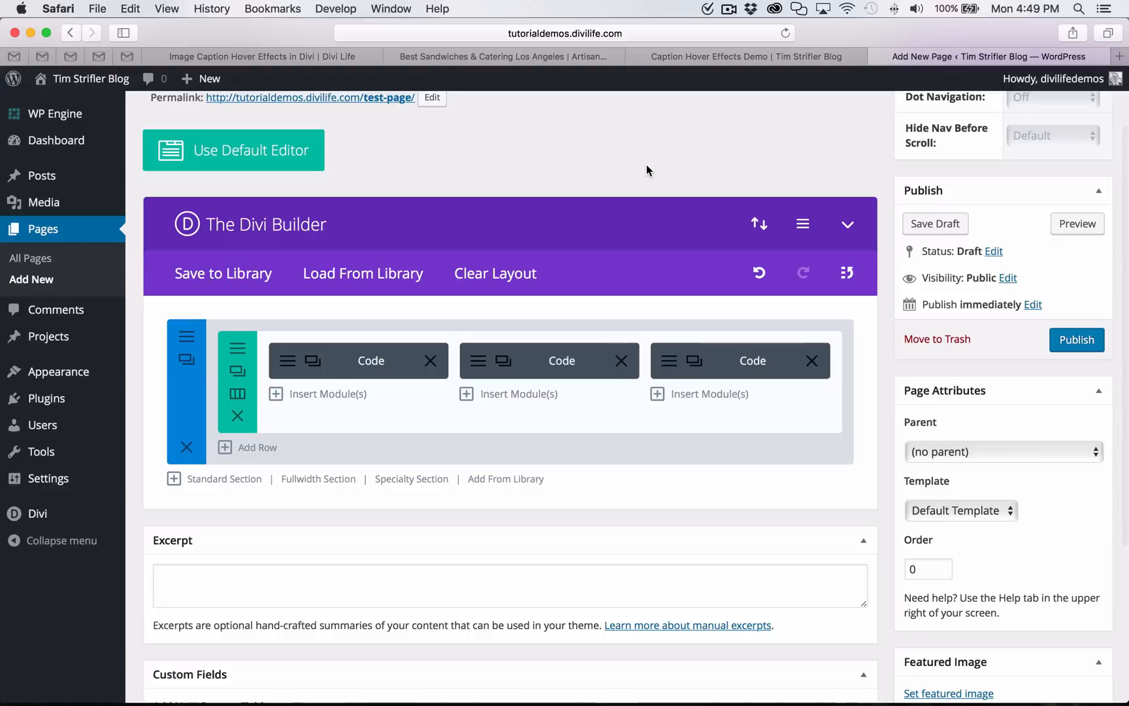
{"action": "mouse_move", "coordinate": [421, 78]}
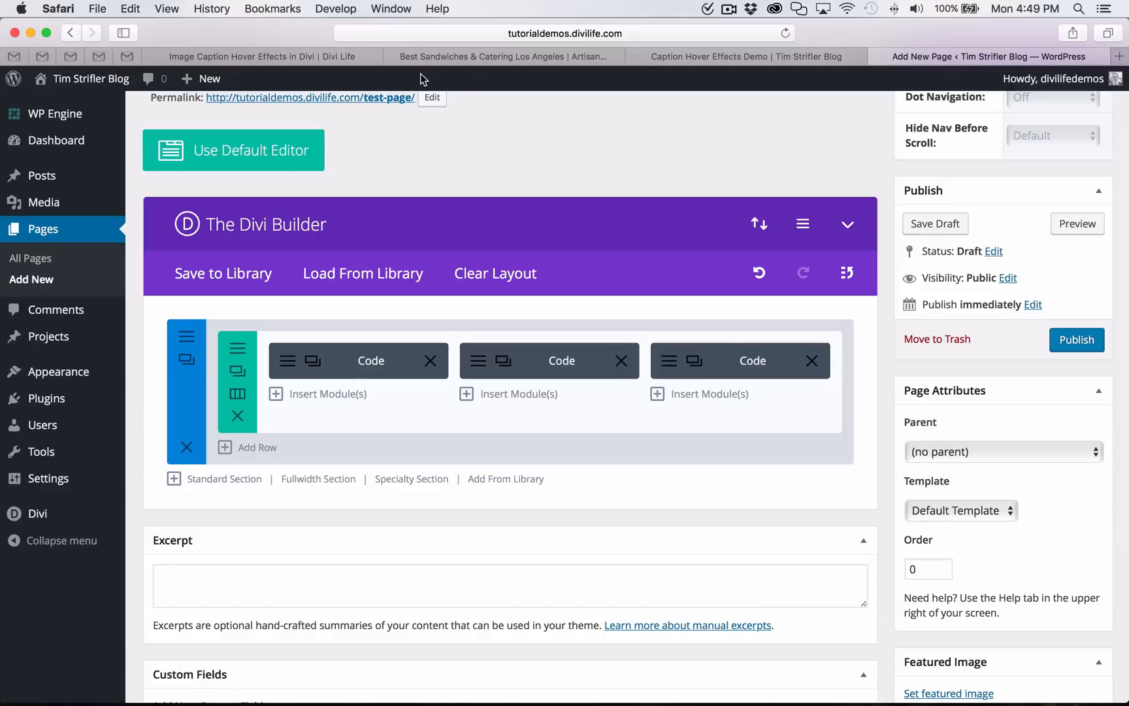
{"action": "mouse_move", "coordinate": [281, 36]}
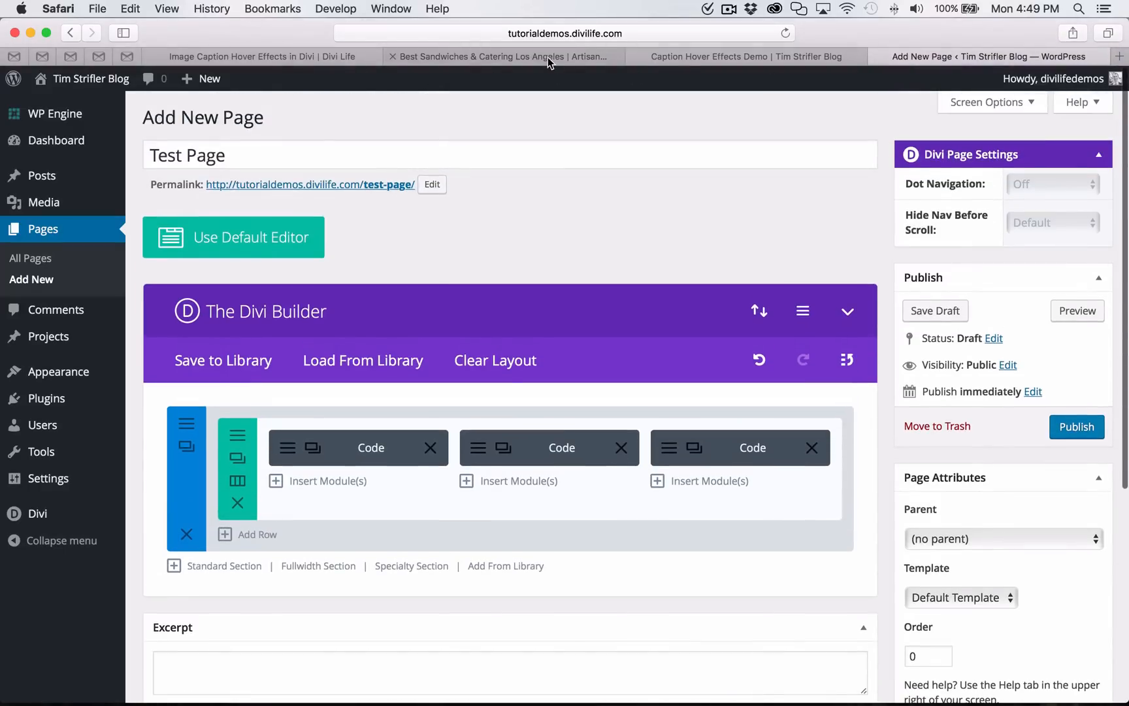
Preview the copywriting, marketing and web design tiles on the Caption Hover Effects Demo.
{"action": "left_click", "coordinate": [747, 56]}
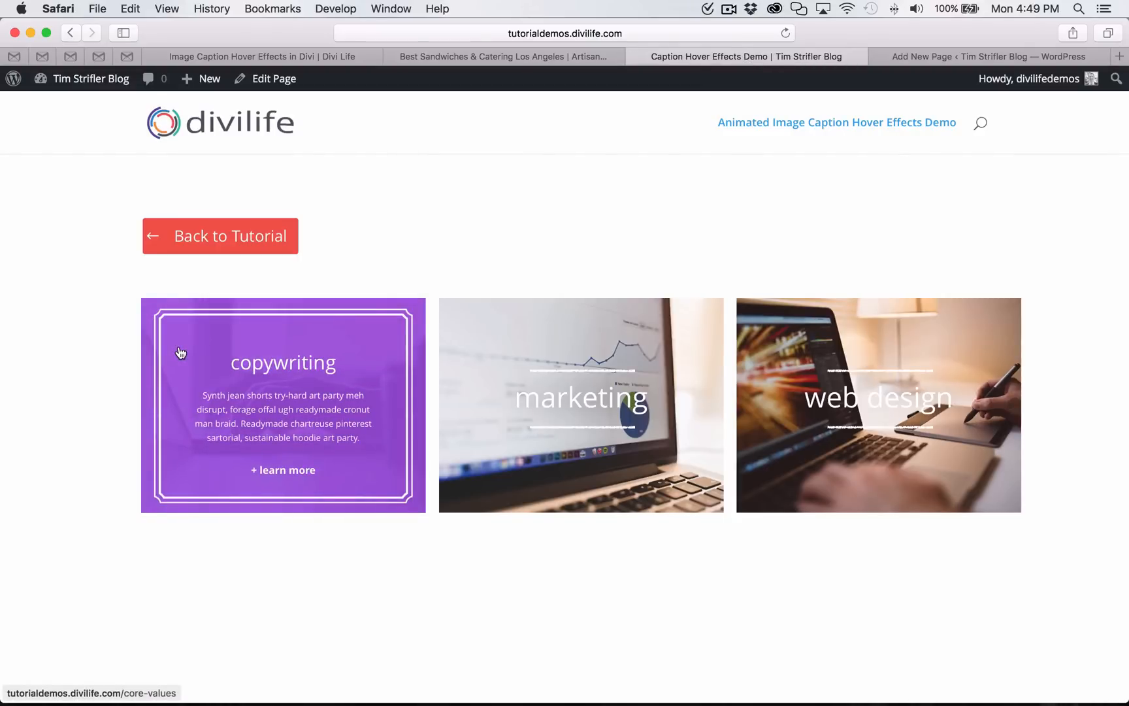
{"action": "mouse_move", "coordinate": [474, 394]}
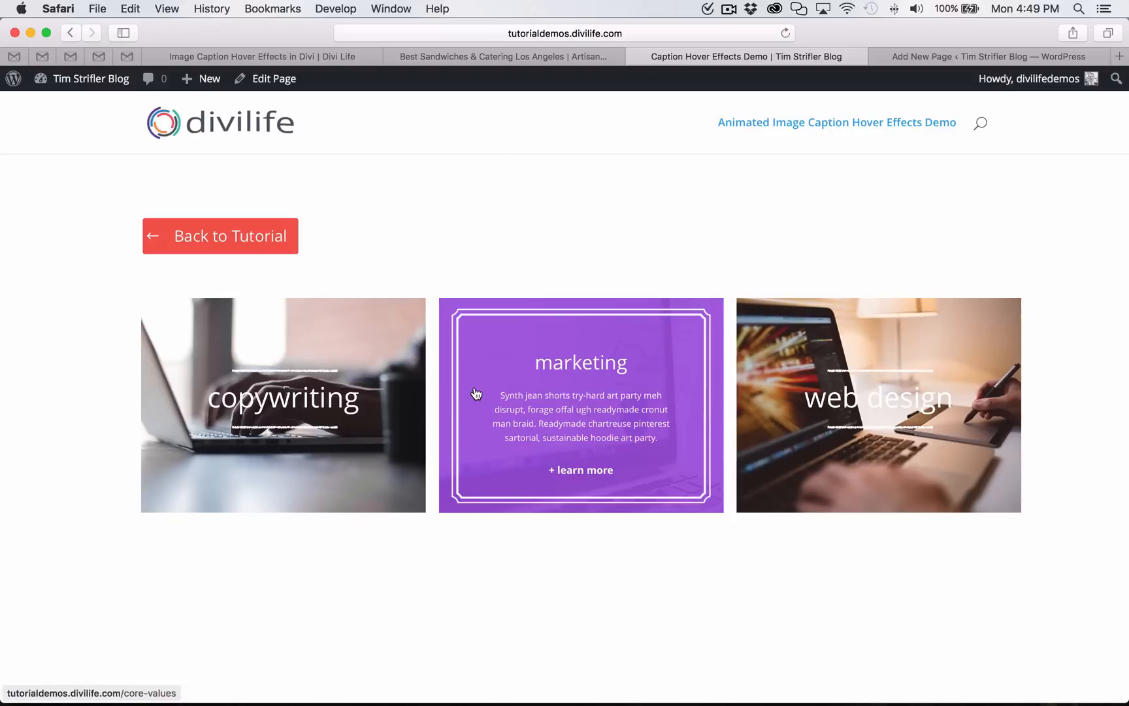
{"action": "mouse_move", "coordinate": [315, 399]}
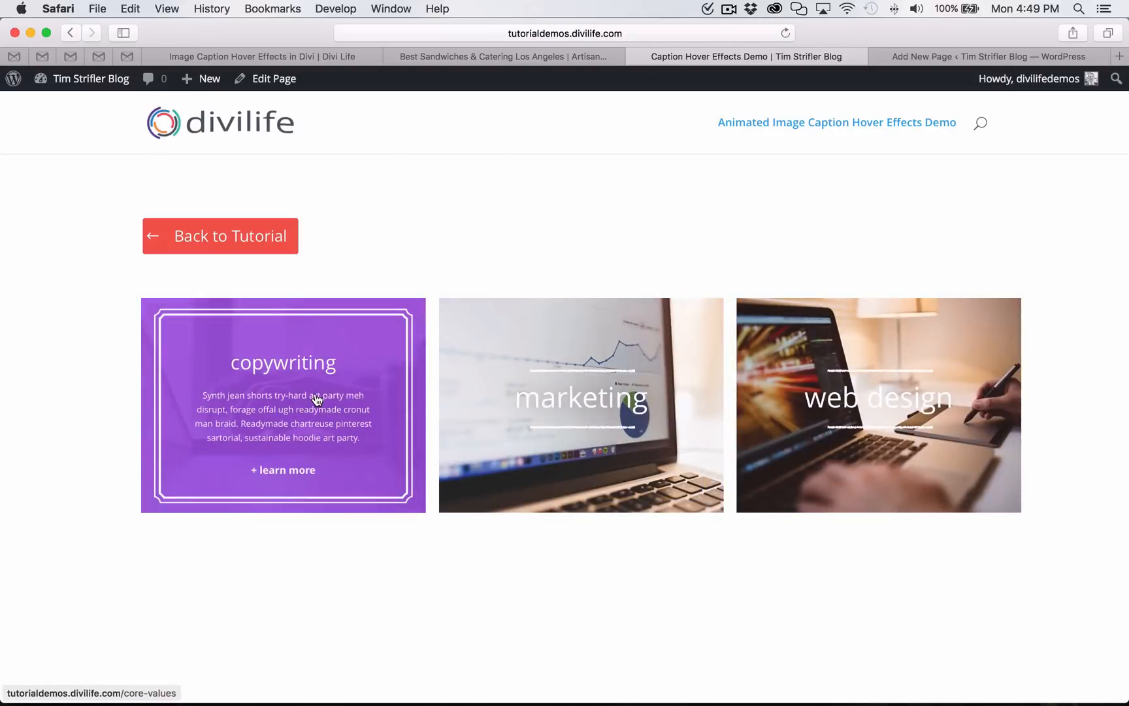
{"action": "mouse_move", "coordinate": [353, 59]}
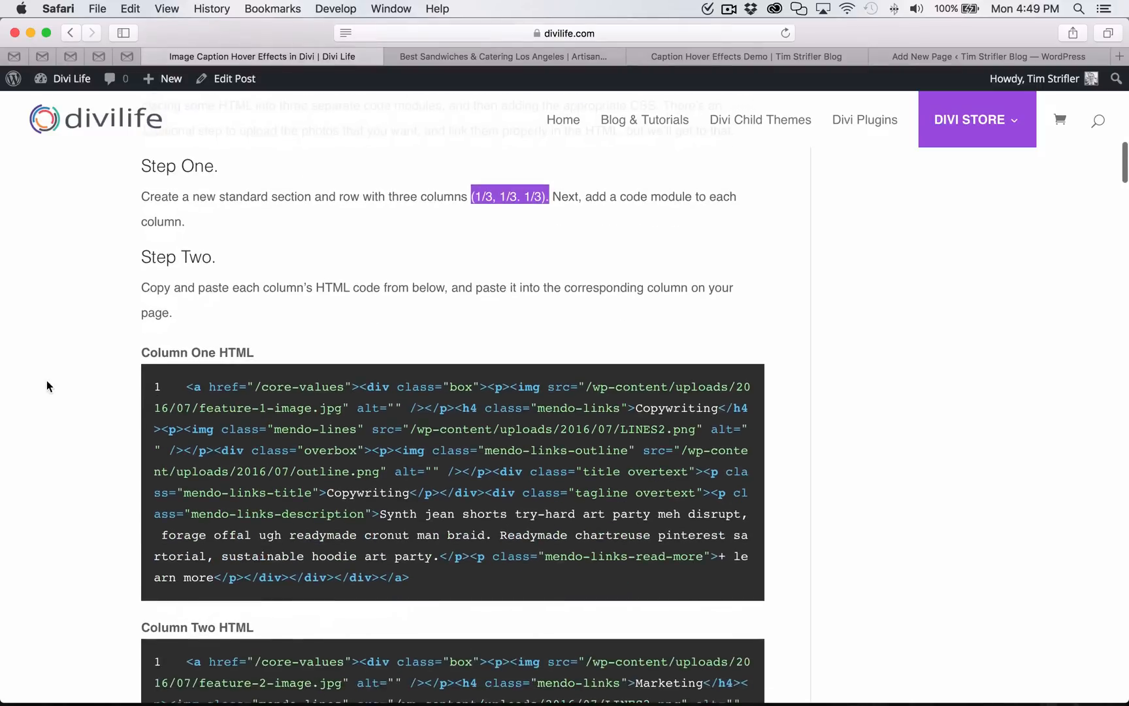
Select the Column One, Two and Three HTML snippets in the tutorial in turn.
{"action": "scroll", "scroll_direction": "down", "scroll_amount": 3}
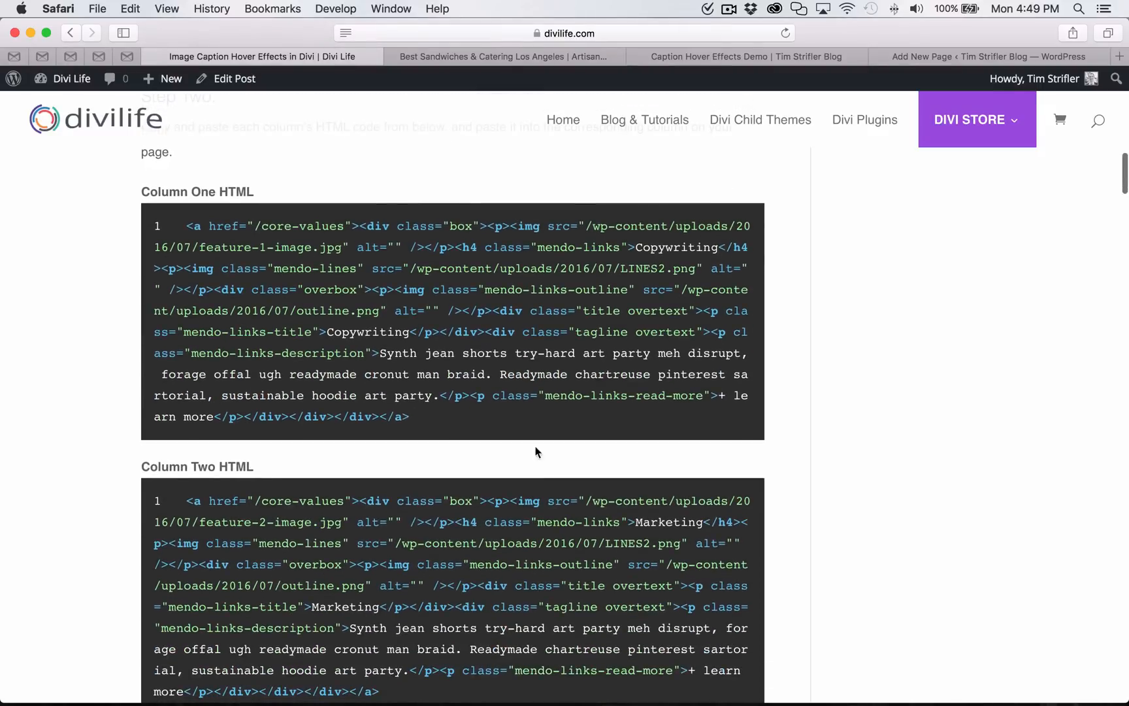
{"action": "triple_click", "coordinate": [451, 320]}
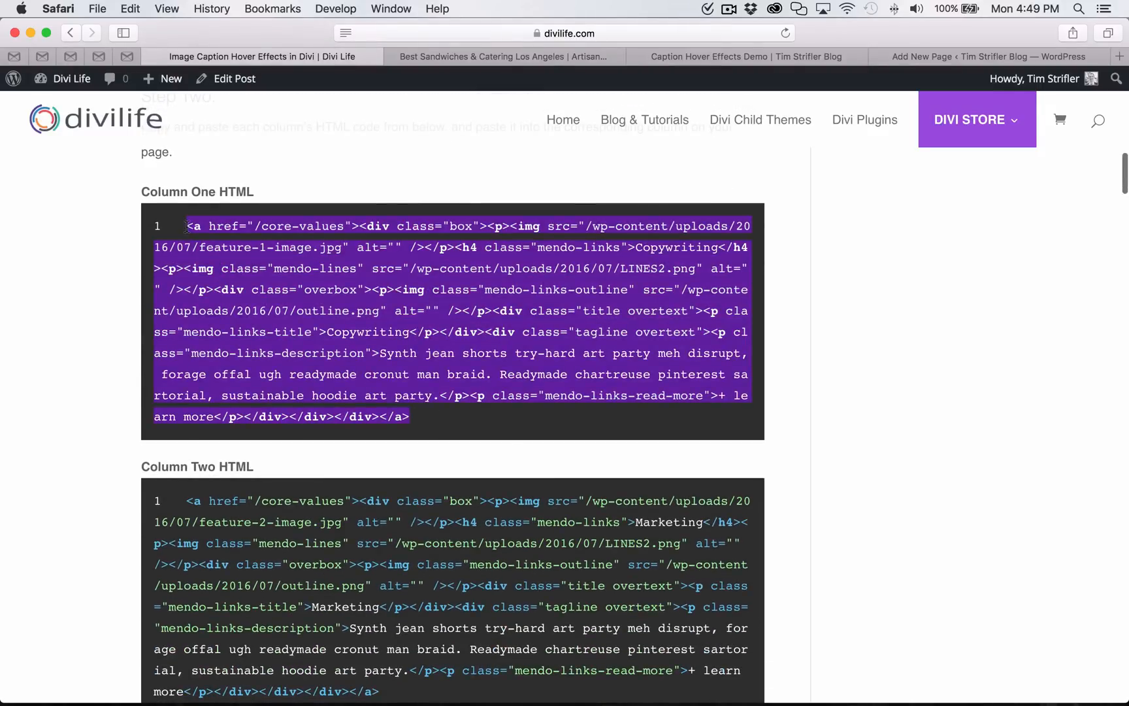
{"action": "left_click", "coordinate": [746, 57]}
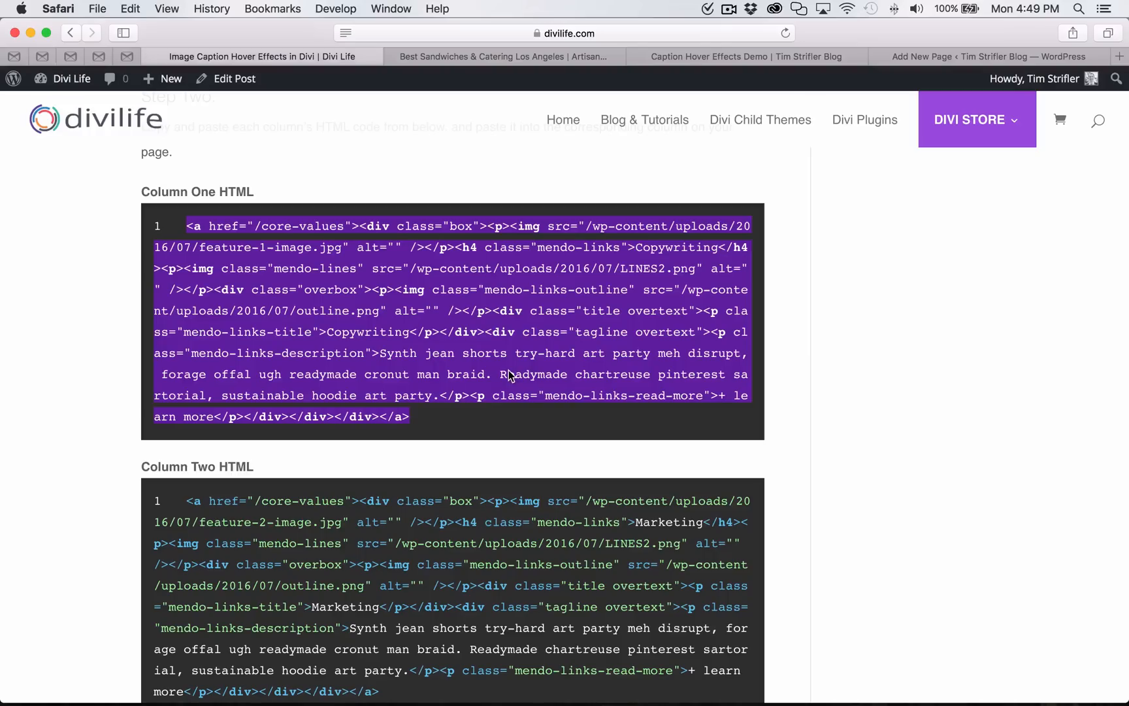
{"action": "mouse_move", "coordinate": [156, 345]}
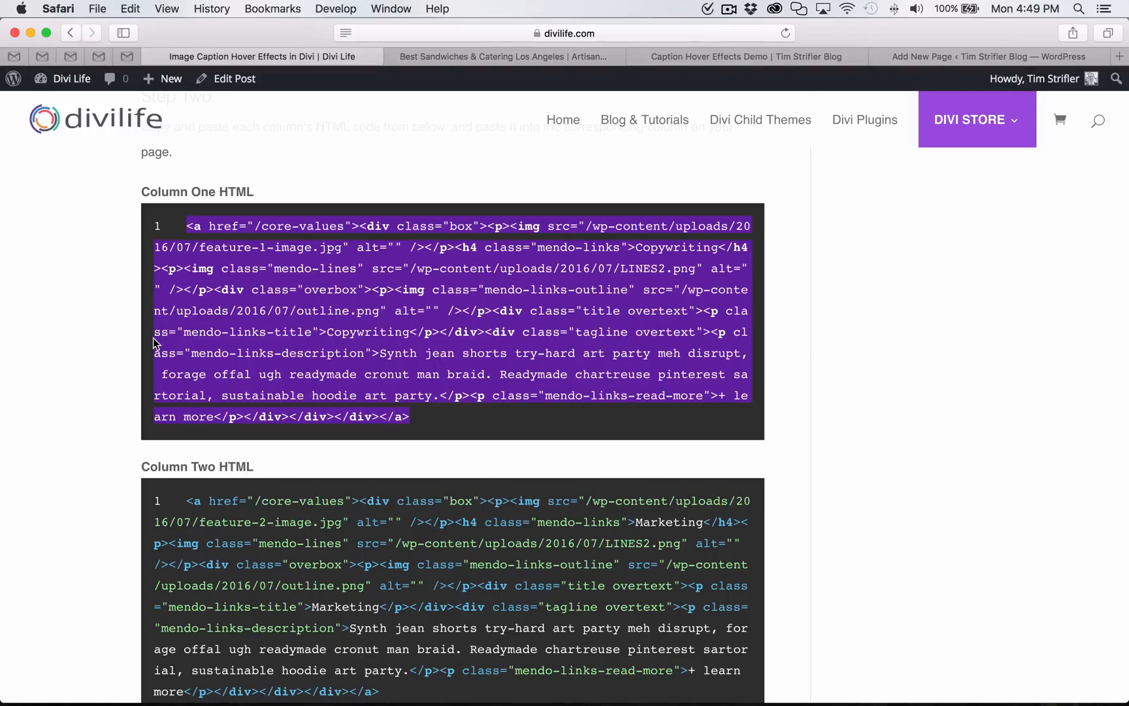
{"action": "scroll", "scroll_direction": "down", "scroll_amount": 3}
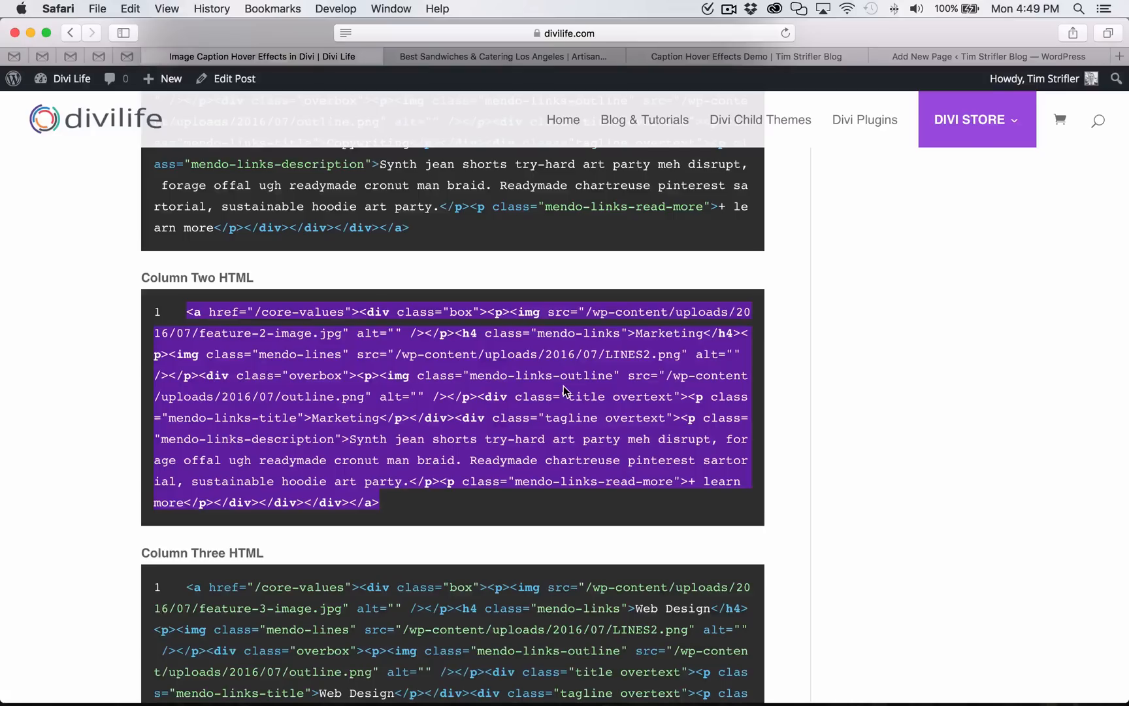
{"action": "scroll", "scroll_direction": "down", "scroll_amount": 3}
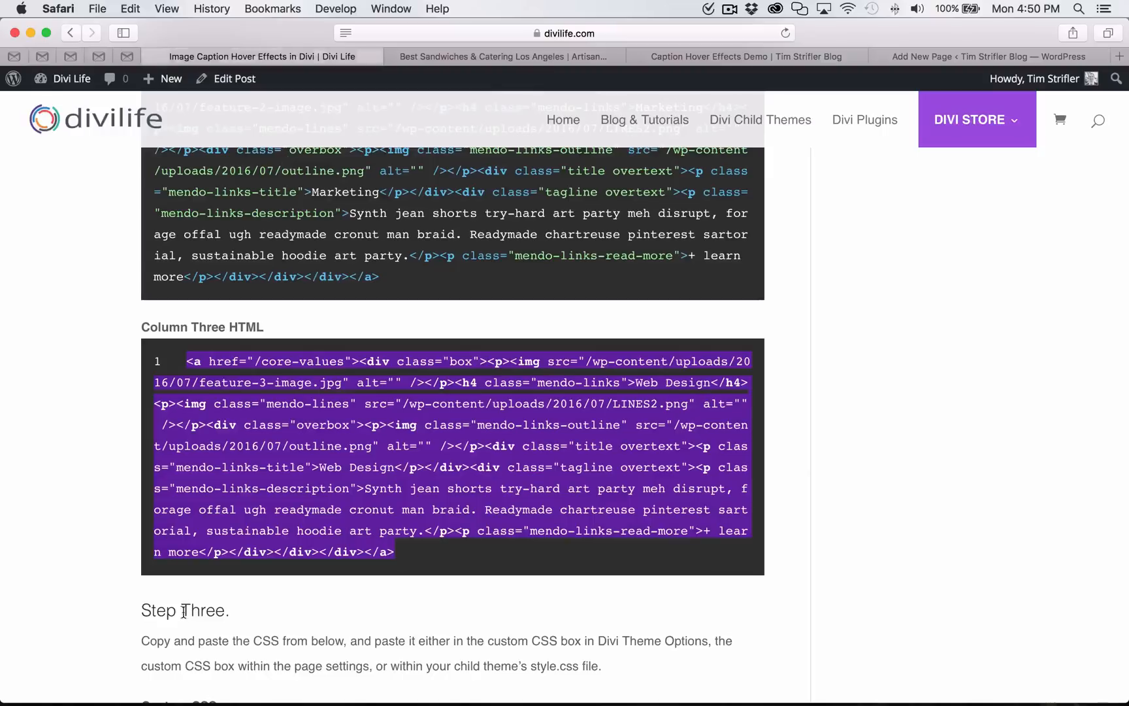
Select the tutorial's full Step Three Custom CSS block and return to the Test Page editor.
{"action": "scroll", "scroll_direction": "down", "scroll_amount": 3}
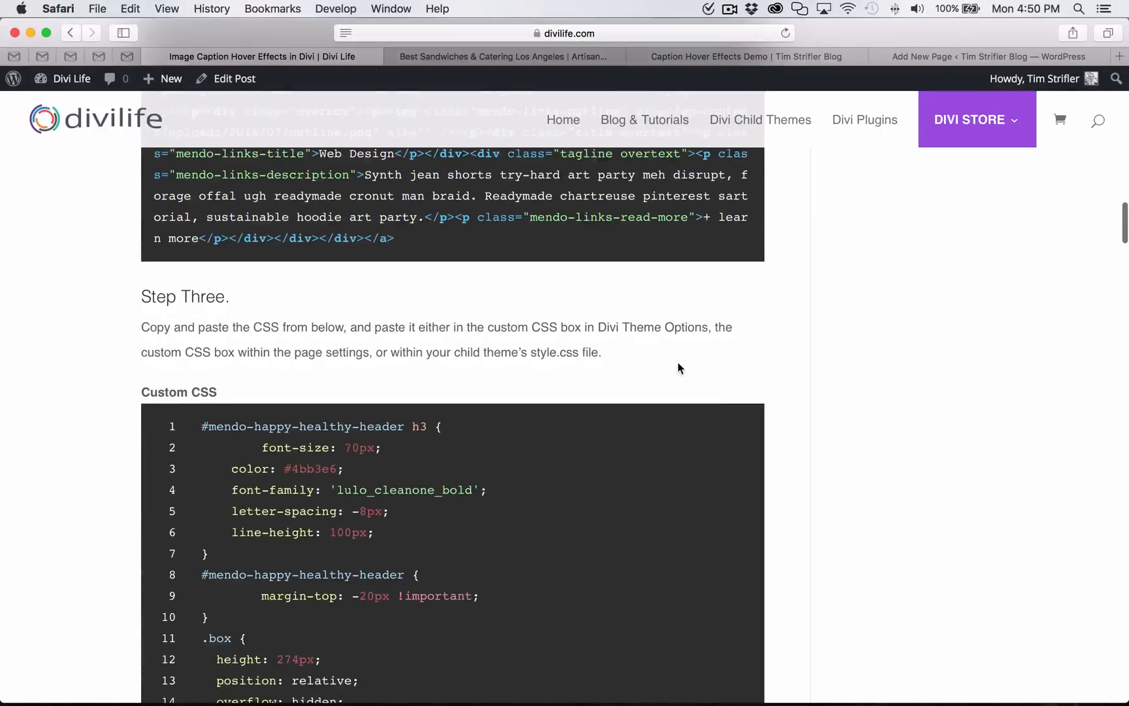
{"action": "scroll", "scroll_direction": "down", "scroll_amount": 3}
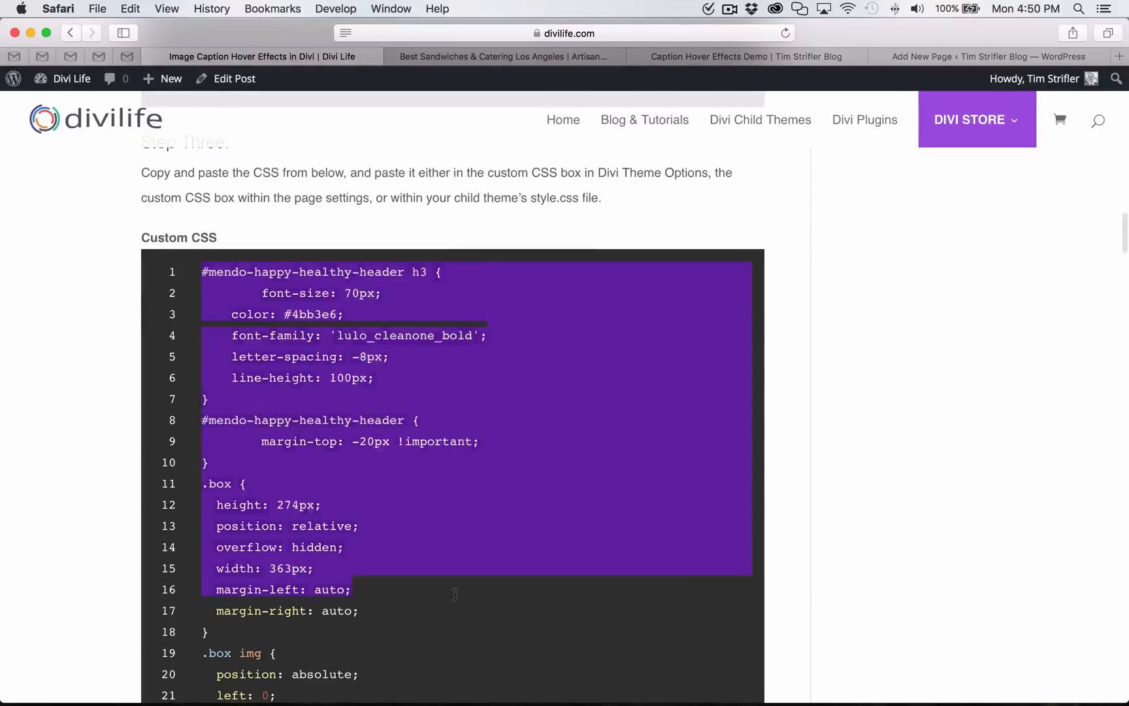
{"action": "scroll", "scroll_direction": "down", "scroll_amount": 3}
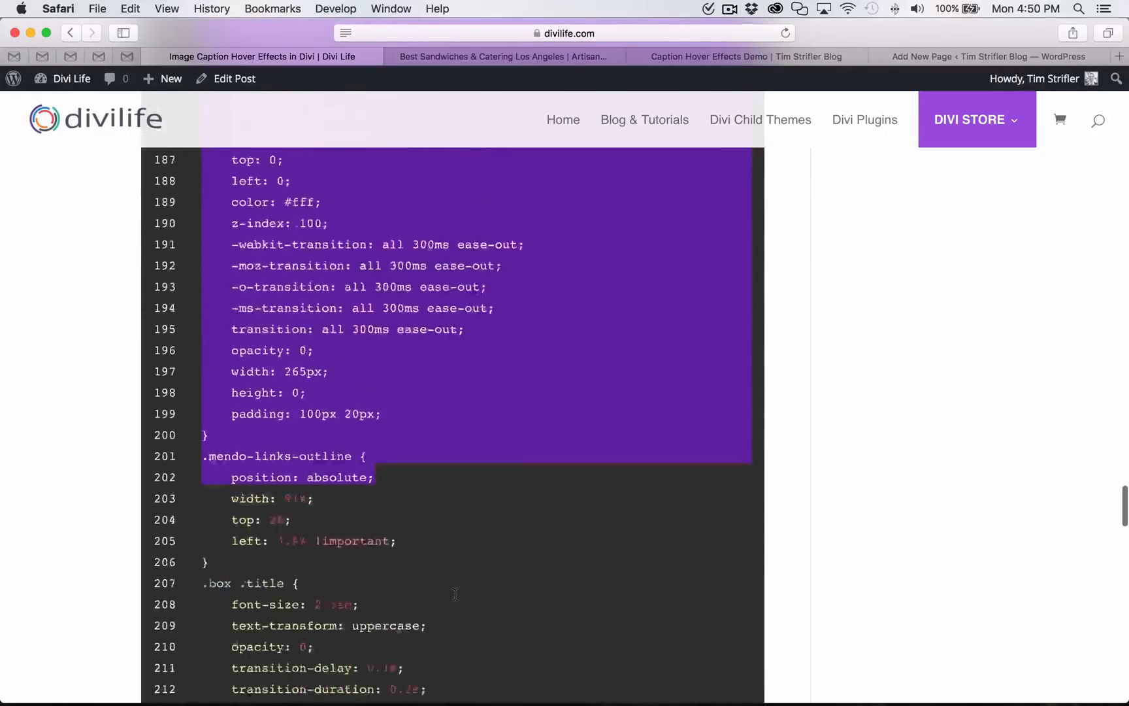
{"action": "scroll", "scroll_direction": "down", "scroll_amount": 3}
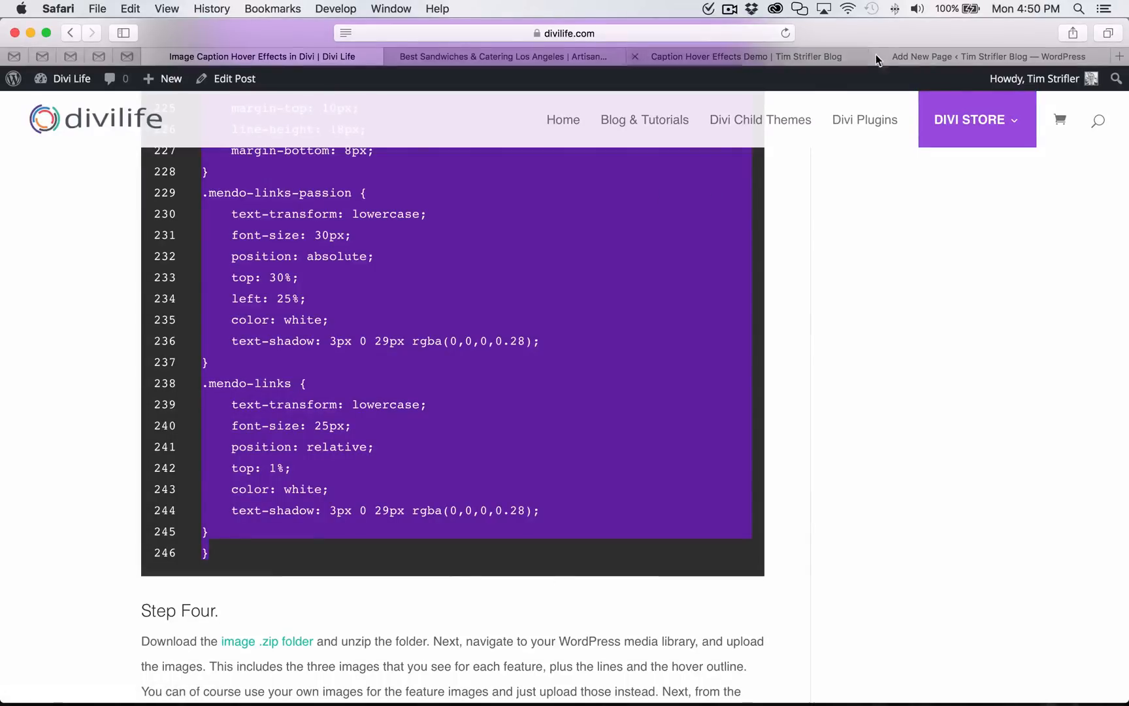
{"action": "left_click", "coordinate": [987, 57]}
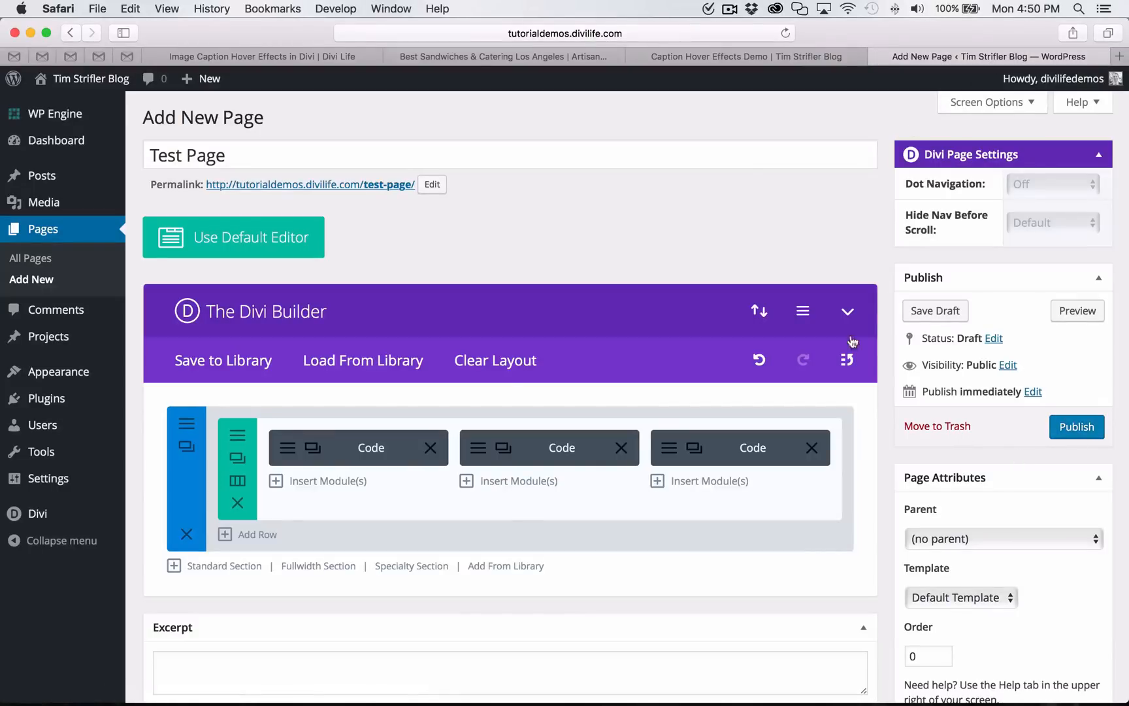
{"action": "mouse_move", "coordinate": [802, 312]}
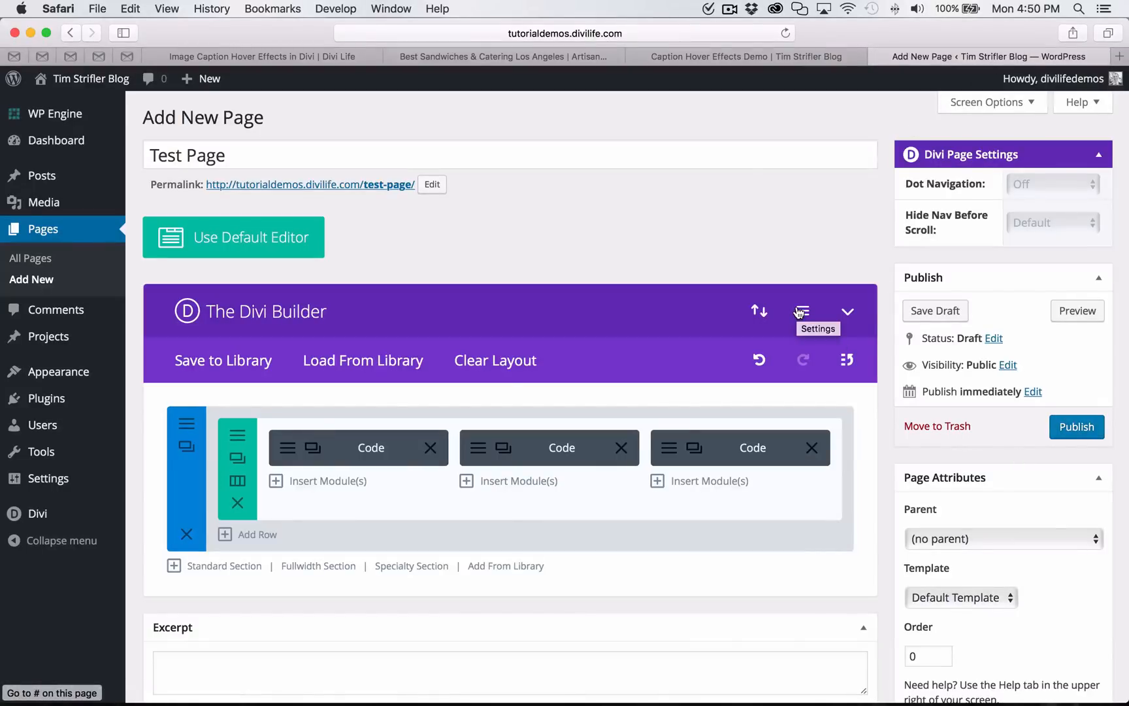
Check the Custom CSS in the Divi page settings, then close them without changes.
{"action": "left_click", "coordinate": [802, 311]}
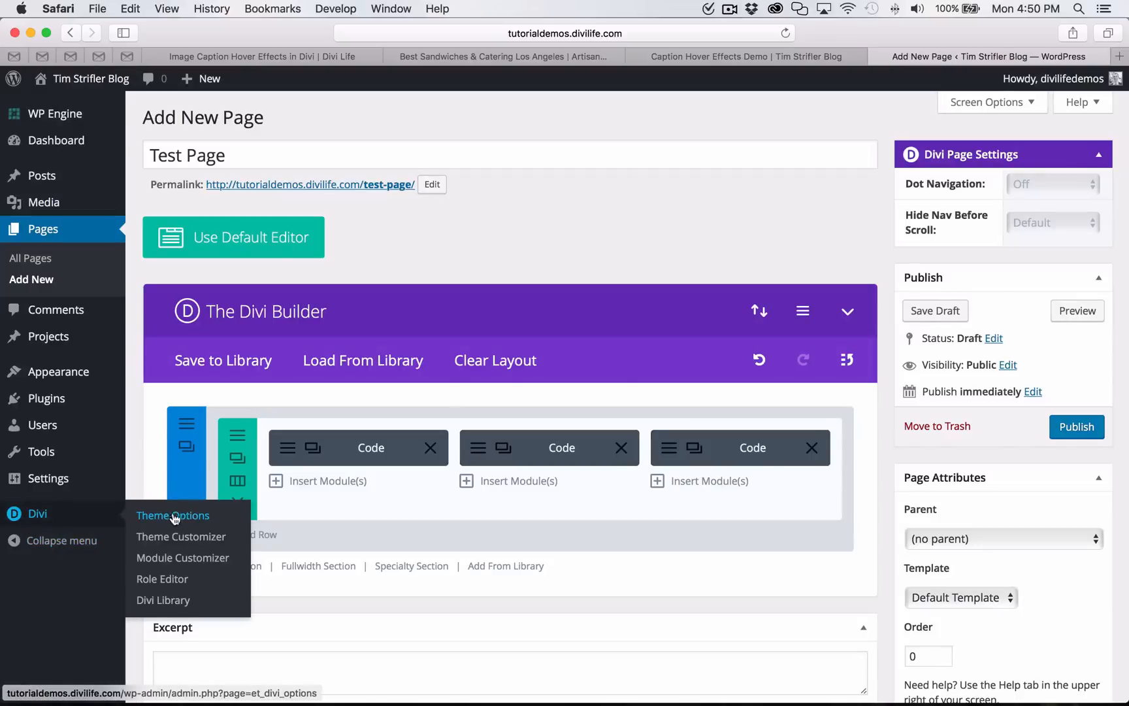
{"action": "left_click", "coordinate": [173, 515]}
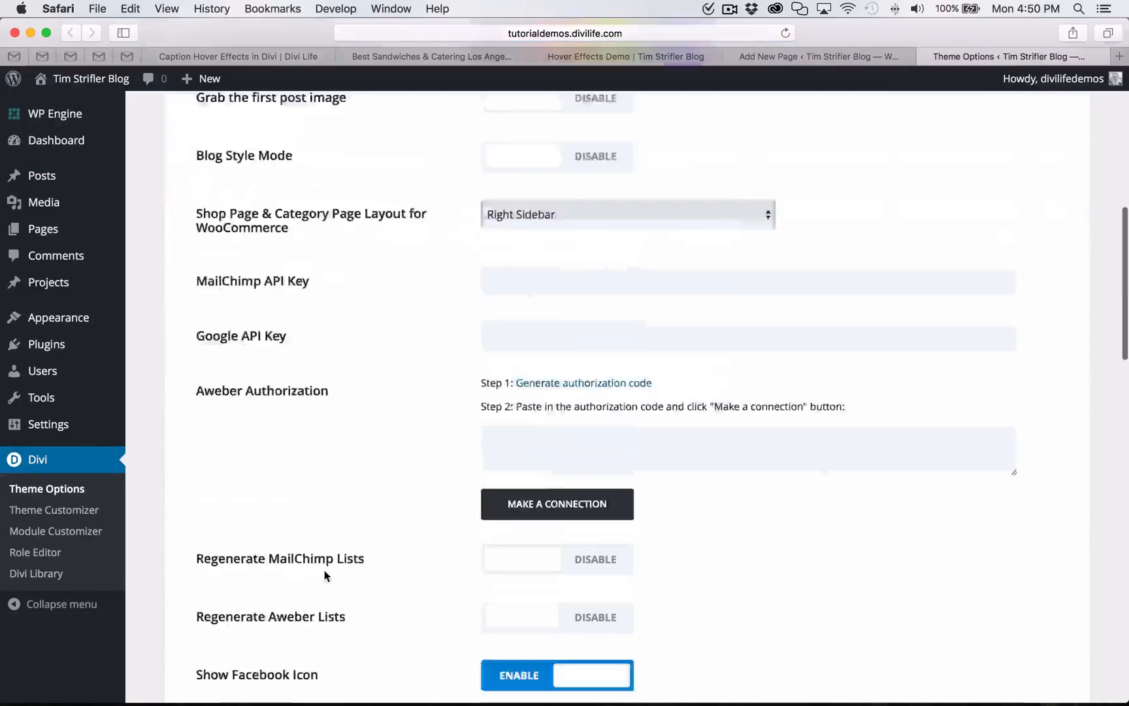
{"action": "scroll", "scroll_direction": "down", "scroll_amount": 3}
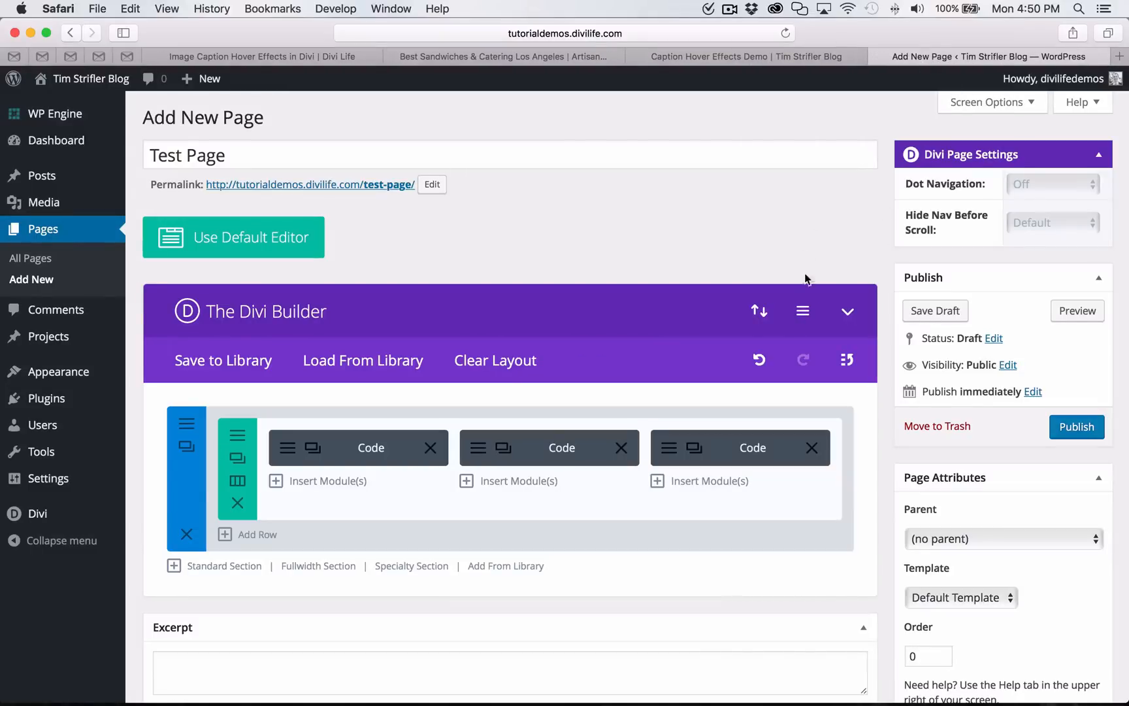
{"action": "left_click", "coordinate": [803, 311]}
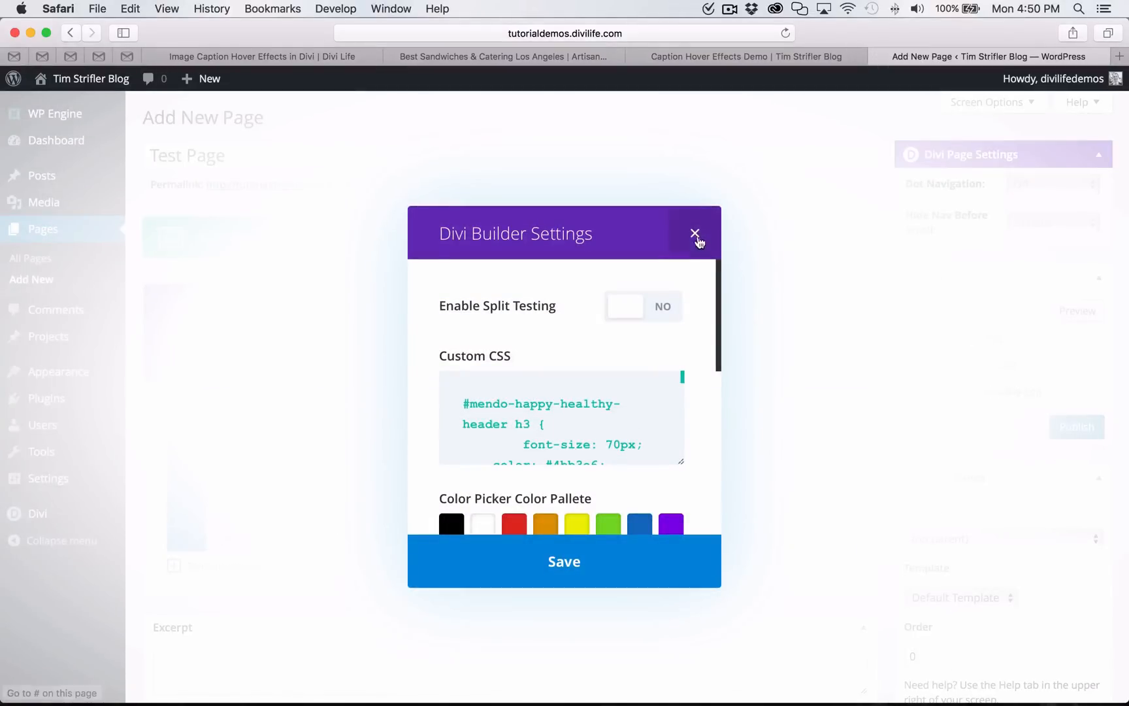
{"action": "left_click", "coordinate": [695, 234]}
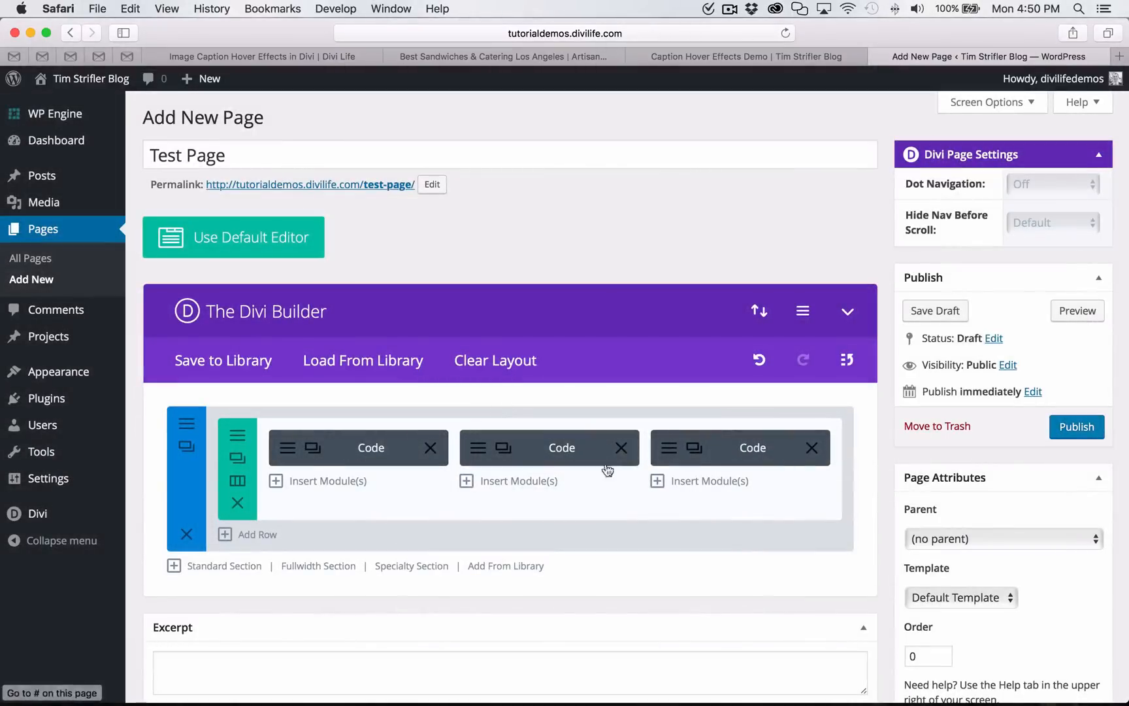
{"action": "mouse_move", "coordinate": [391, 490]}
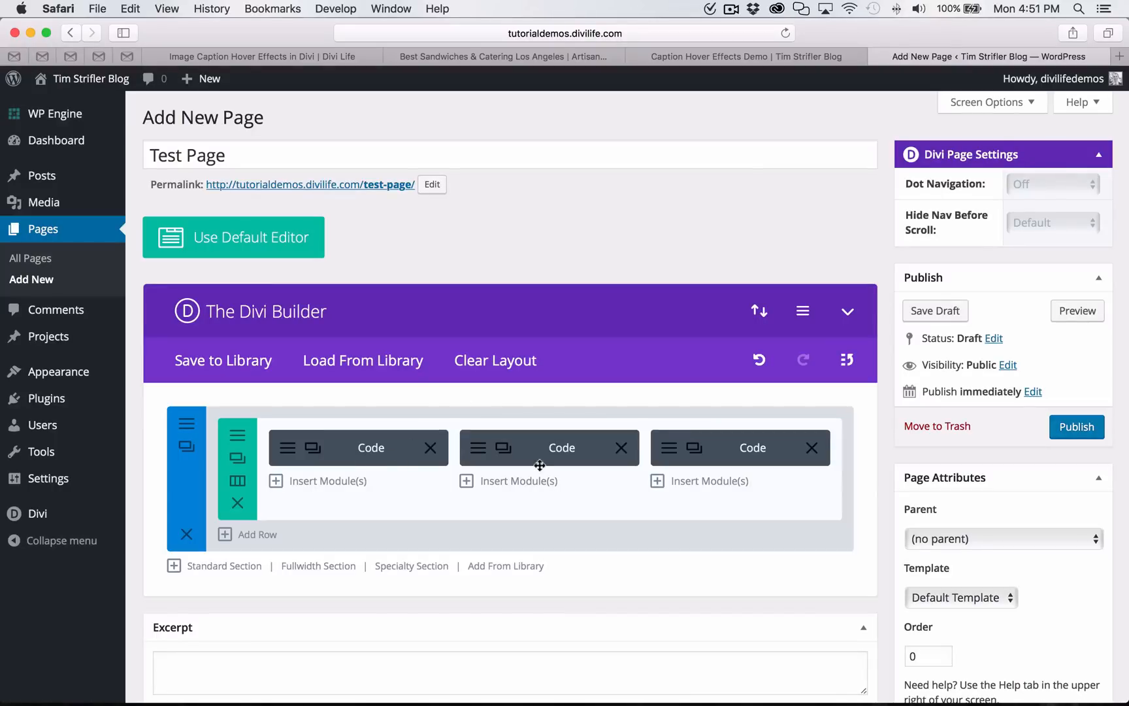
{"action": "mouse_move", "coordinate": [884, 465]}
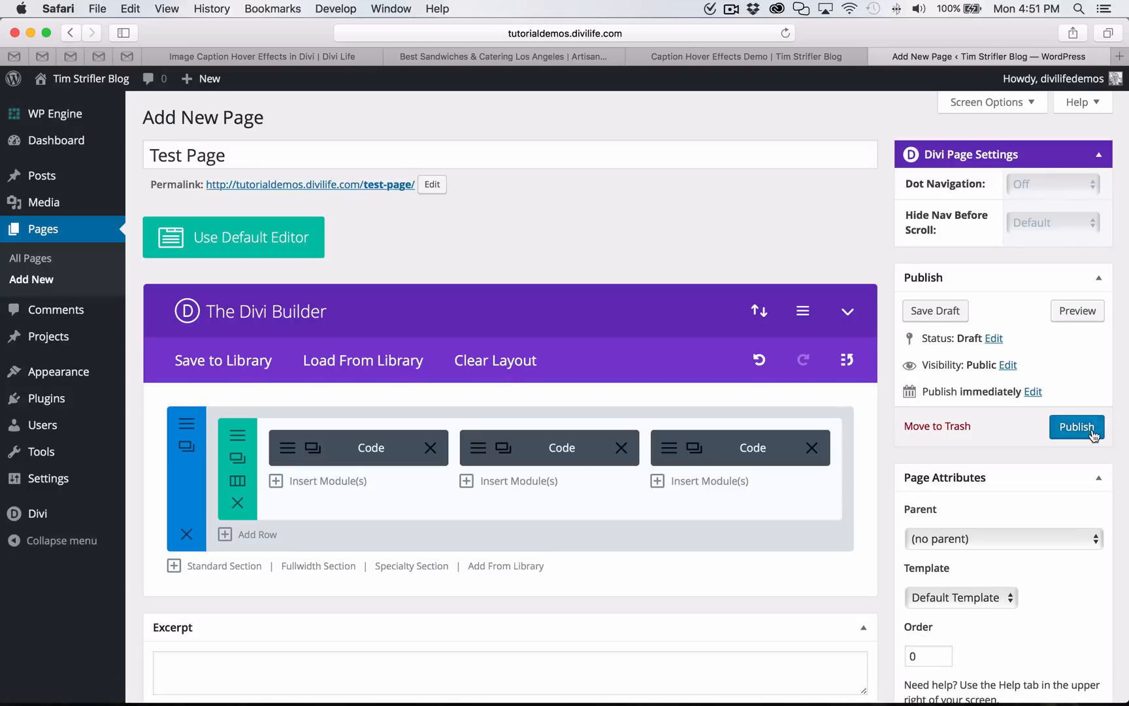
Publish Test Page with its three Code modules and view the live page.
{"action": "left_click", "coordinate": [1077, 426]}
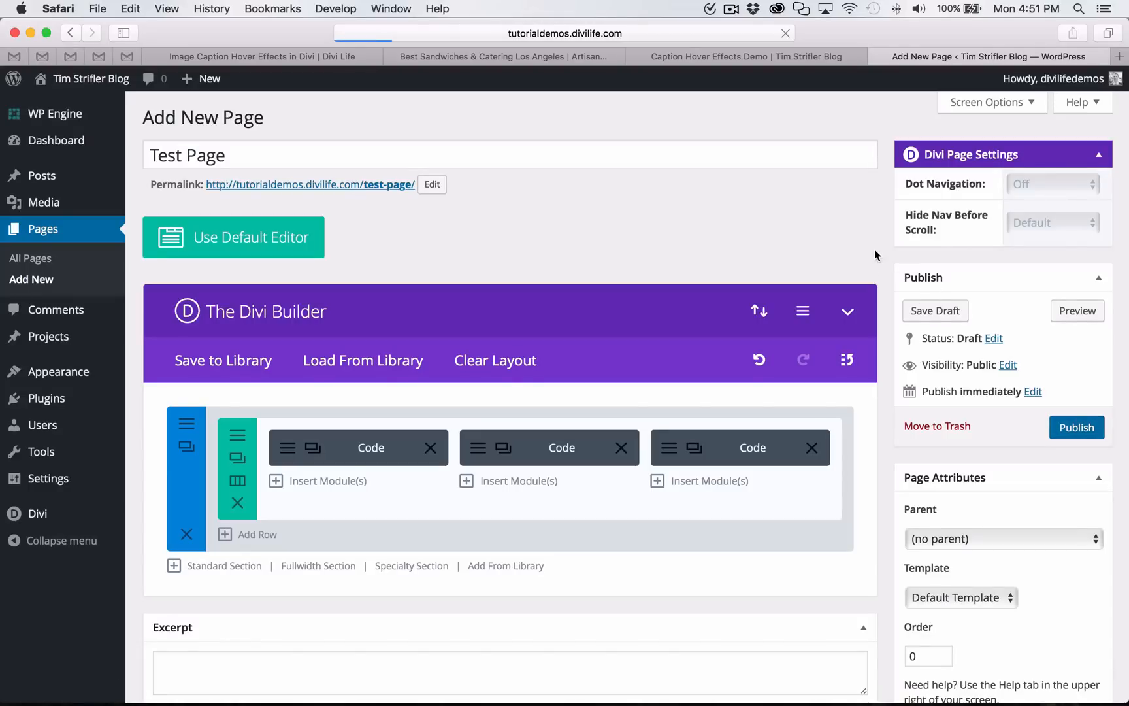
{"action": "left_click", "coordinate": [1076, 428]}
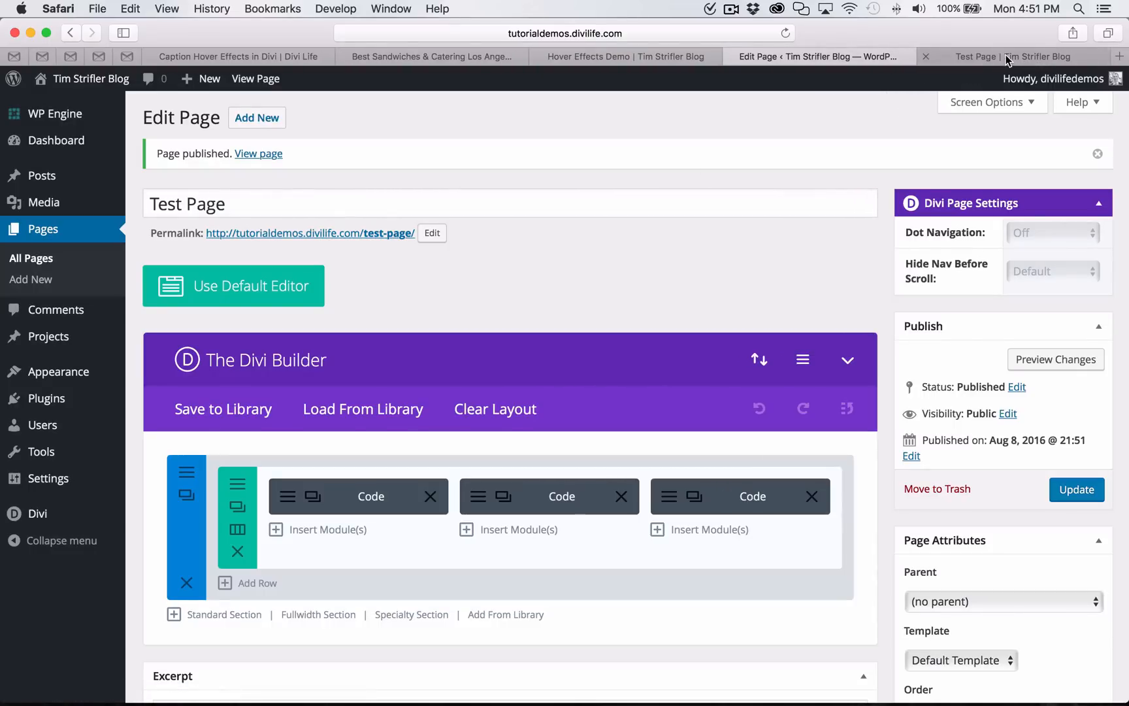
Check the copywriting, marketing and web design caption hovers on the live Test Page, then return to the tutorial.
{"action": "left_click", "coordinate": [1012, 56]}
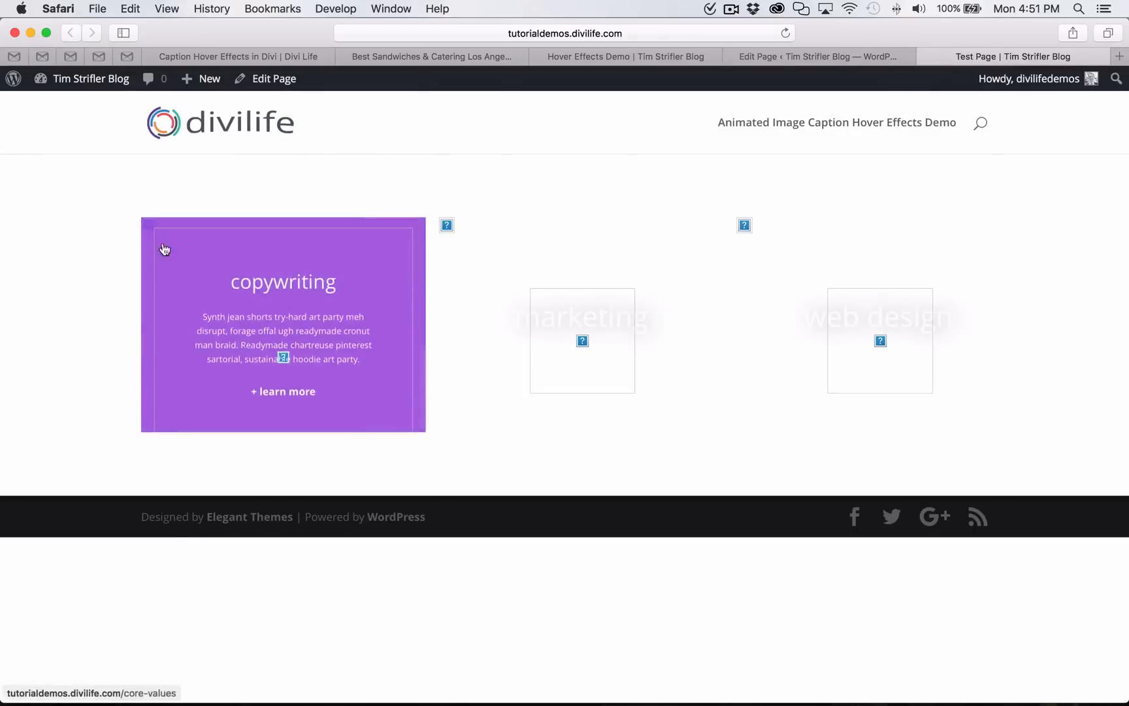
{"action": "mouse_move", "coordinate": [753, 240]}
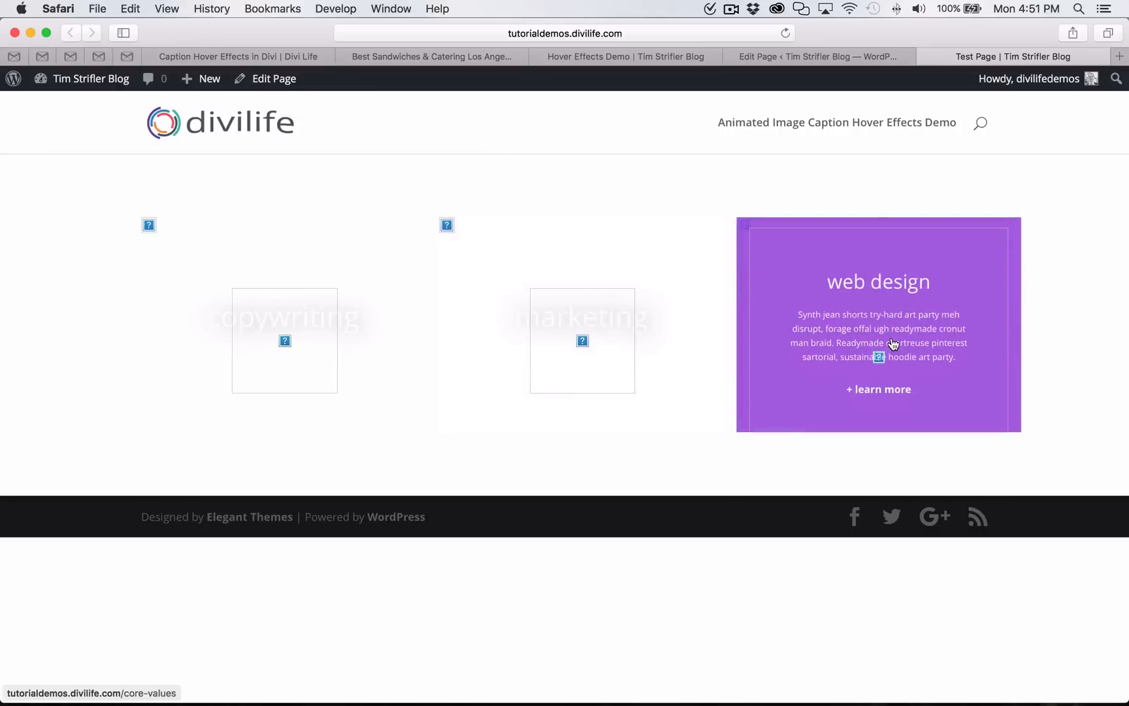
{"action": "mouse_move", "coordinate": [147, 228]}
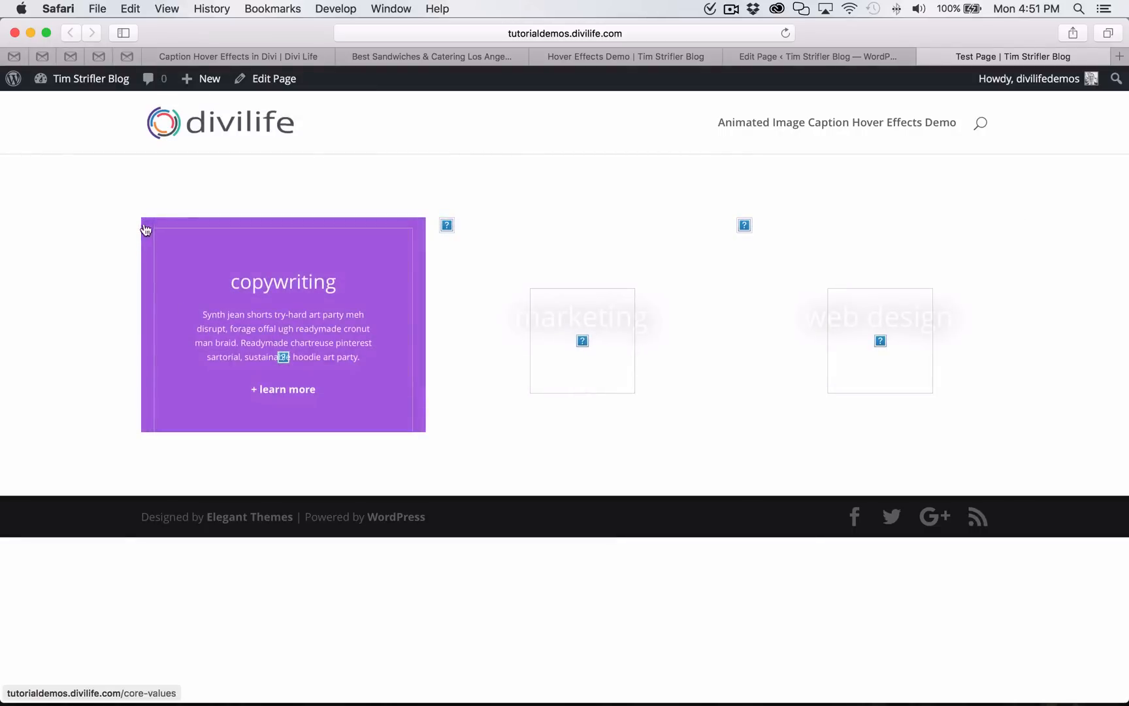
{"action": "left_click", "coordinate": [238, 57]}
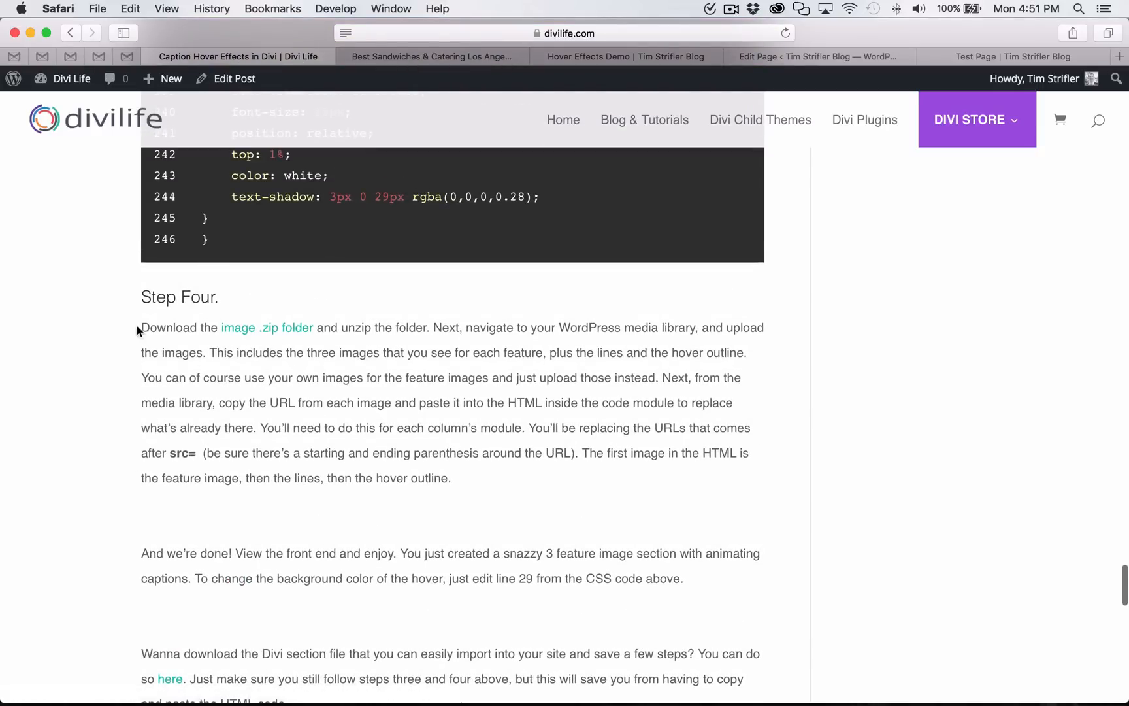
Download the caption images zip, open the unzipped folder, and preview outline.png.
{"action": "left_click_drag", "start_coordinate": [155, 327], "coordinate": [322, 327]}
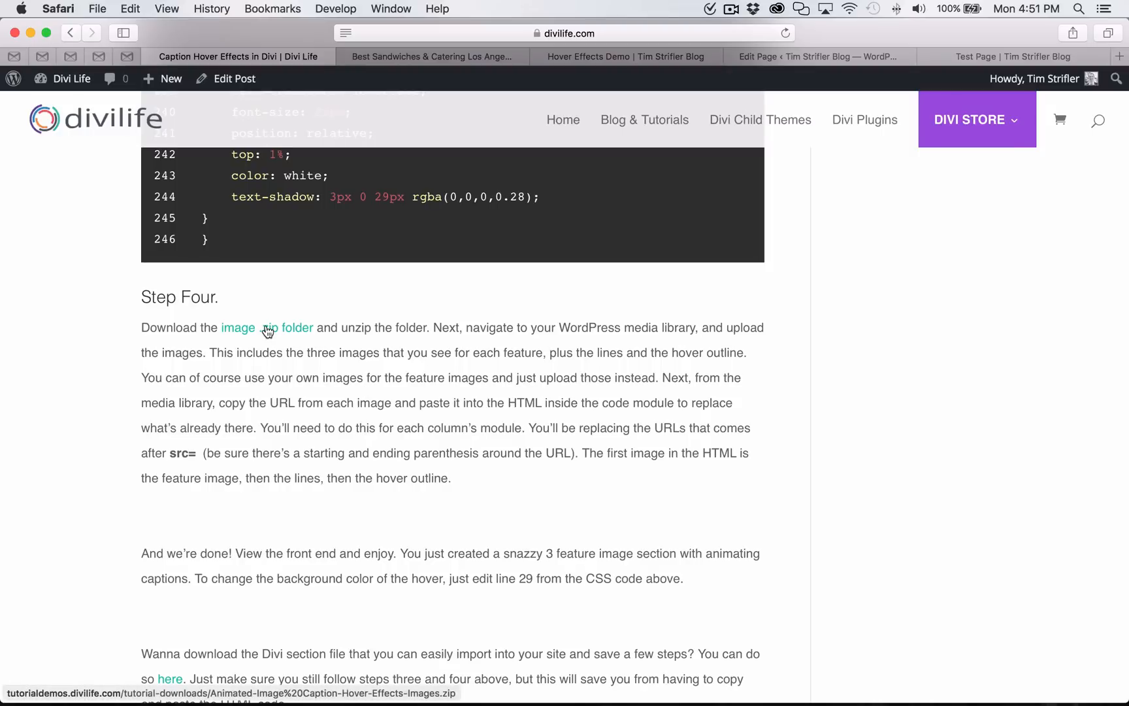
{"action": "left_click", "coordinate": [238, 327]}
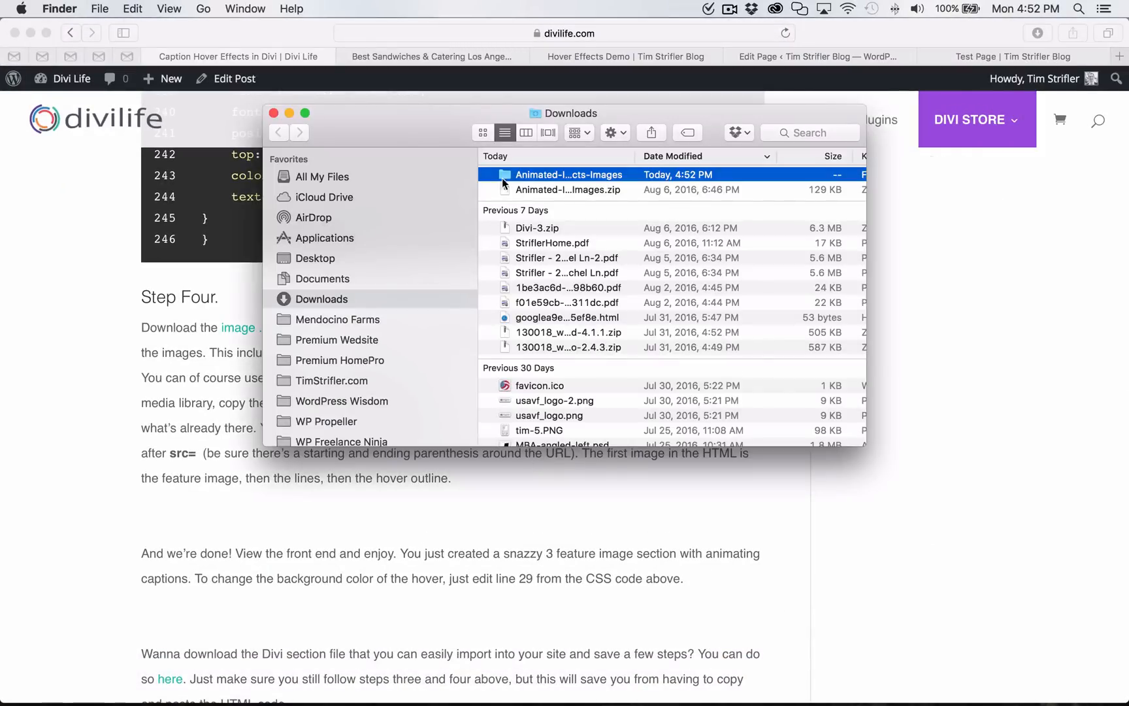
{"action": "double_click", "coordinate": [568, 174]}
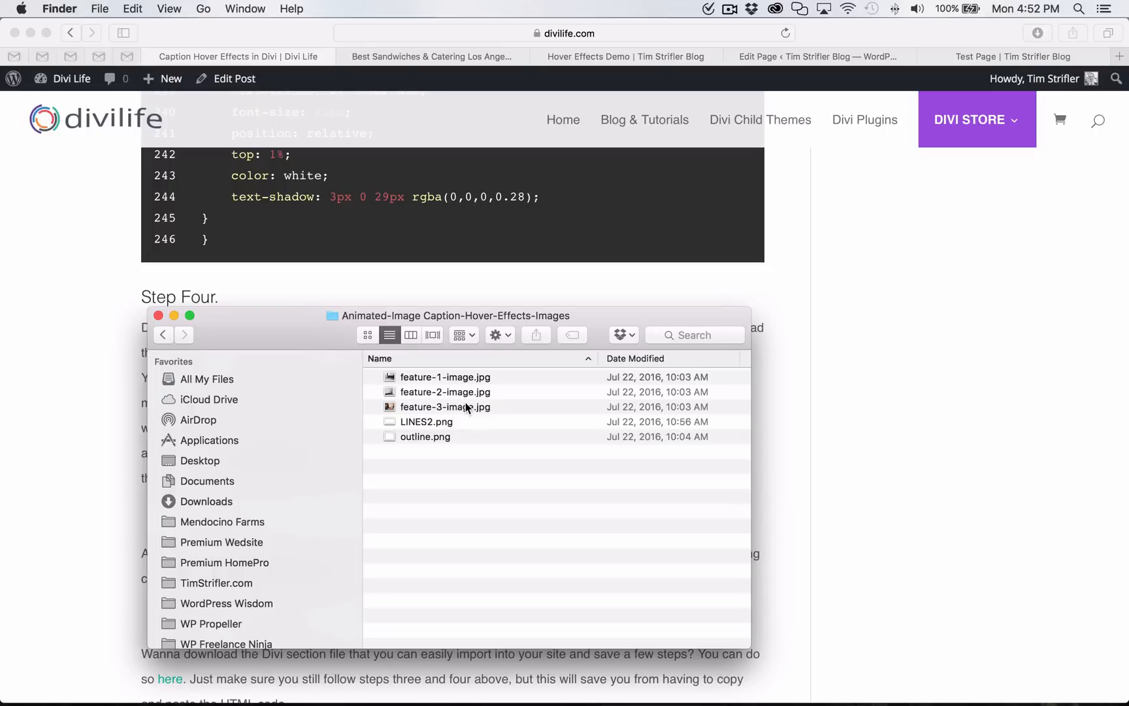
{"action": "left_click", "coordinate": [425, 421]}
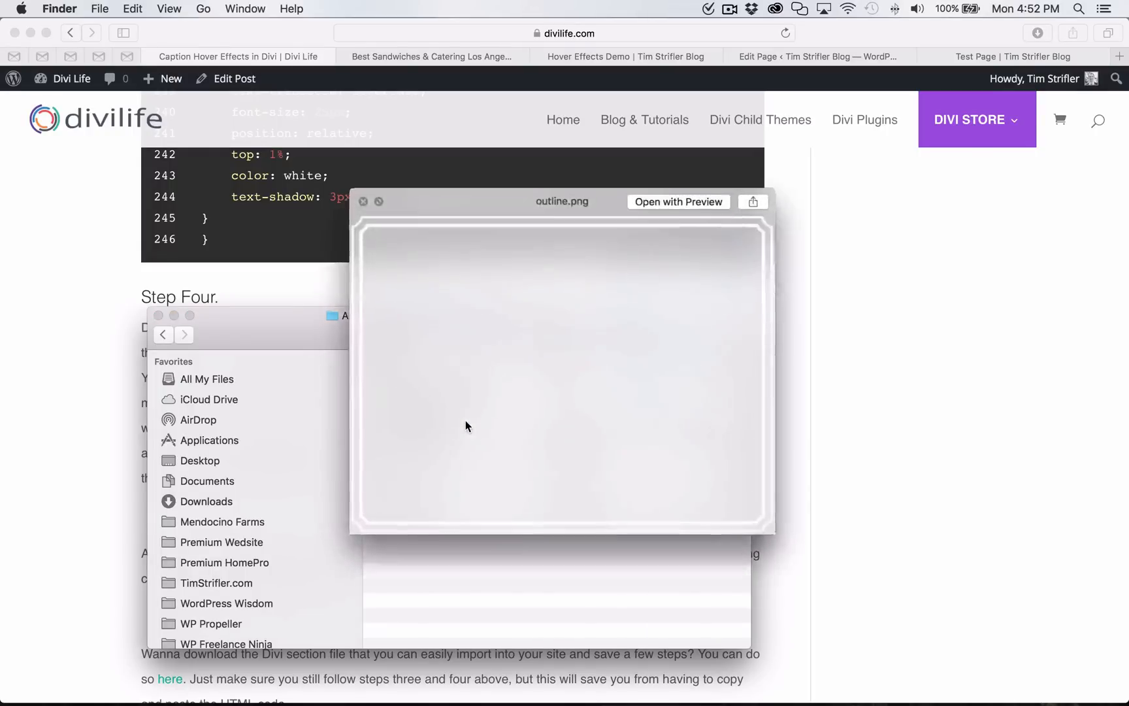
{"action": "left_click", "coordinate": [624, 56]}
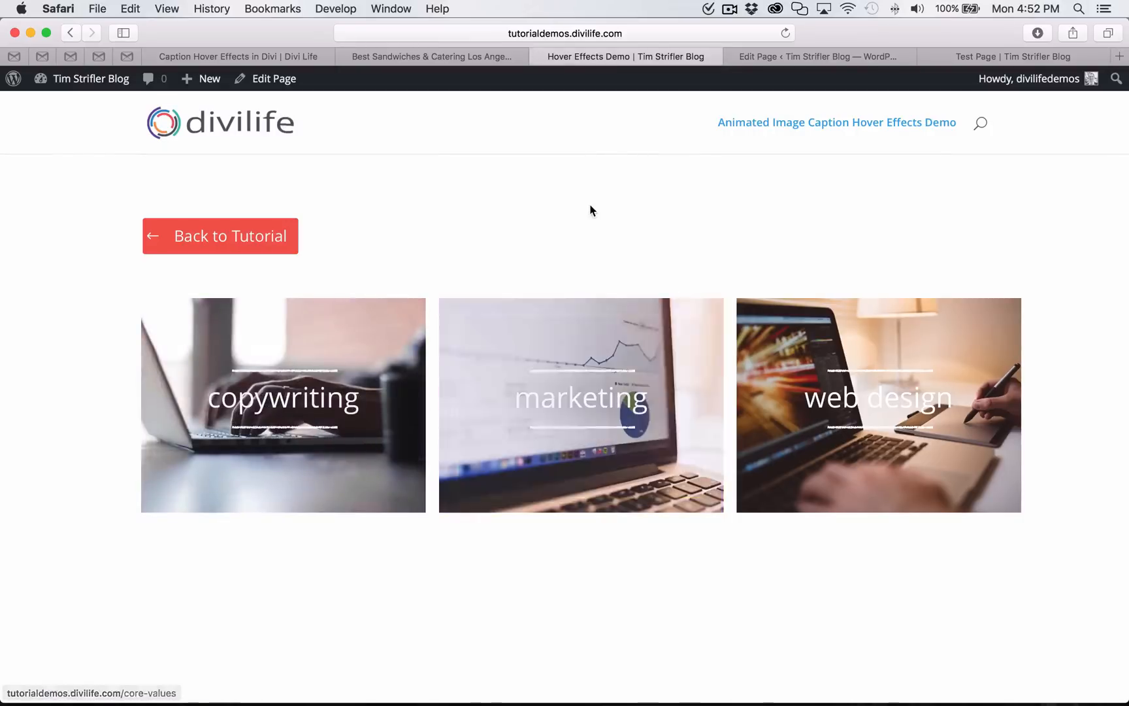
{"action": "mouse_move", "coordinate": [452, 352]}
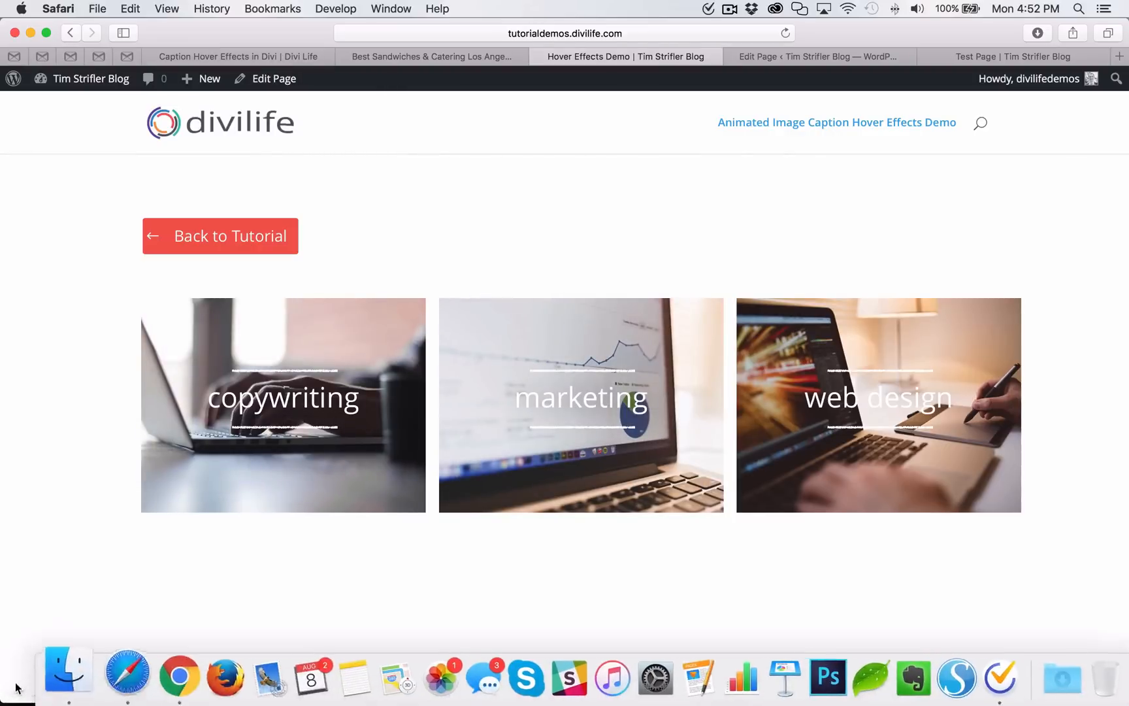
Compare the demo with the Test Page's broken image placeholders, then close the Test Page tab.
{"action": "left_click", "coordinate": [67, 676]}
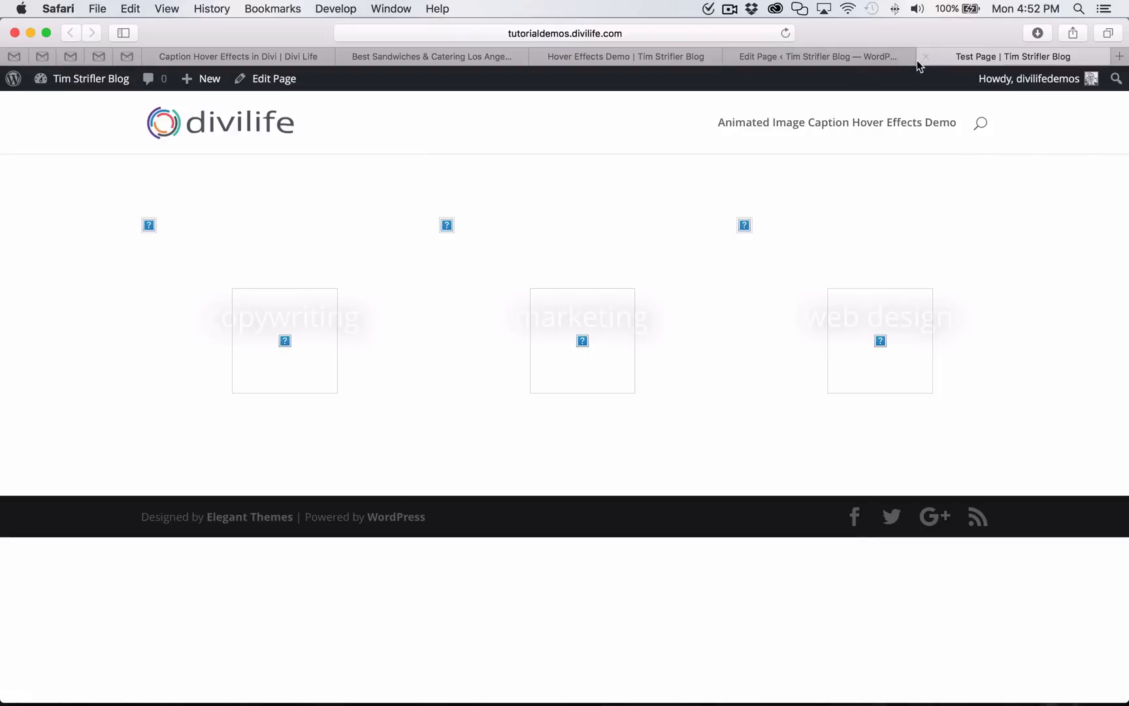
{"action": "left_click", "coordinate": [817, 56]}
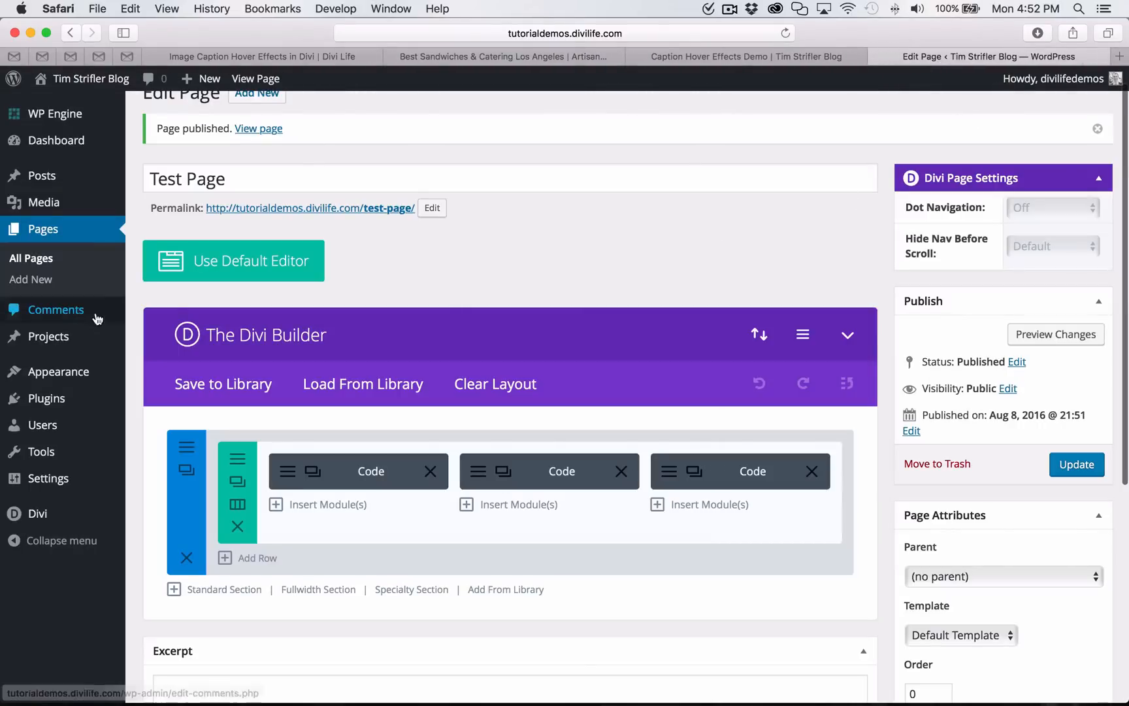
Open feature-3-image in the Media Library and copy its URL from Attachment Details.
{"action": "left_click", "coordinate": [43, 202]}
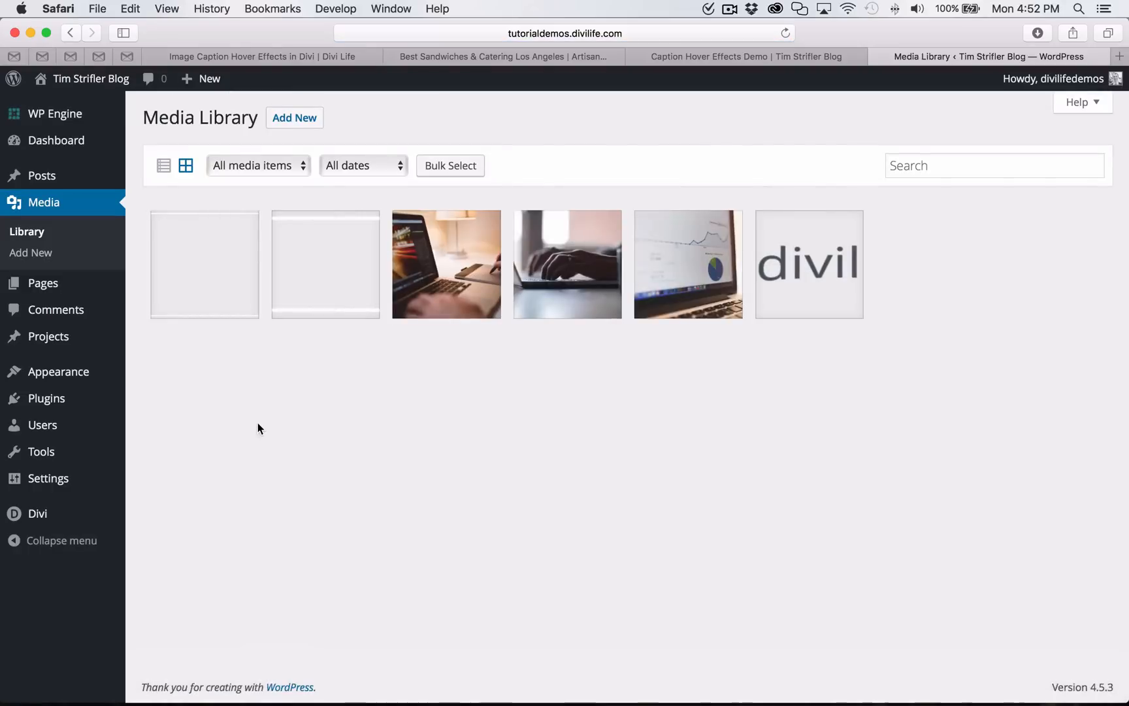
{"action": "mouse_move", "coordinate": [964, 277]}
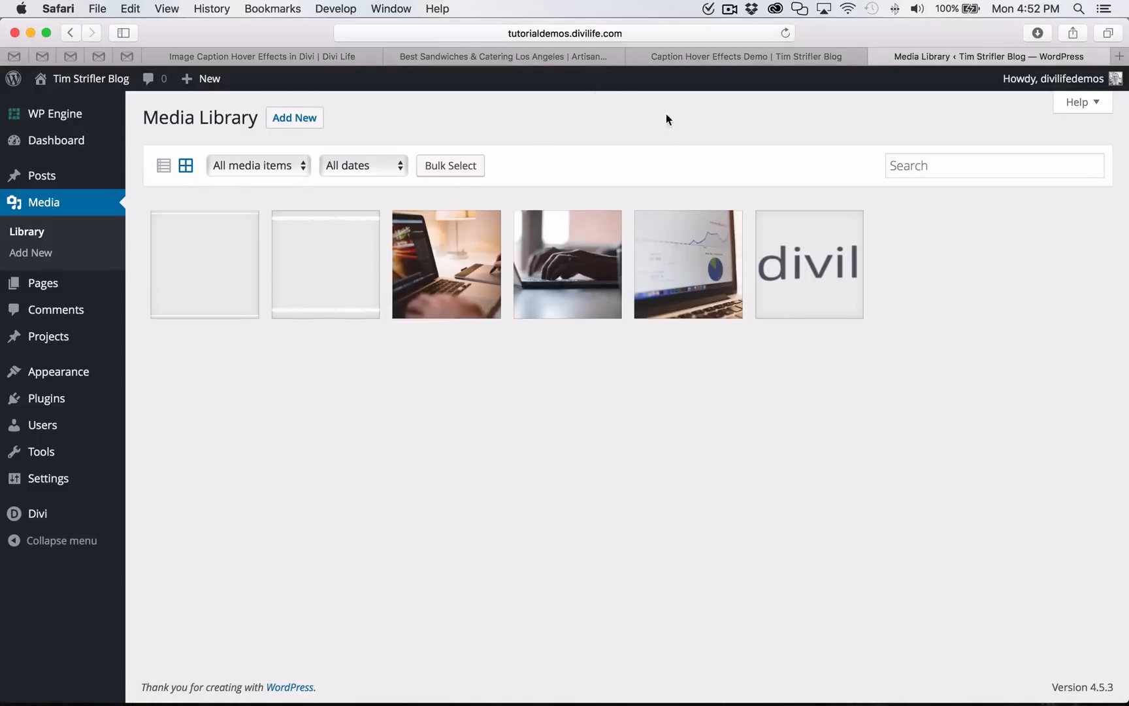
{"action": "left_click", "coordinate": [445, 263]}
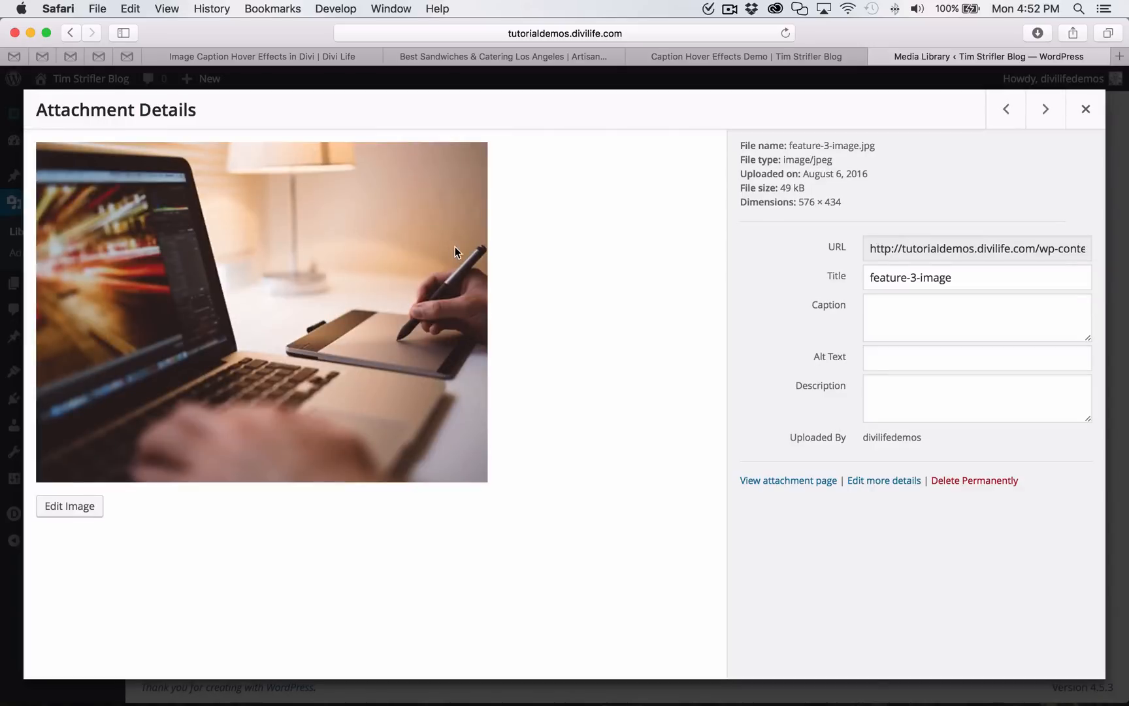
{"action": "left_click", "coordinate": [1085, 109]}
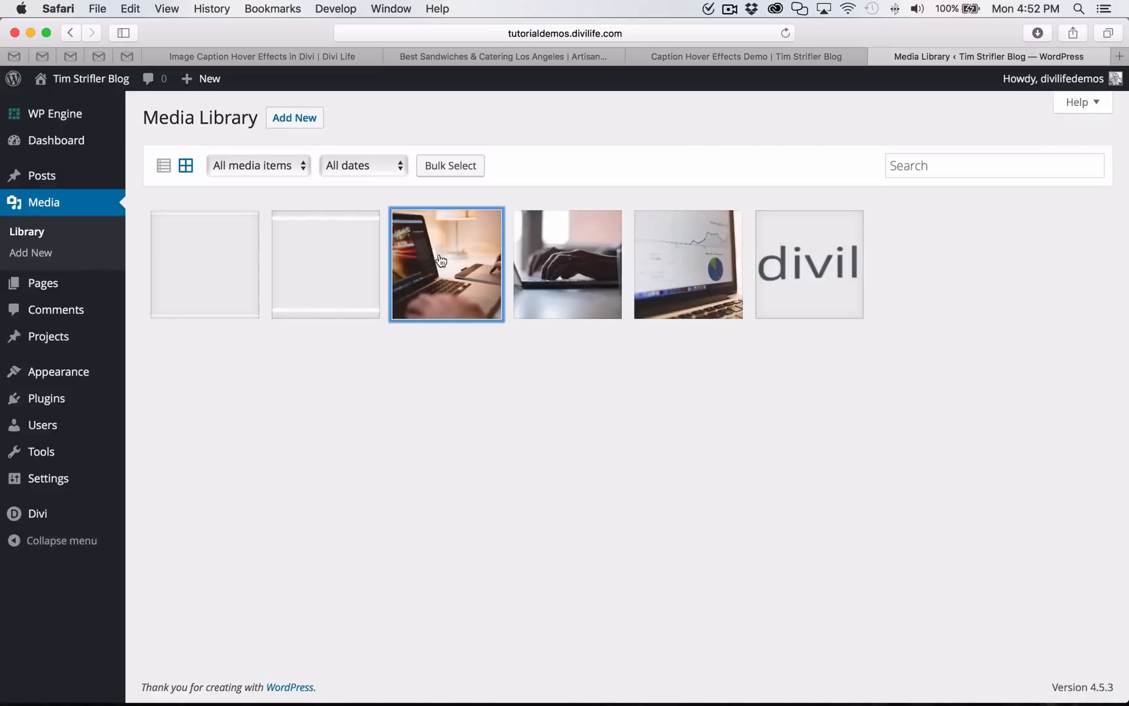
{"action": "left_click", "coordinate": [445, 264]}
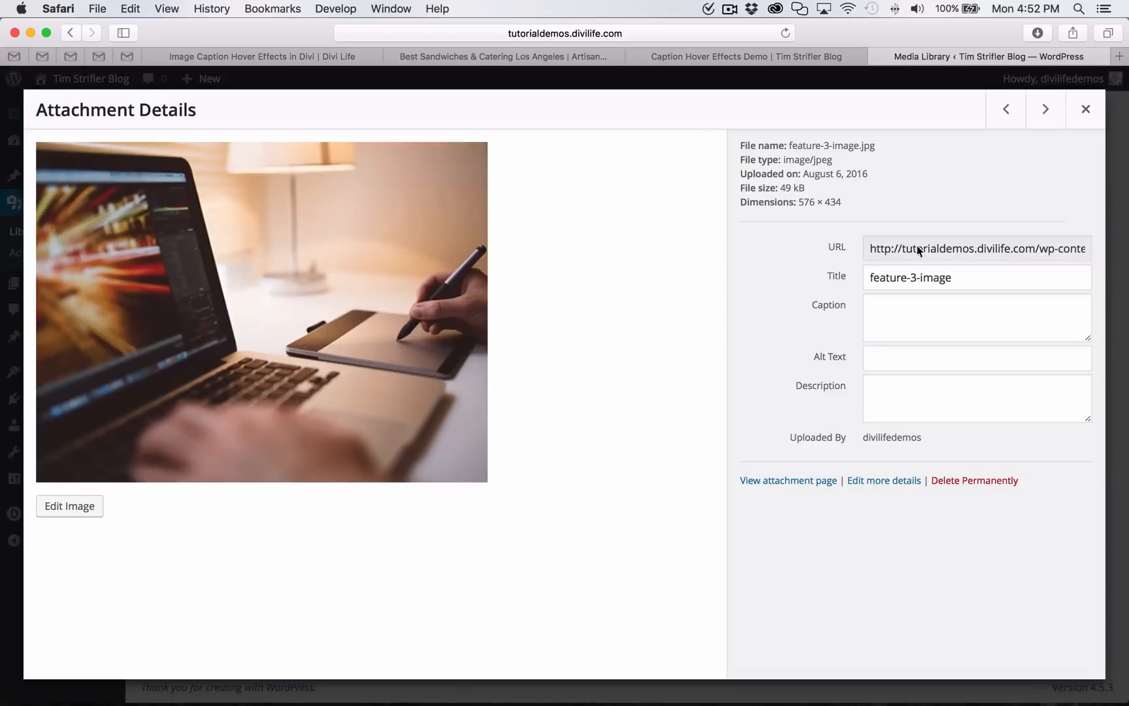
{"action": "left_click", "coordinate": [976, 249]}
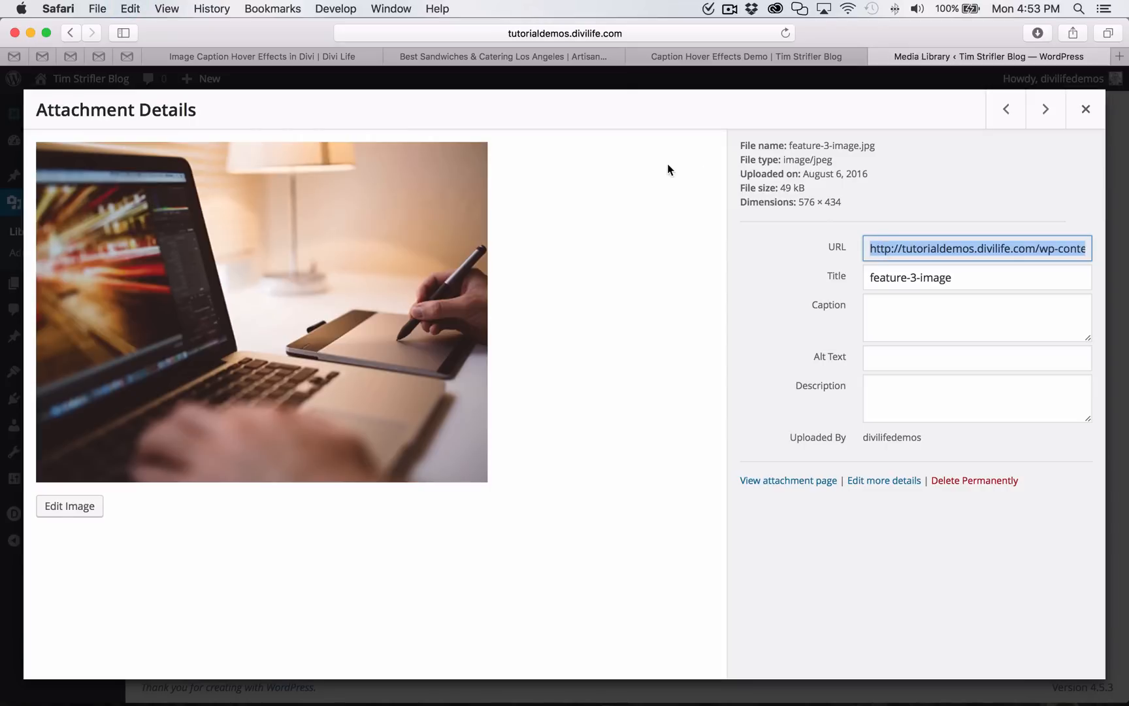
{"action": "mouse_move", "coordinate": [1087, 108]}
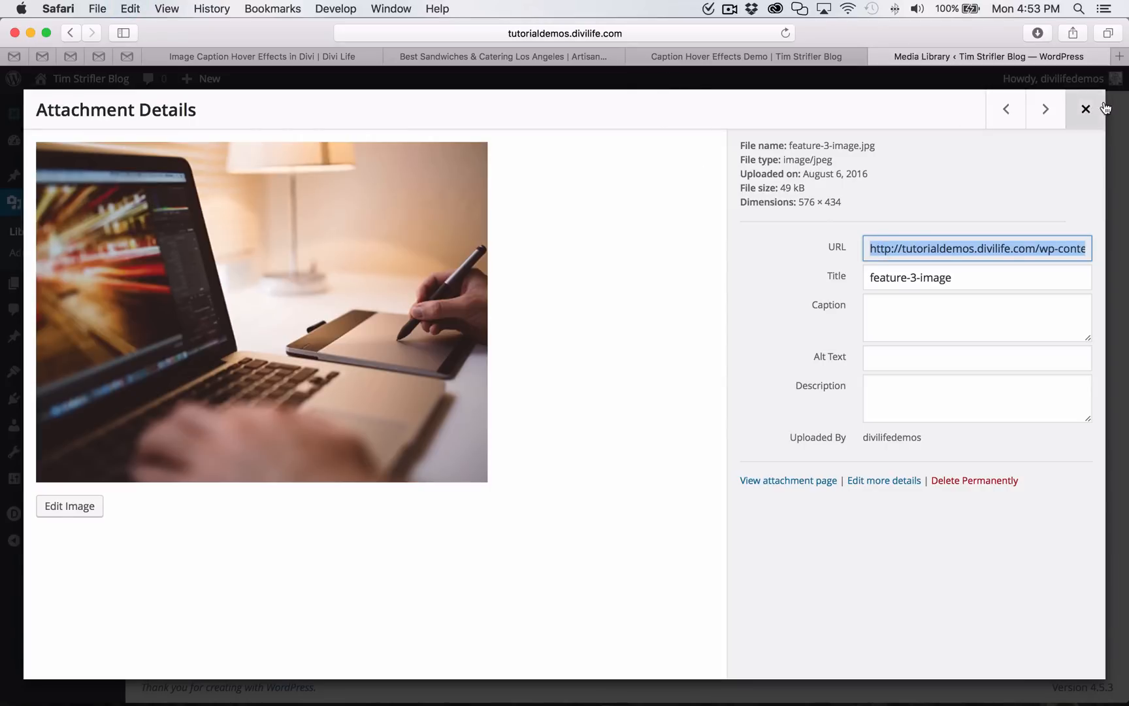
{"action": "left_click", "coordinate": [1087, 109]}
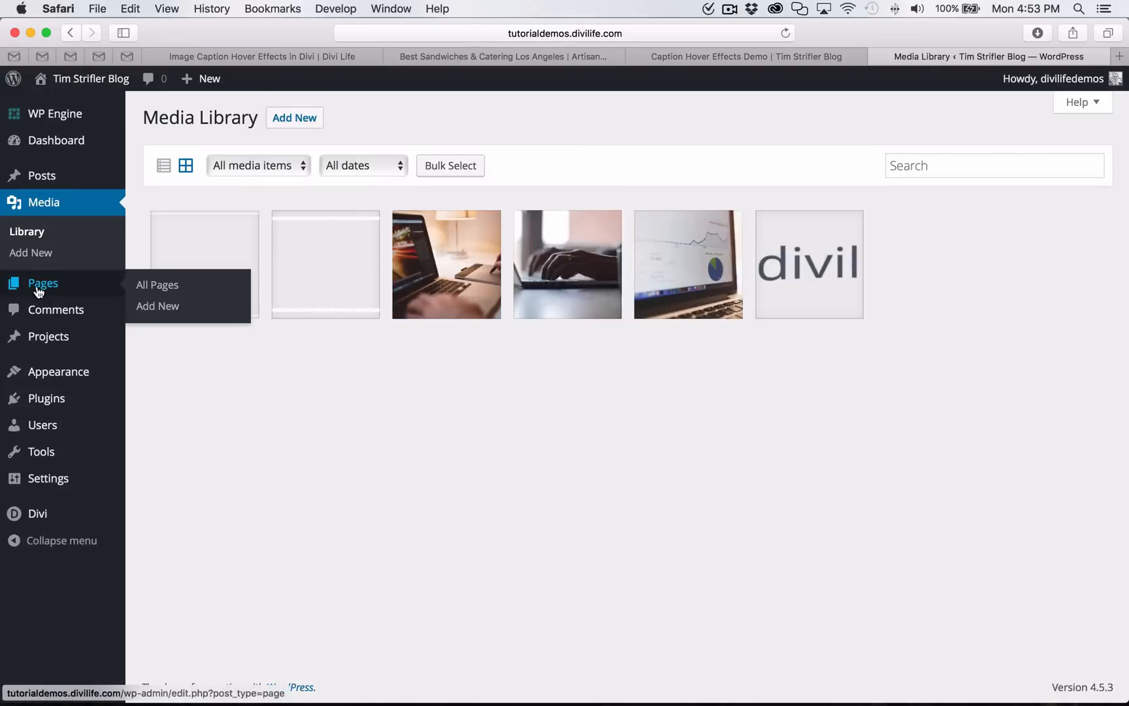
Open Test Page for editing from All Pages in its own tab.
{"action": "left_click", "coordinate": [157, 284]}
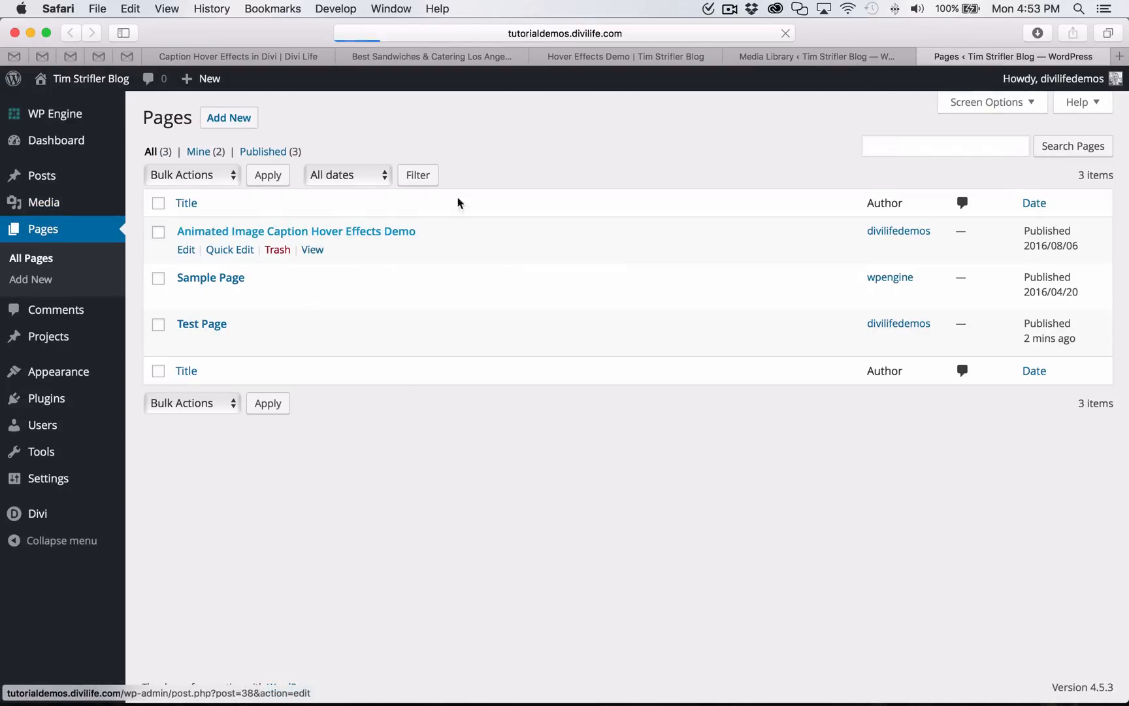
{"action": "left_click", "coordinate": [296, 231]}
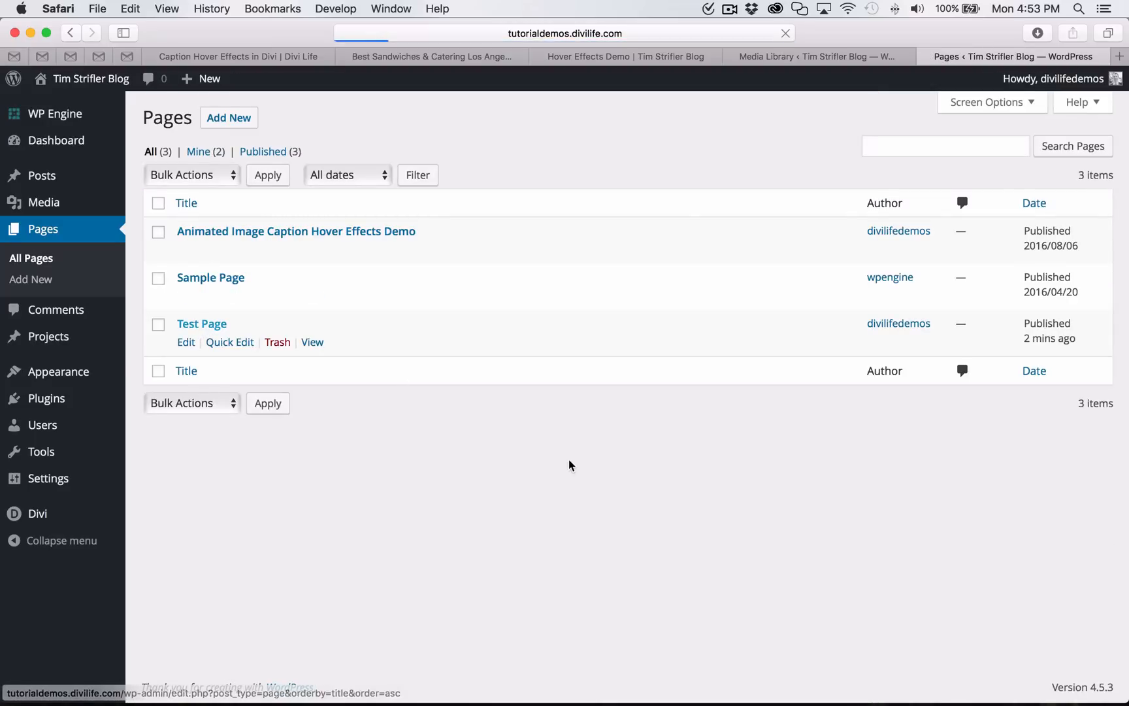
{"action": "left_click", "coordinate": [185, 342]}
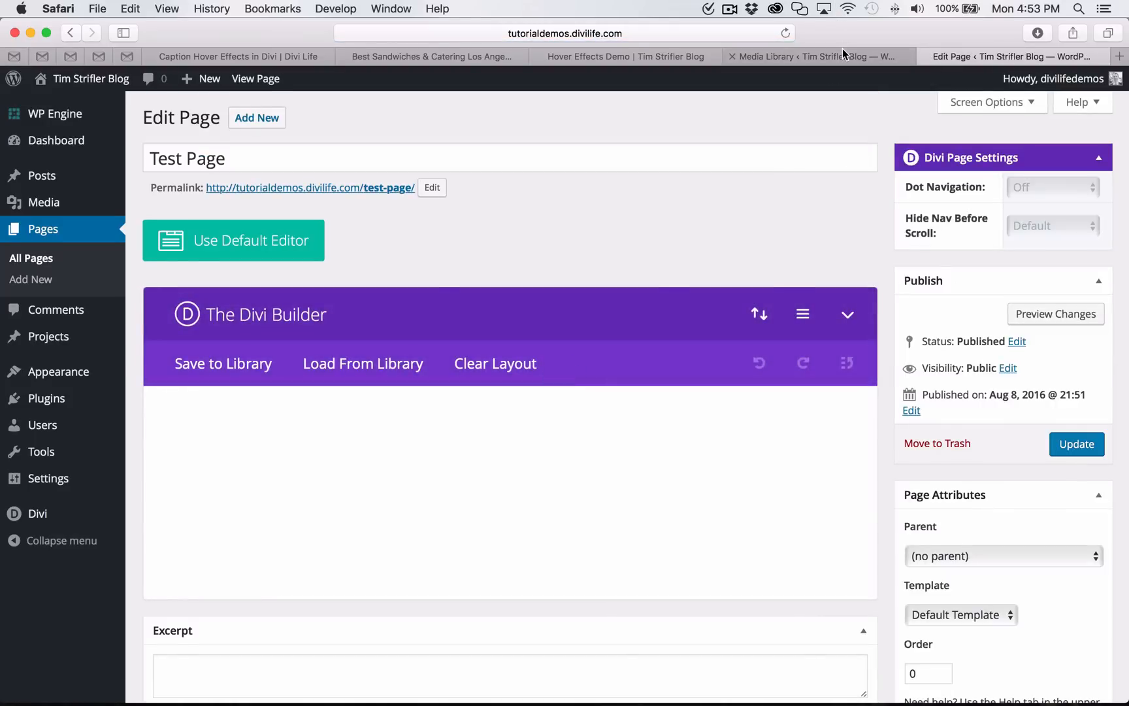
{"action": "left_click", "coordinate": [813, 56]}
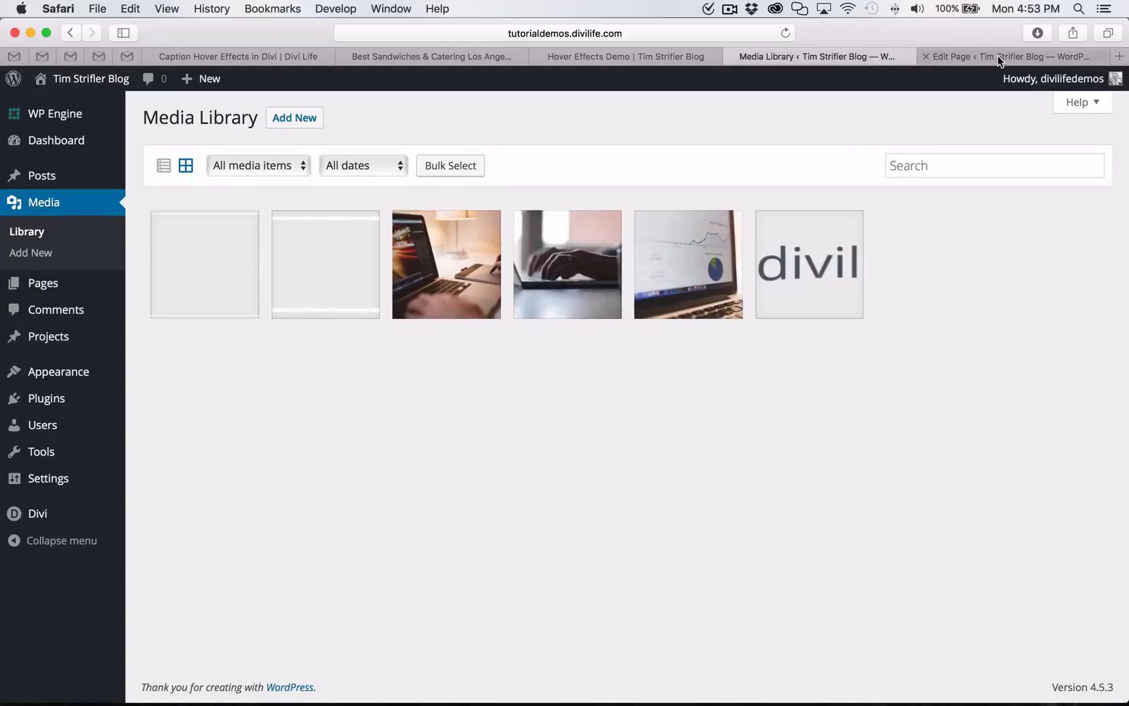
{"action": "left_click", "coordinate": [1008, 56]}
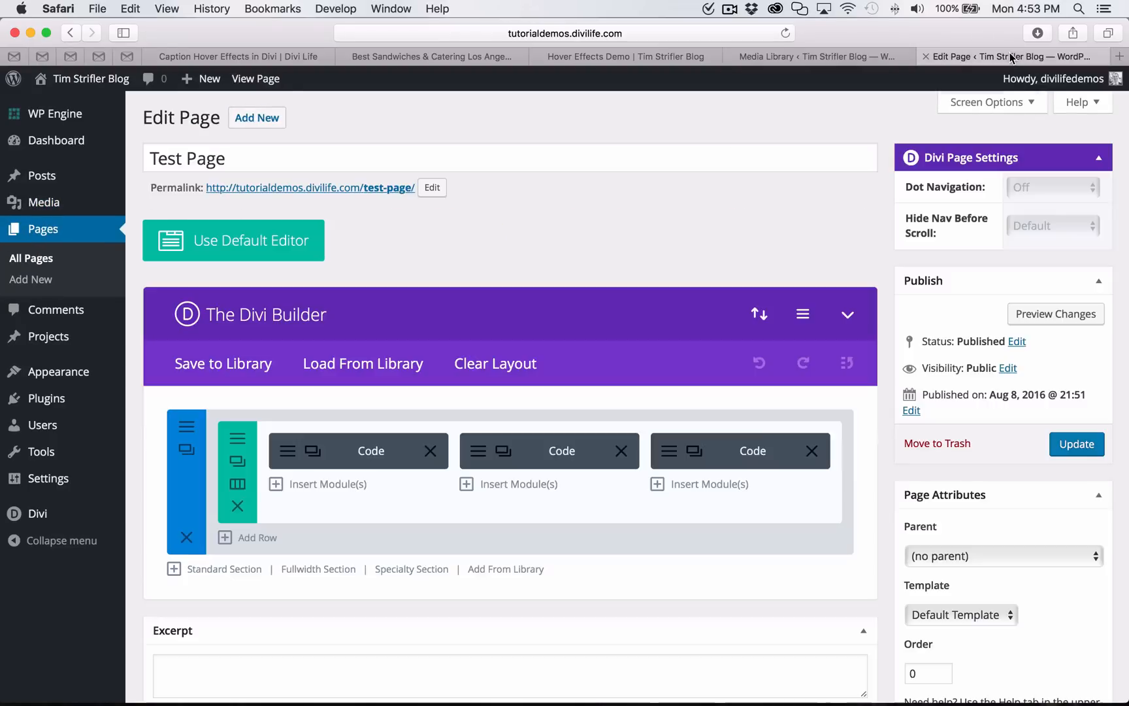
Replace the Copywriting module's first src= path with the full feature-3-image.jpg URL.
{"action": "scroll", "scroll_direction": "down", "scroll_amount": 3}
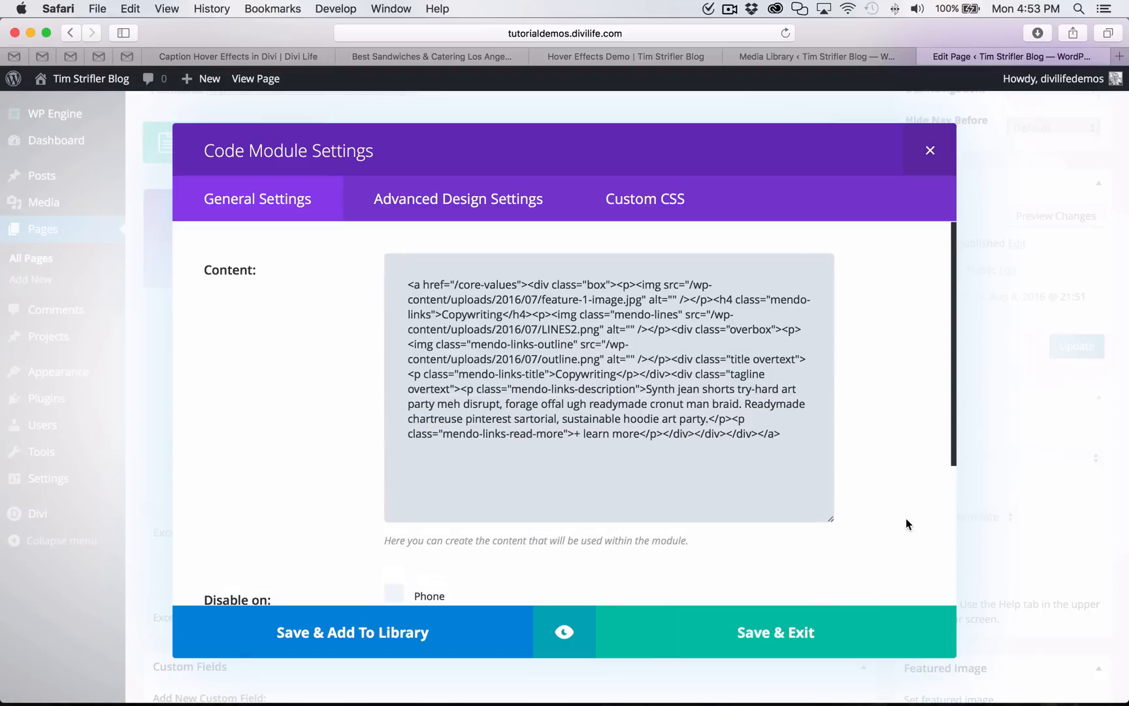
{"action": "mouse_move", "coordinate": [767, 419]}
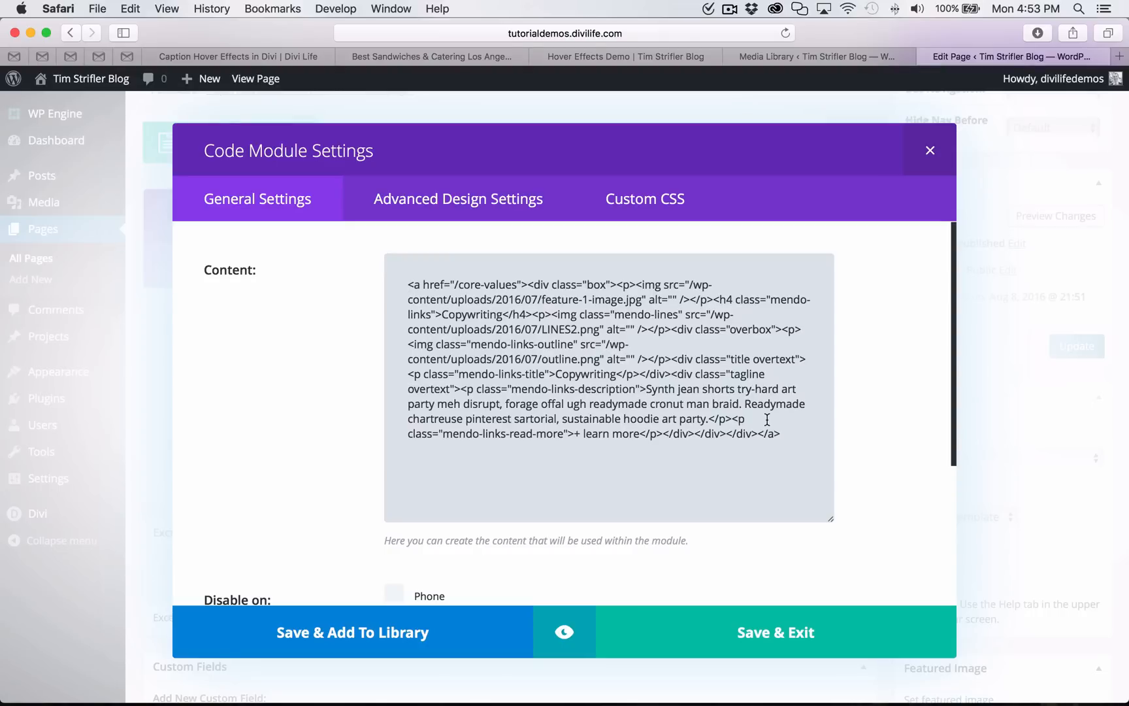
{"action": "mouse_move", "coordinate": [575, 329]}
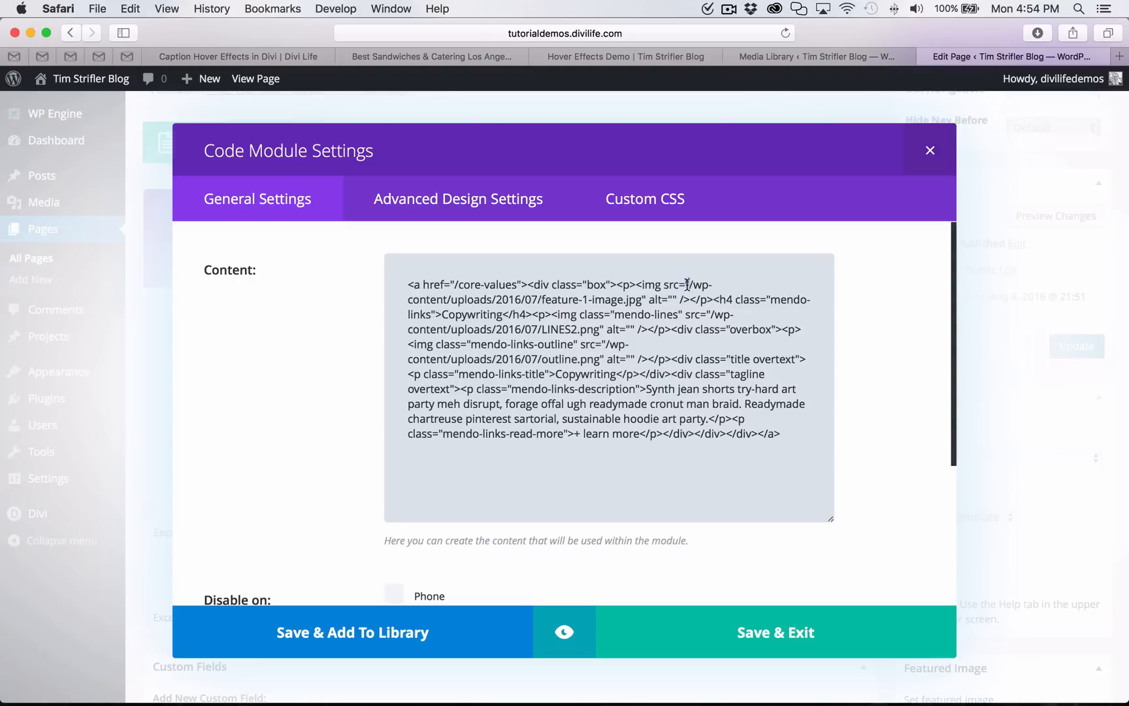
{"action": "left_click_drag", "start_coordinate": [702, 284], "coordinate": [643, 299]}
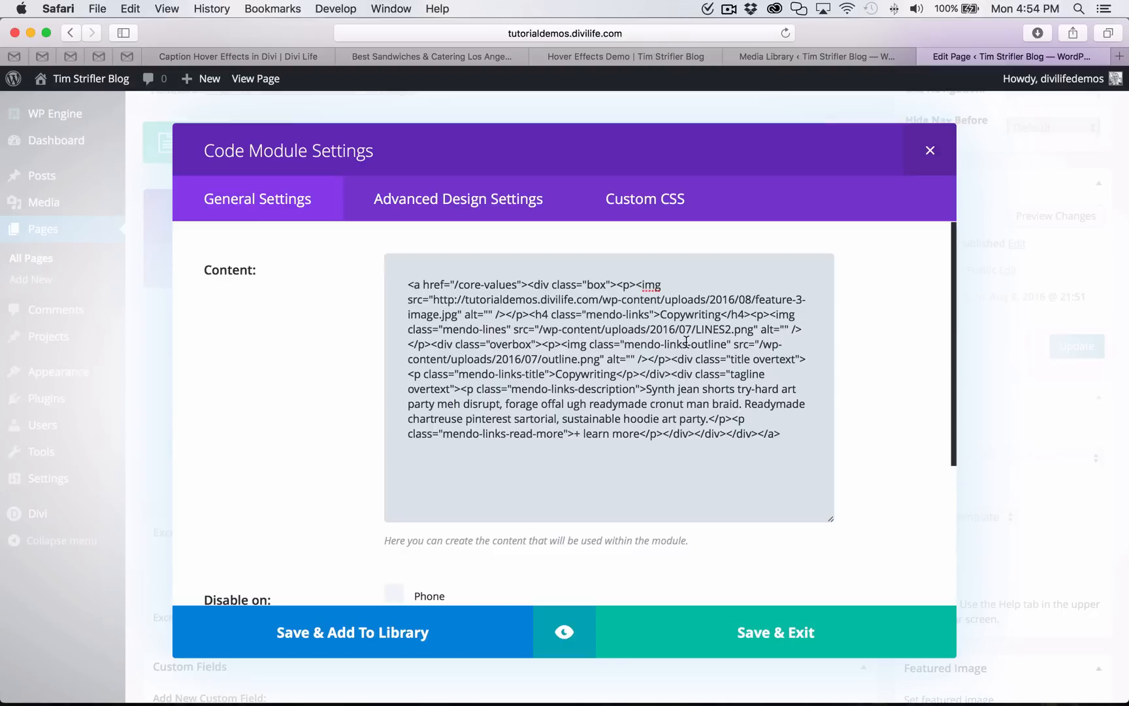
{"action": "mouse_move", "coordinate": [756, 575]}
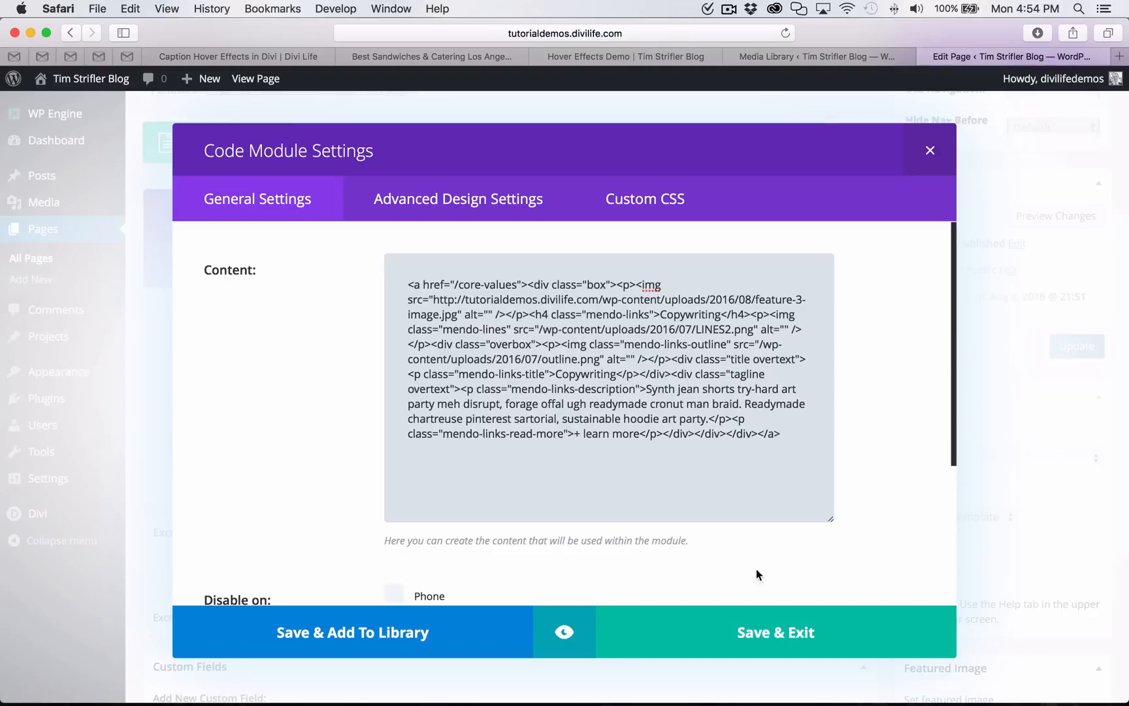
{"action": "mouse_move", "coordinate": [693, 426]}
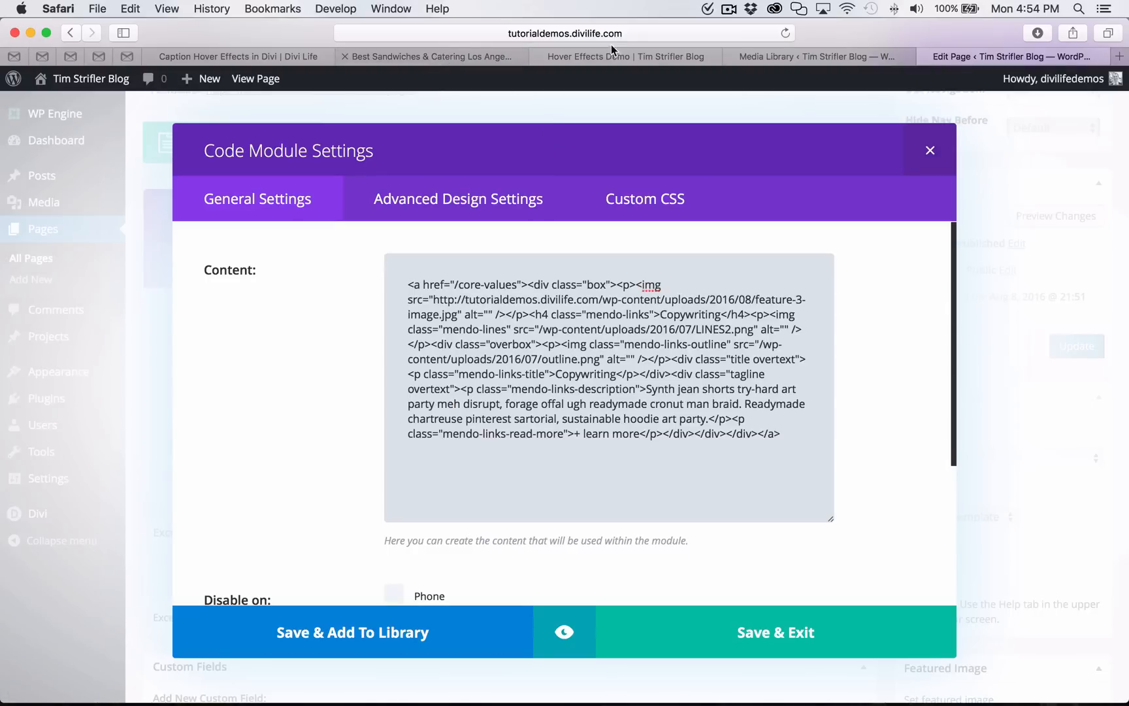
{"action": "left_click", "coordinate": [818, 56]}
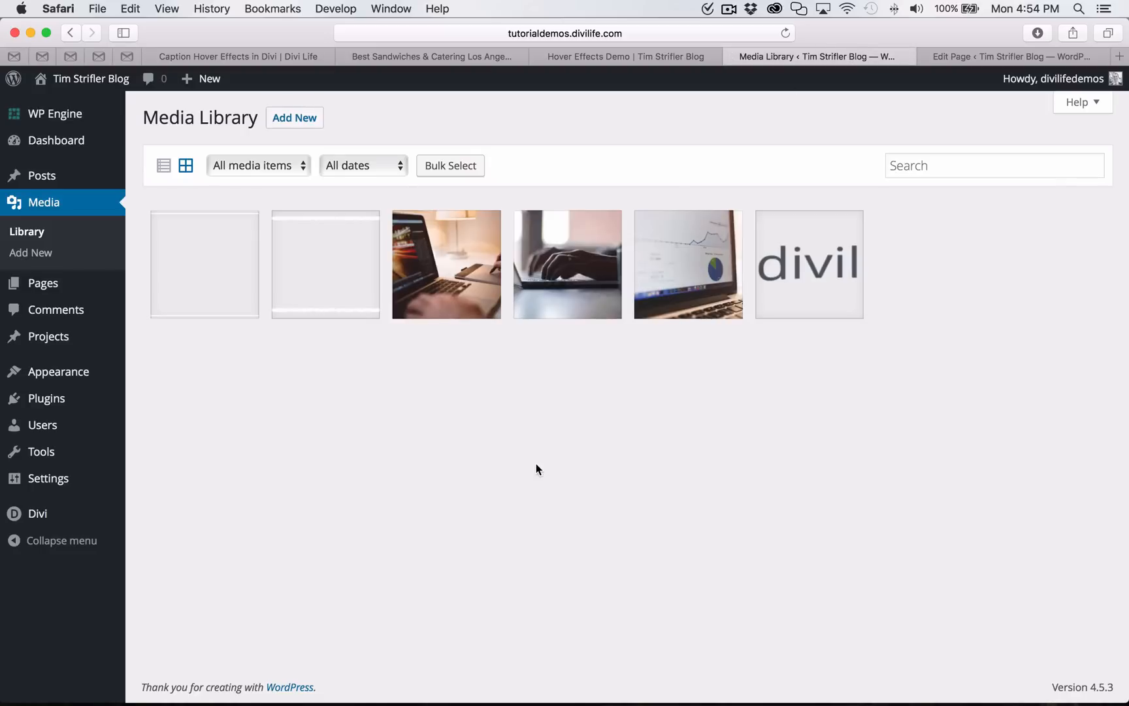
{"action": "mouse_move", "coordinate": [248, 56]}
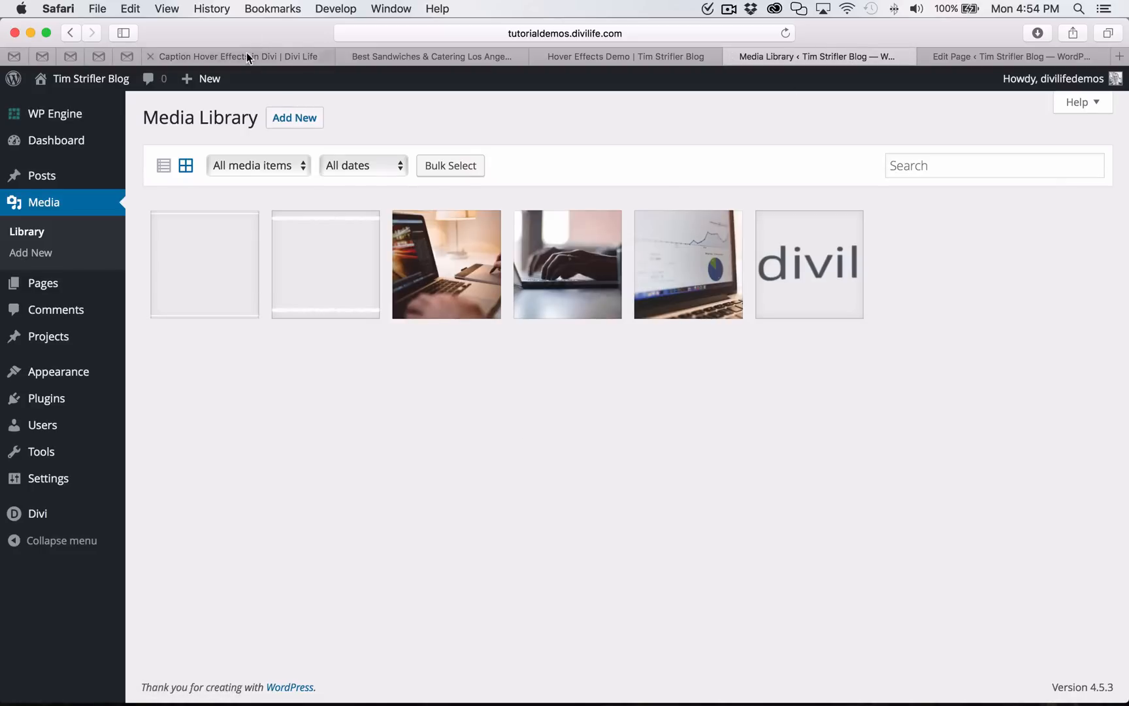
Re-read tutorial Step Four, then select LINES2.png's URL in the Media Library for copying.
{"action": "left_click", "coordinate": [240, 56]}
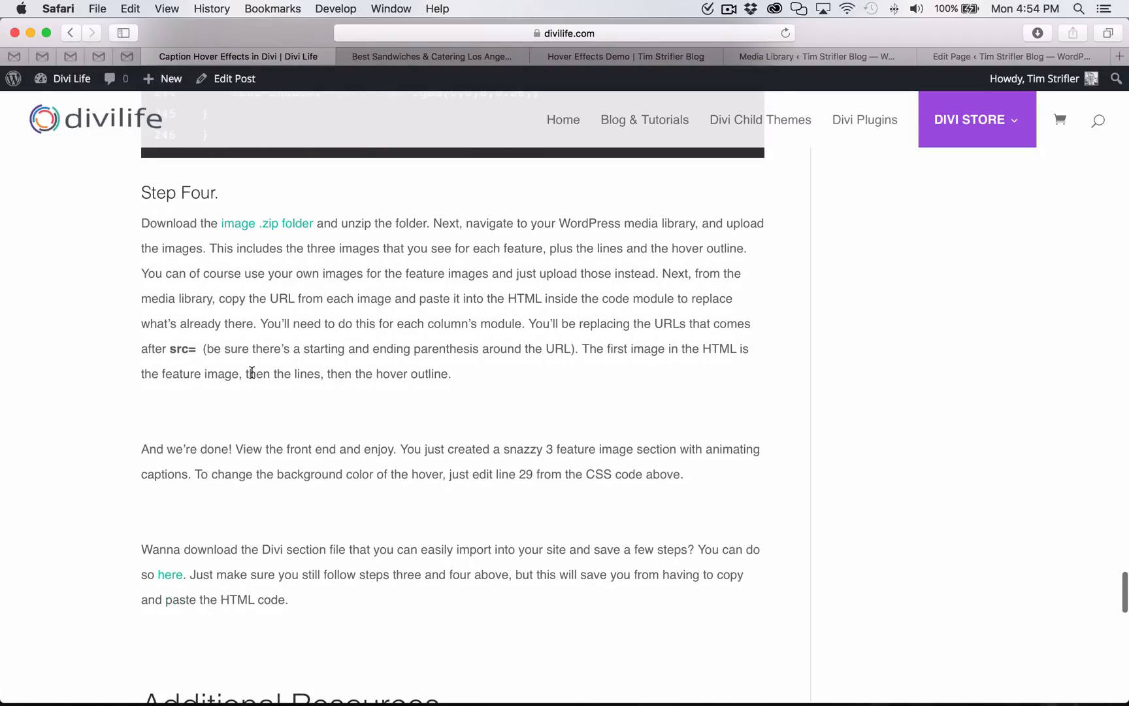
{"action": "mouse_move", "coordinate": [422, 104]}
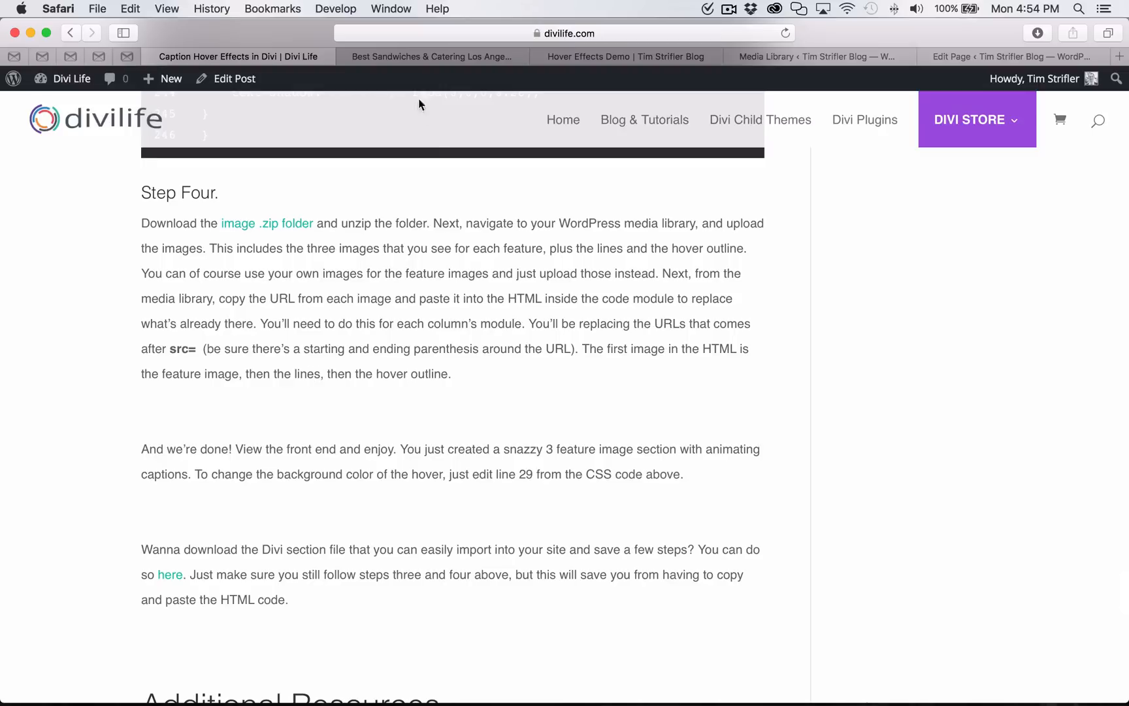
{"action": "mouse_move", "coordinate": [585, 320]}
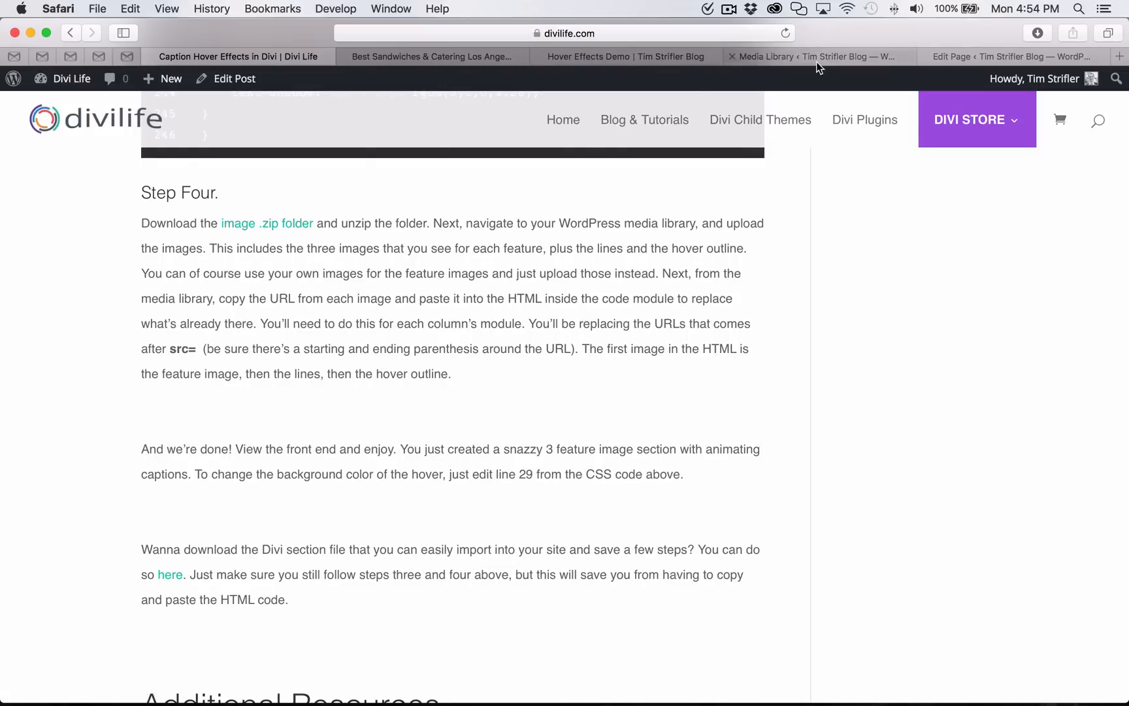
{"action": "left_click", "coordinate": [814, 56]}
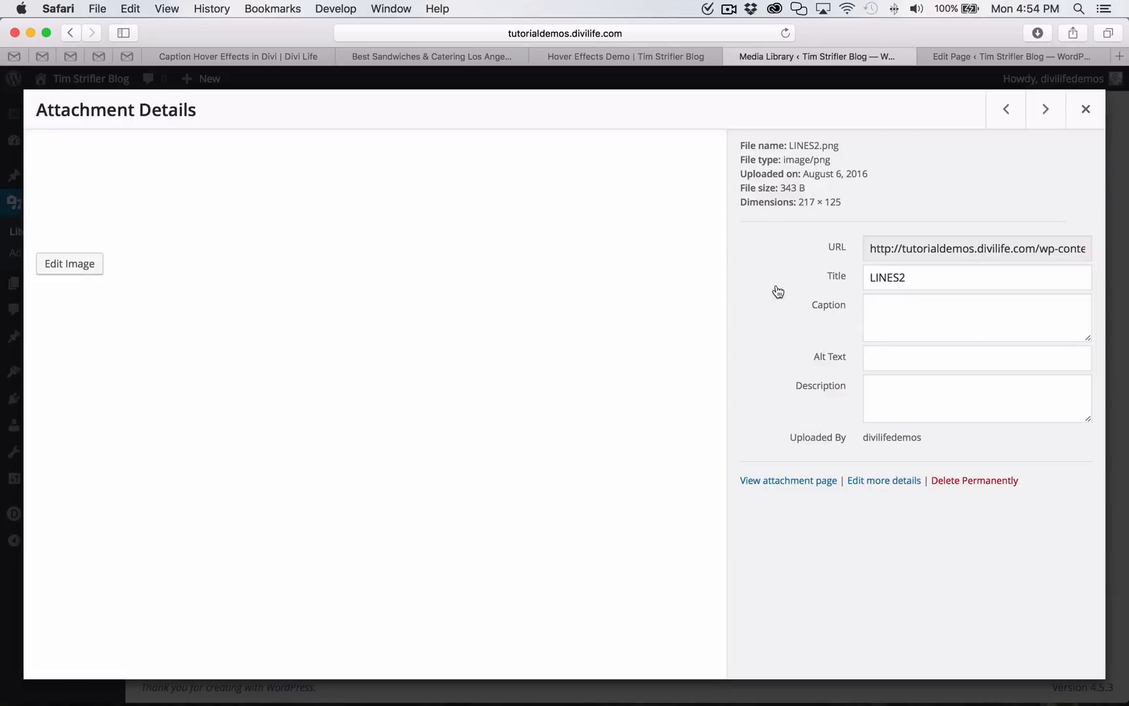
{"action": "left_click", "coordinate": [976, 248]}
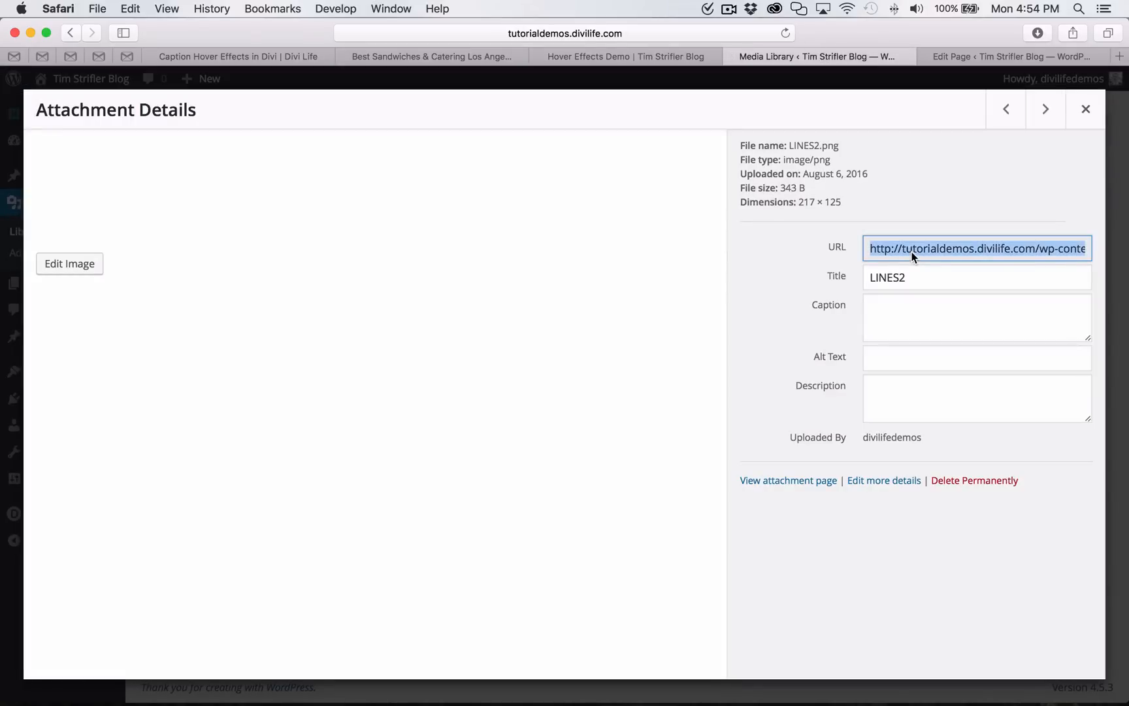
{"action": "mouse_move", "coordinate": [958, 85]}
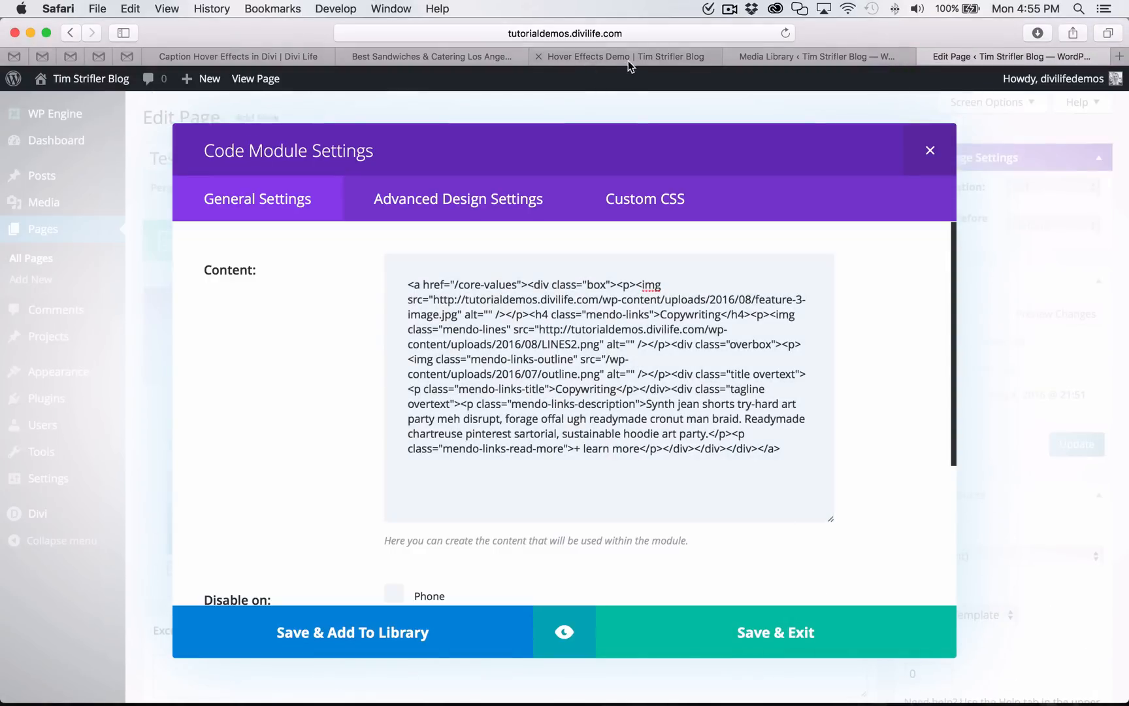
After previewing the demo, step through attachments to outline.png and select its URL.
{"action": "left_click", "coordinate": [619, 56]}
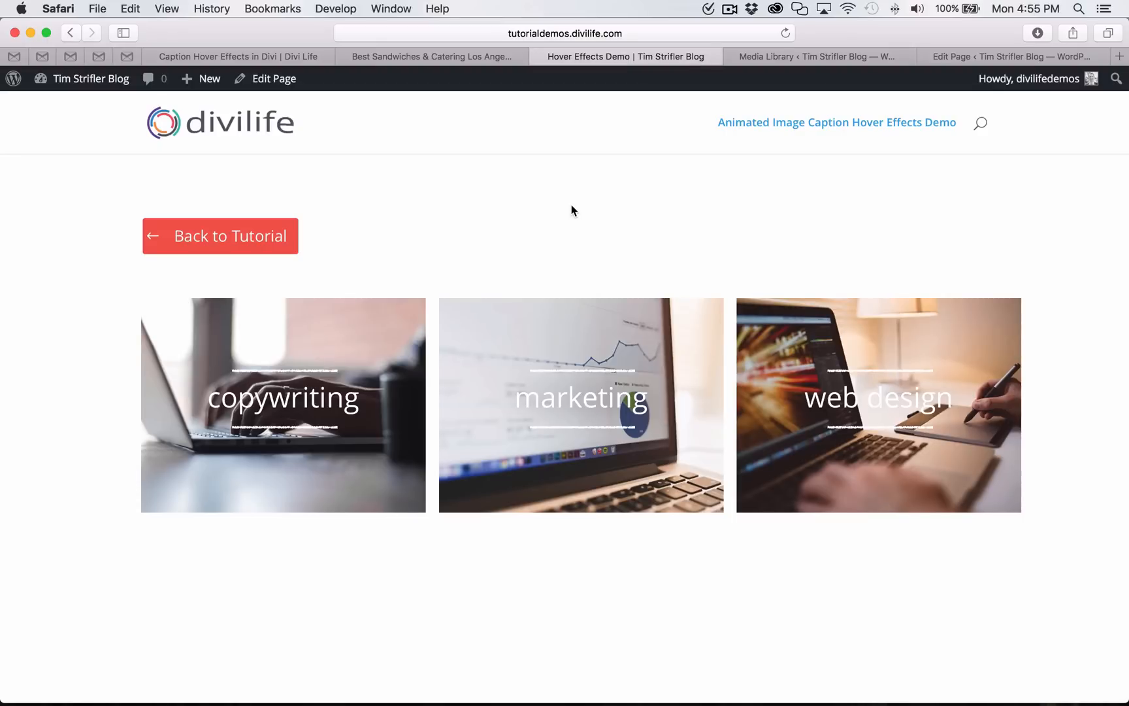
{"action": "mouse_move", "coordinate": [322, 349]}
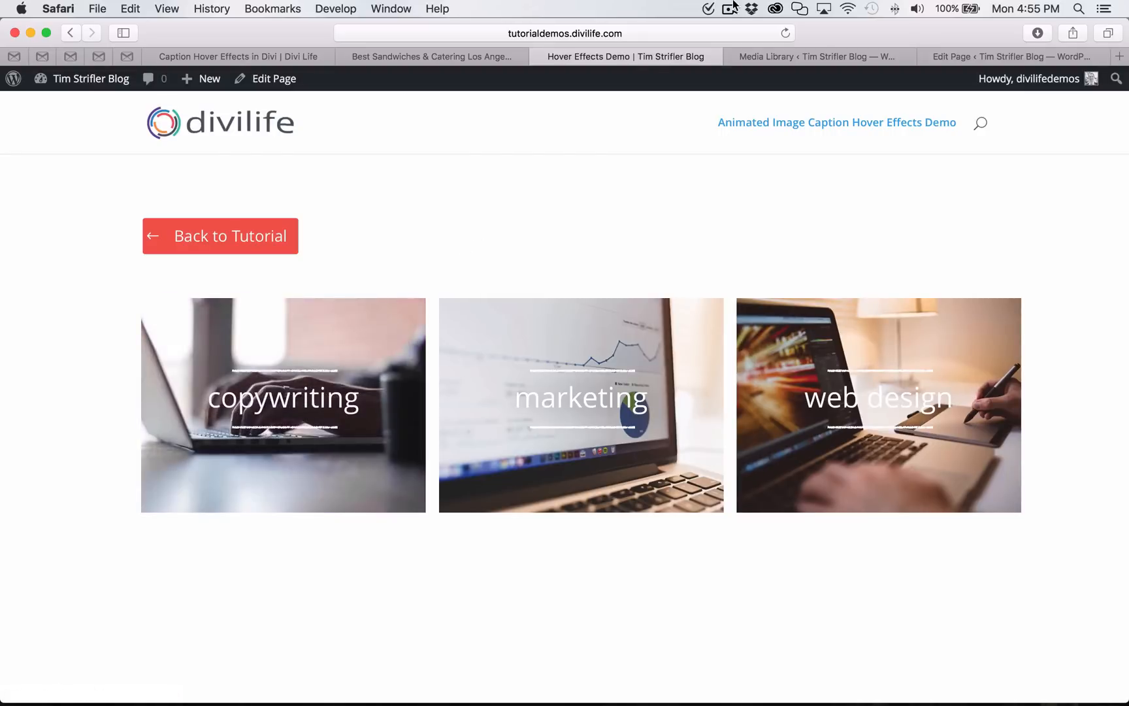
{"action": "left_click", "coordinate": [816, 56]}
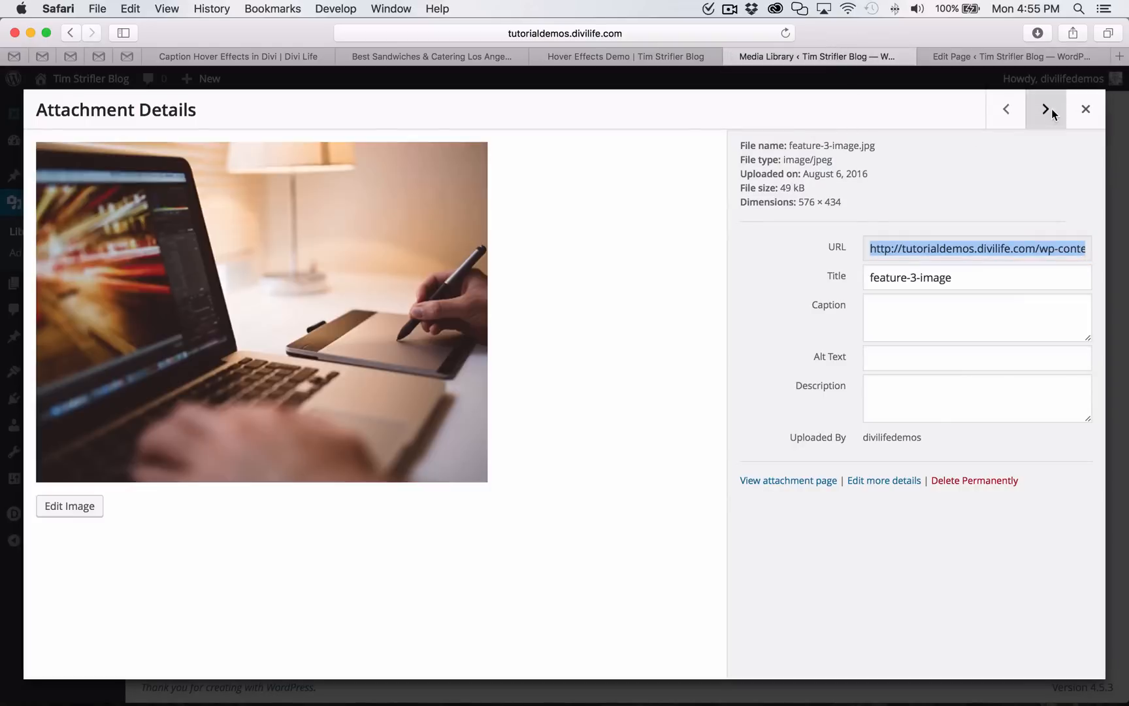
{"action": "left_click", "coordinate": [1045, 110]}
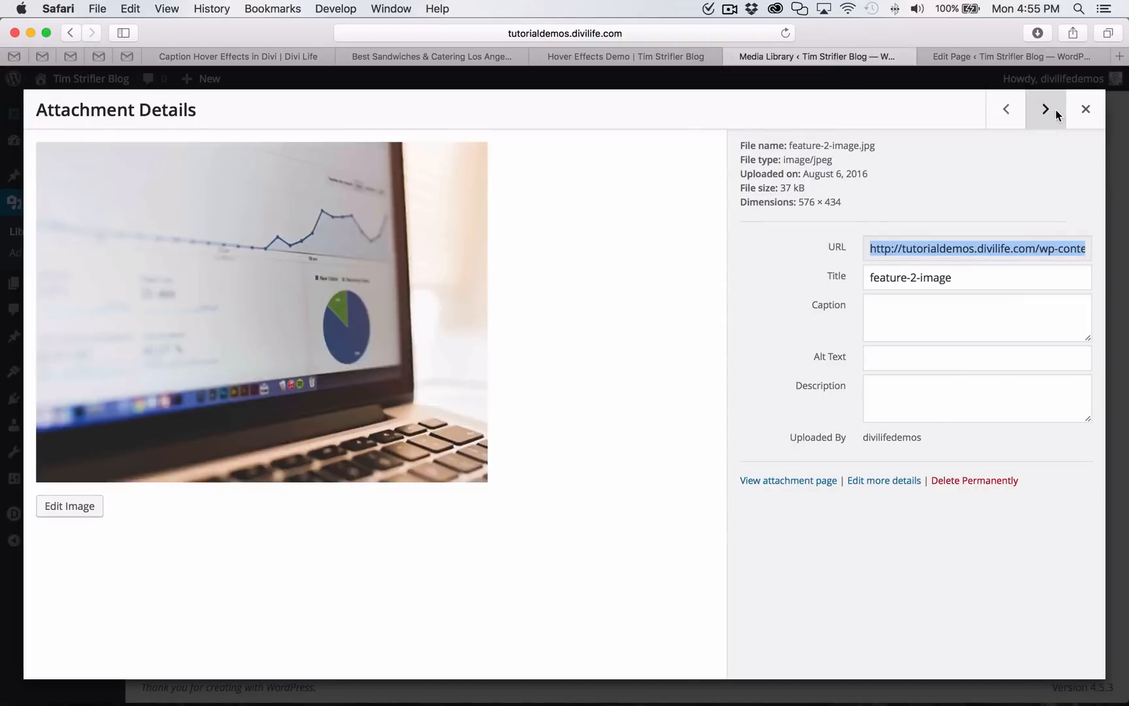
{"action": "left_click", "coordinate": [1086, 110]}
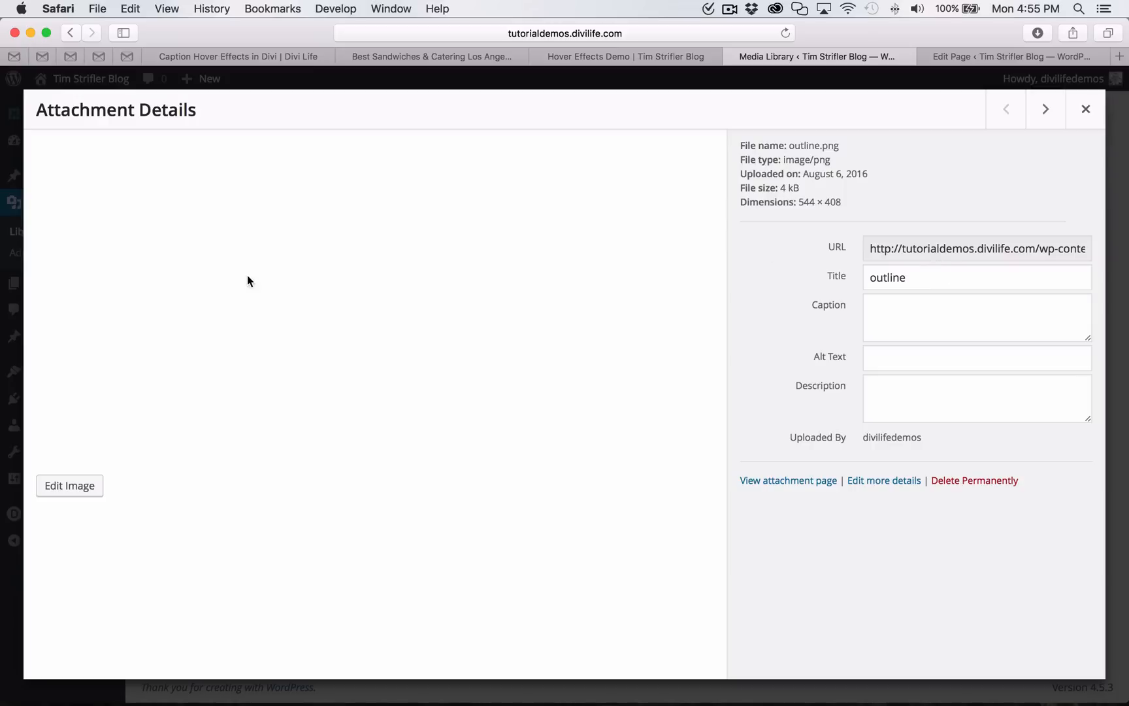
{"action": "mouse_move", "coordinate": [984, 232]}
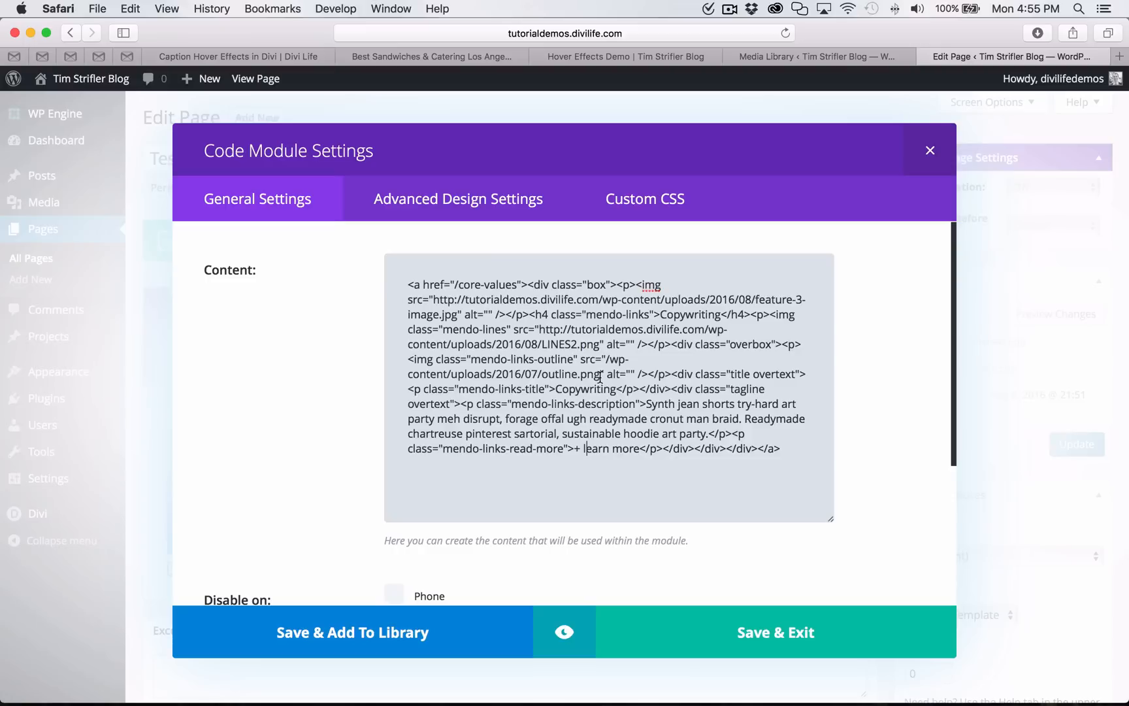
{"action": "left_click_drag", "start_coordinate": [609, 359], "coordinate": [604, 373]}
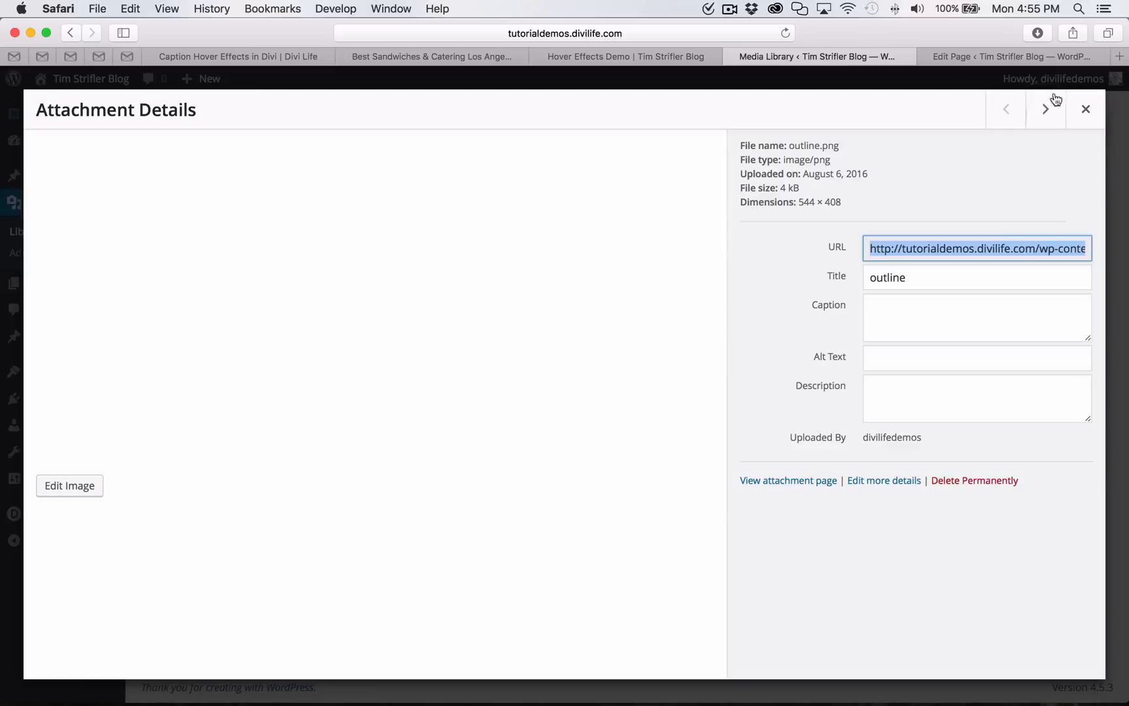
Replace the Marketing module's feature image path with its full media URL.
{"action": "left_click", "coordinate": [1045, 109]}
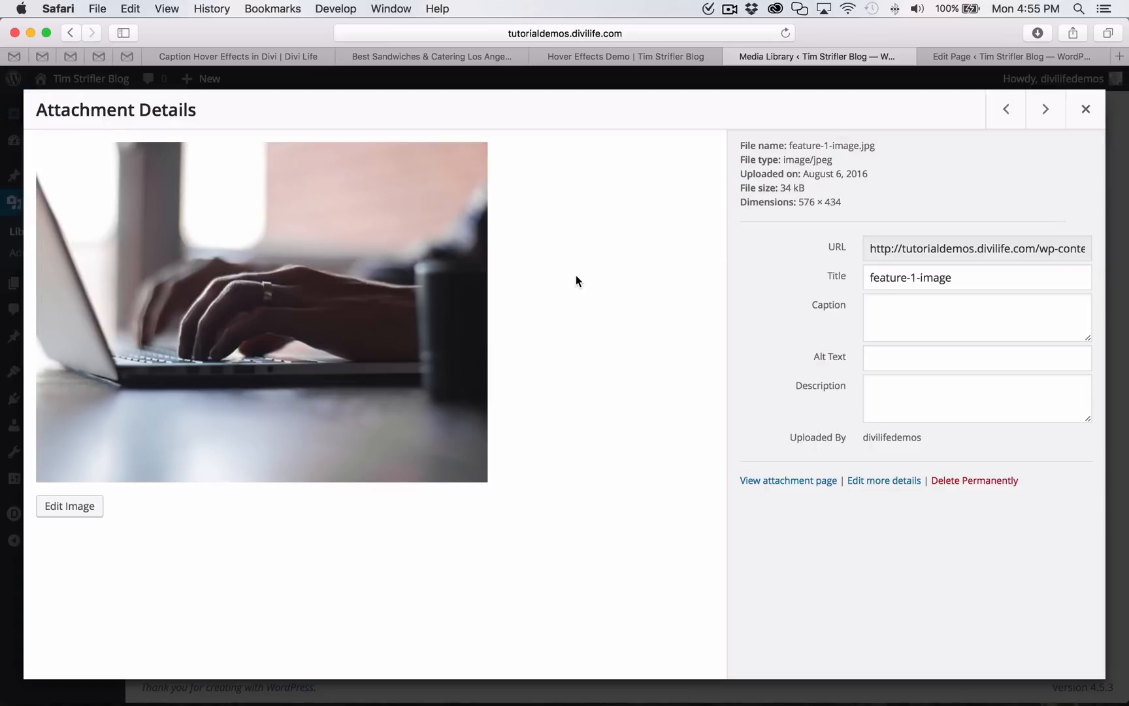
{"action": "left_click", "coordinate": [976, 248]}
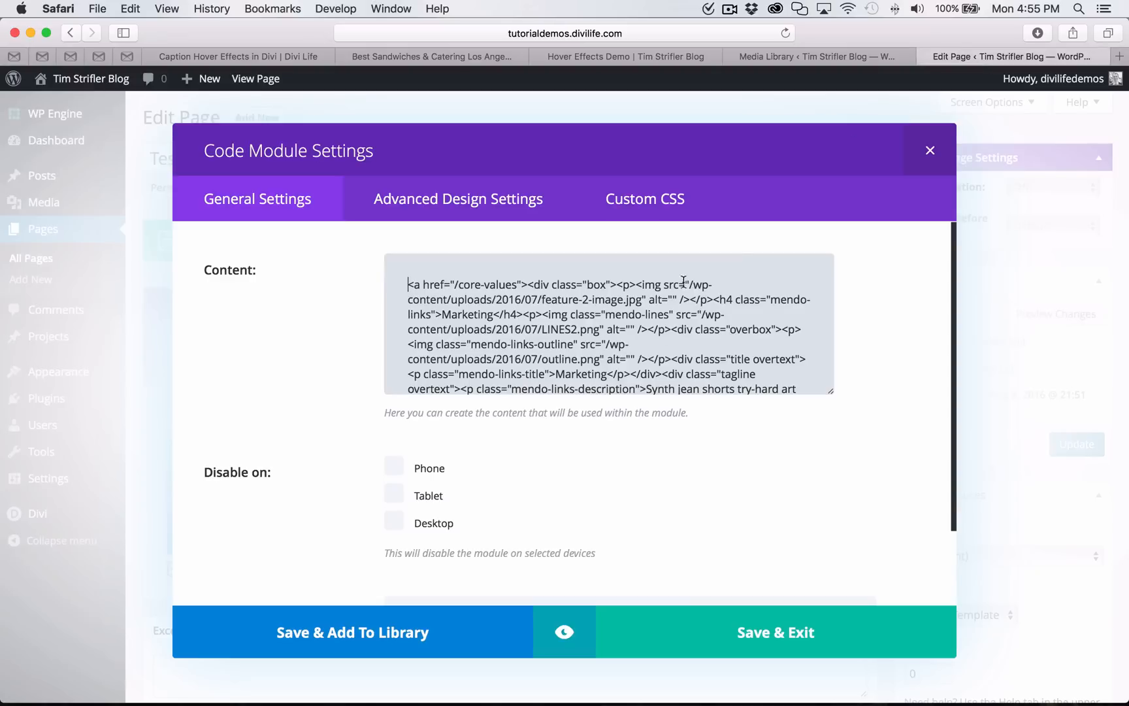
{"action": "left_click_drag", "start_coordinate": [702, 285], "coordinate": [636, 300]}
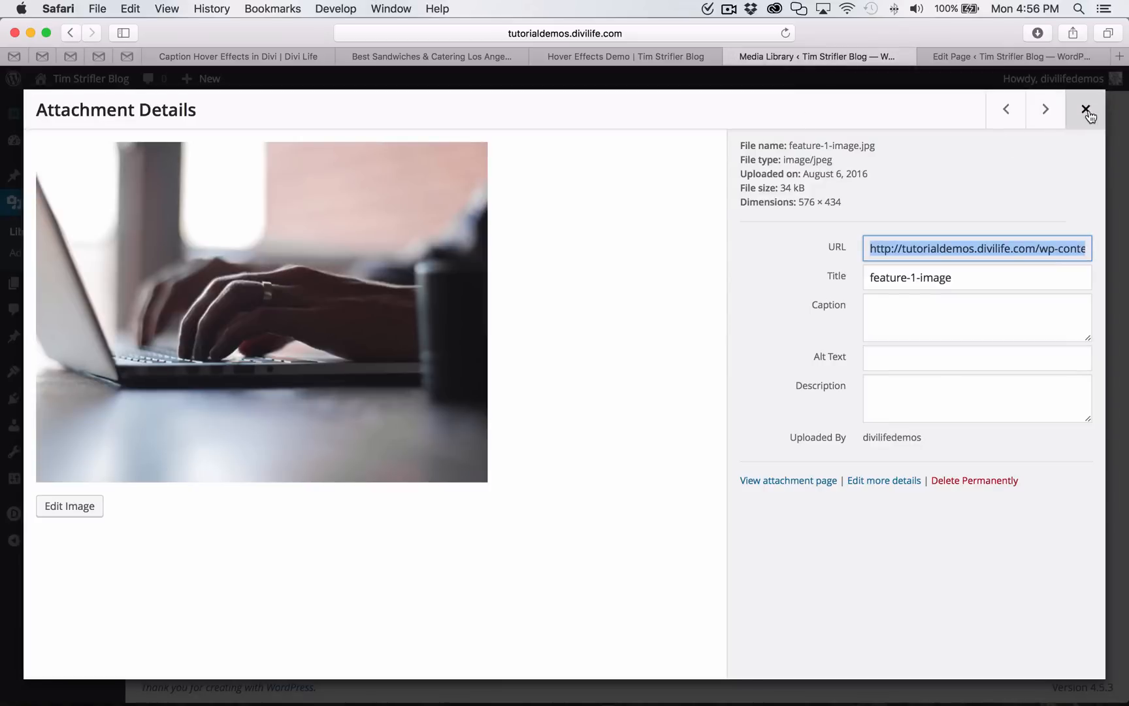
Replace the Marketing module's relative lines path with the full LINES2.png URL.
{"action": "left_click", "coordinate": [1045, 108]}
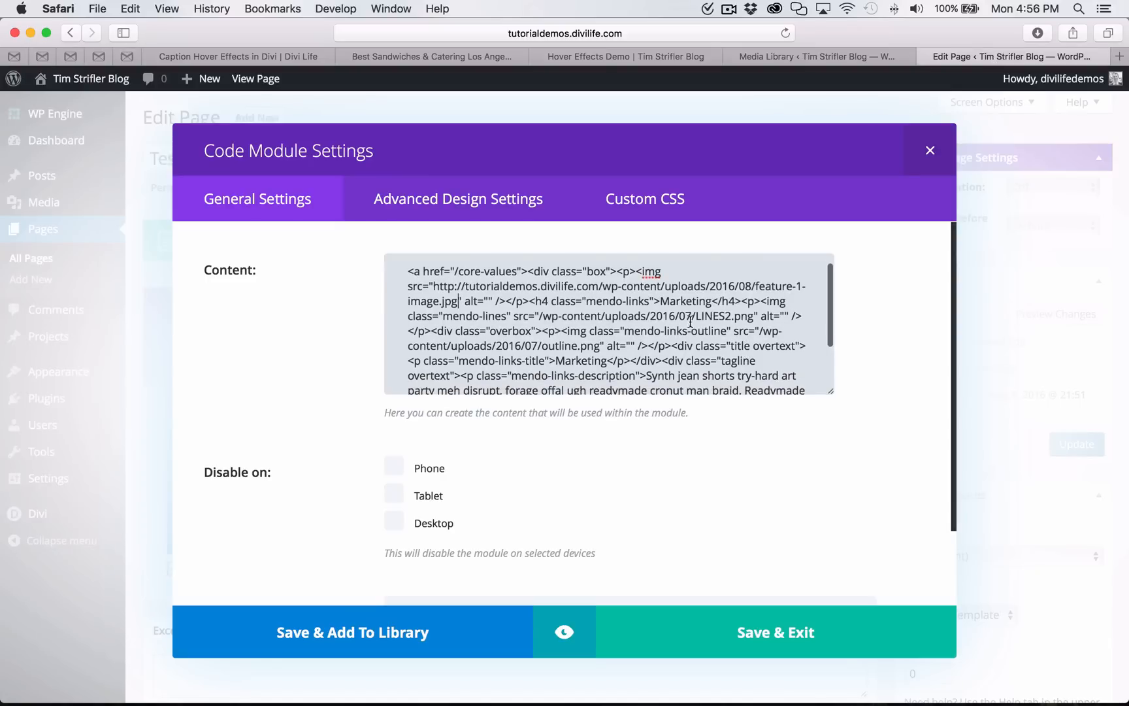
{"action": "left_click_drag", "start_coordinate": [544, 316], "coordinate": [765, 316]}
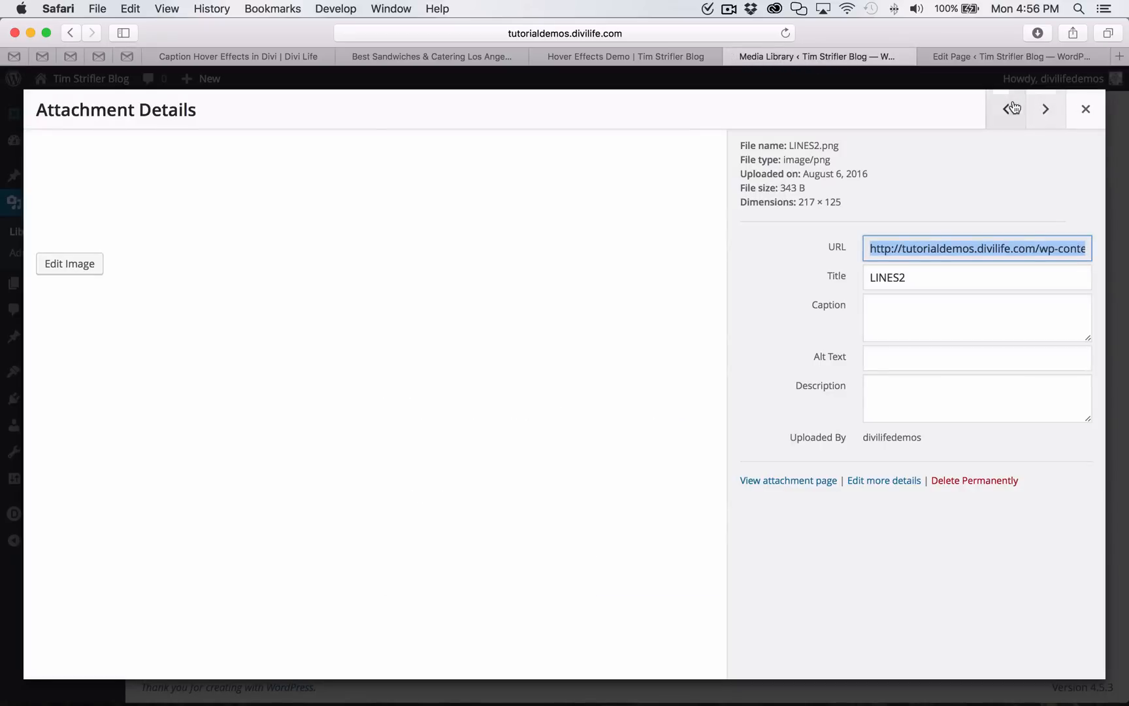
{"action": "left_click", "coordinate": [1008, 110]}
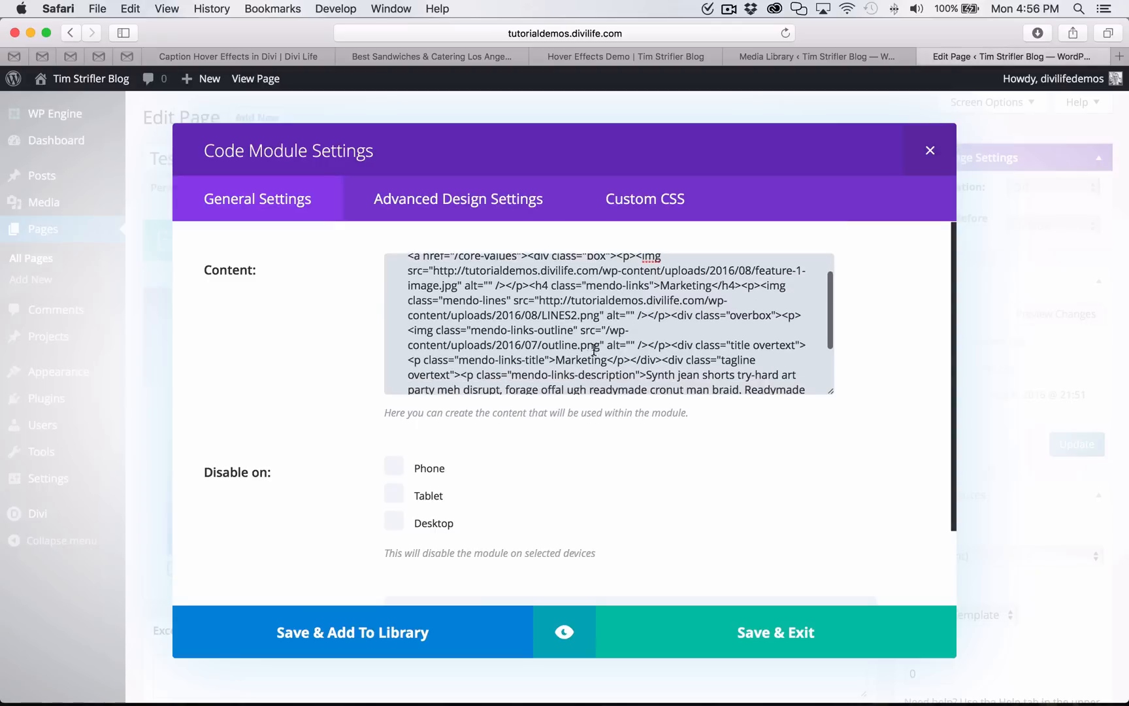
{"action": "left_click_drag", "start_coordinate": [630, 330], "coordinate": [605, 345]}
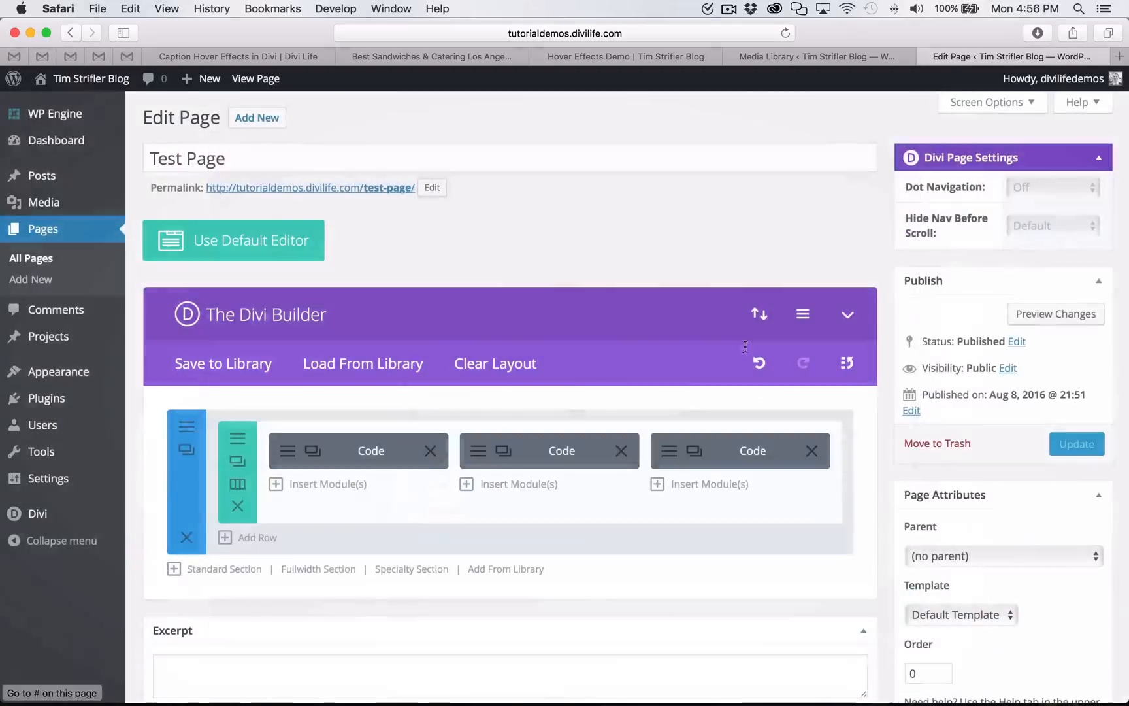
Paste the LINES2.png URL over the Web Design module's relative lines path.
{"action": "left_click", "coordinate": [372, 450]}
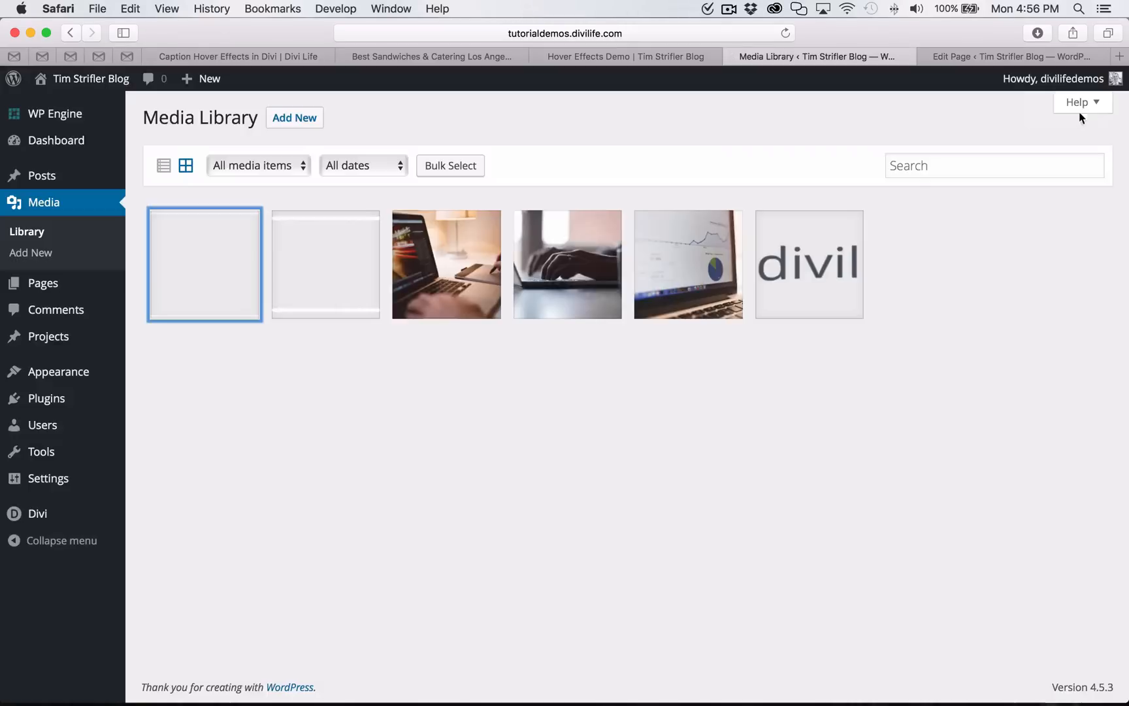
{"action": "left_click", "coordinate": [687, 263]}
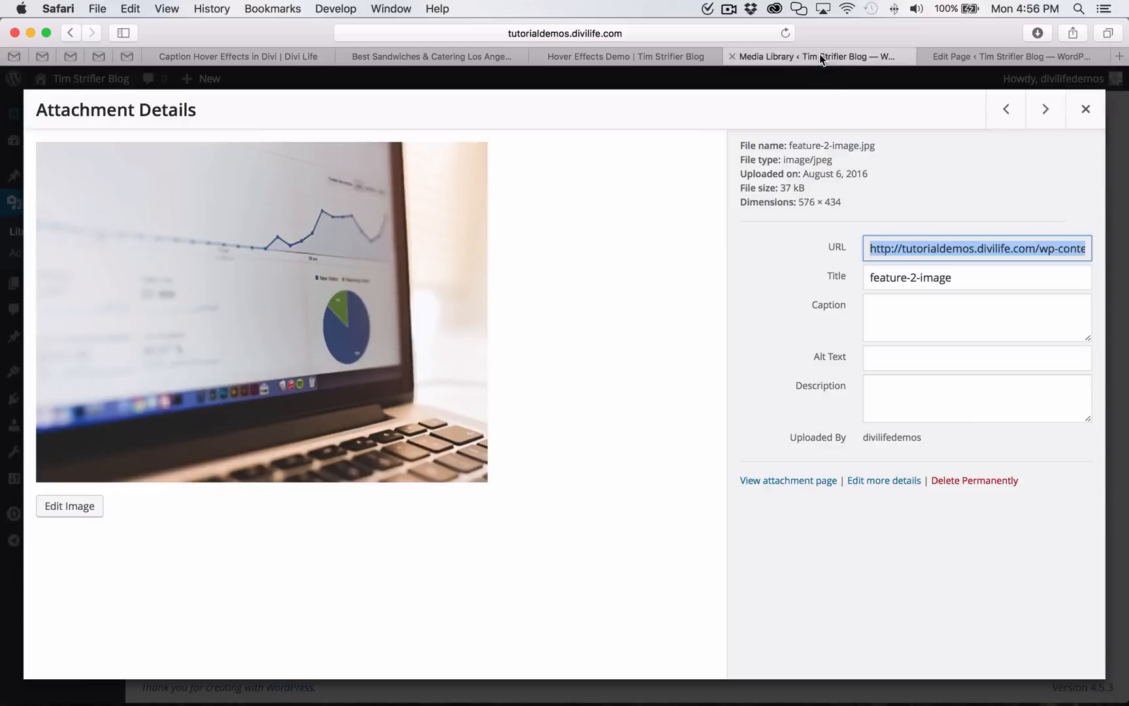
{"action": "left_click", "coordinate": [1006, 108]}
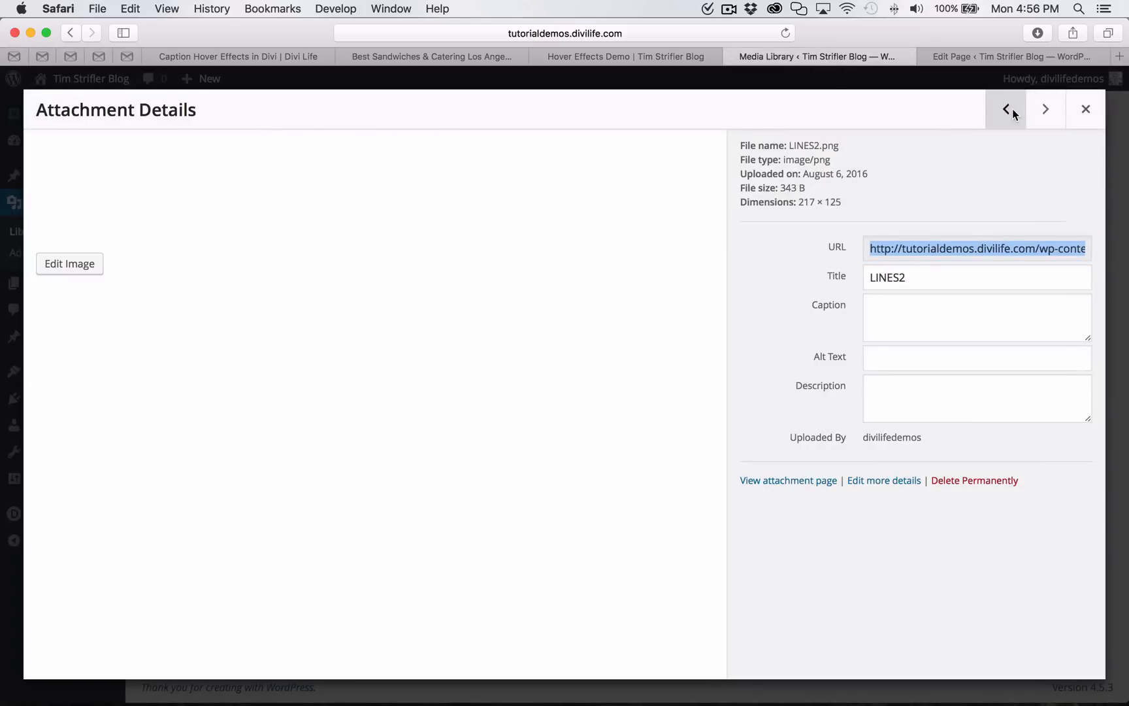
{"action": "mouse_move", "coordinate": [1072, 249]}
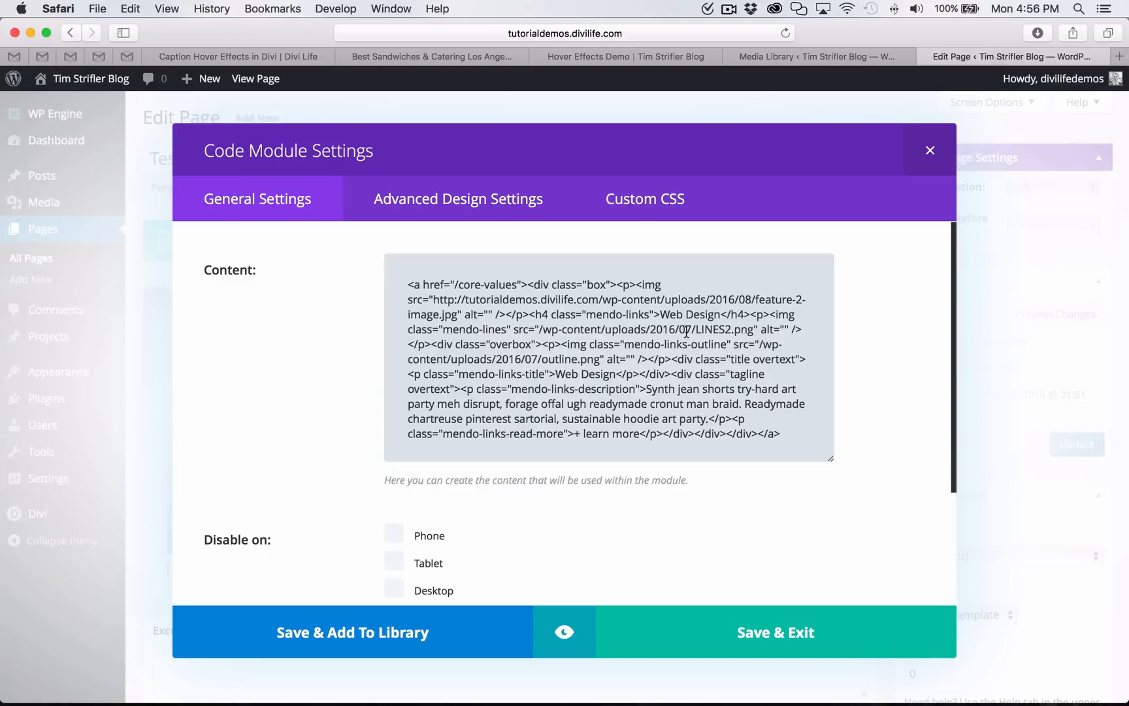
{"action": "left_click_drag", "start_coordinate": [545, 329], "coordinate": [754, 329]}
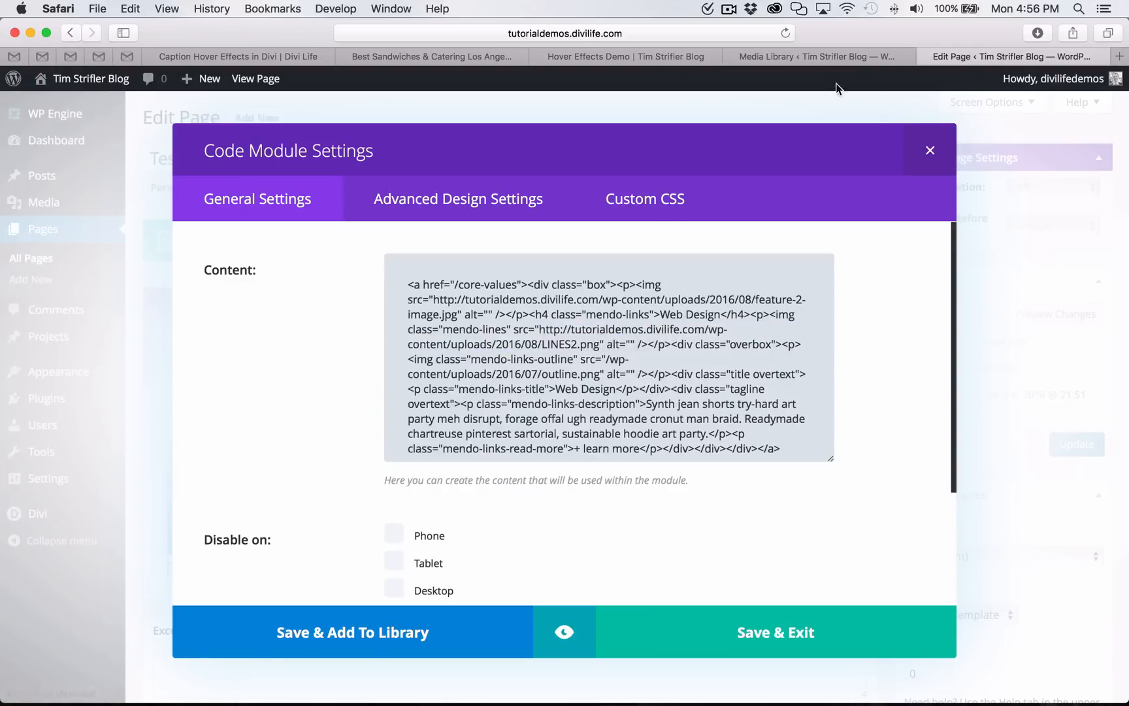
Replace the outline path with outline.png's full URL, save the module, and update the page.
{"action": "left_click", "coordinate": [817, 57]}
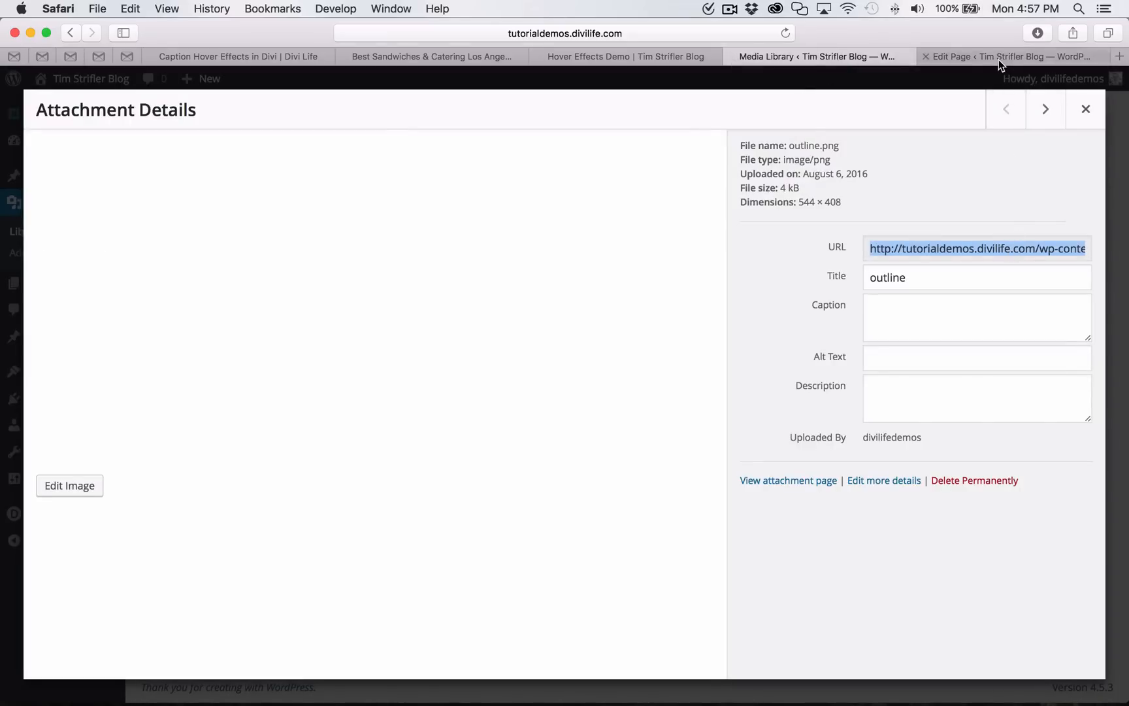
{"action": "left_click", "coordinate": [1009, 56]}
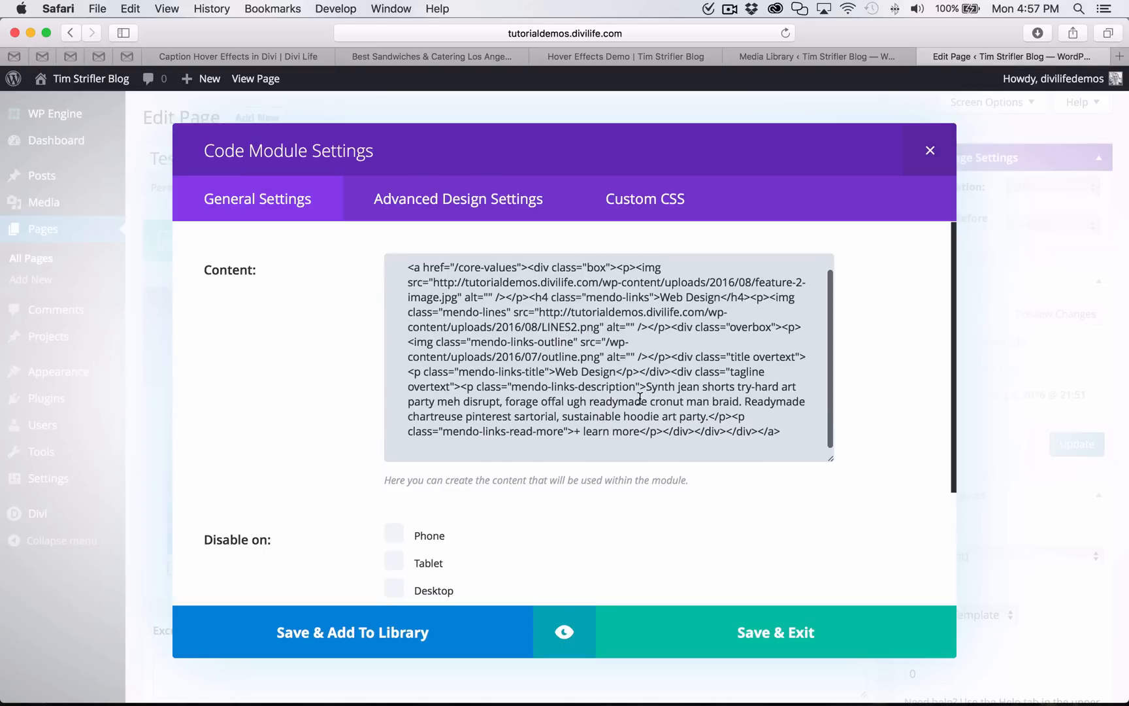
{"action": "left_click_drag", "start_coordinate": [607, 341], "coordinate": [606, 357]}
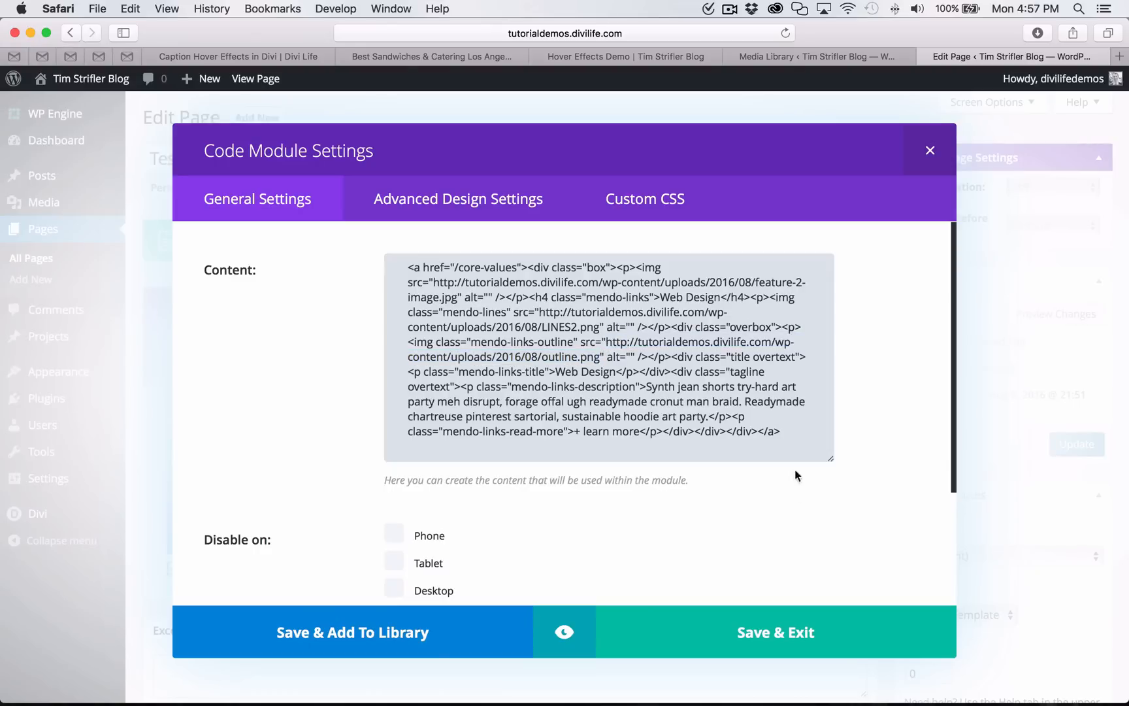
{"action": "left_click", "coordinate": [776, 632]}
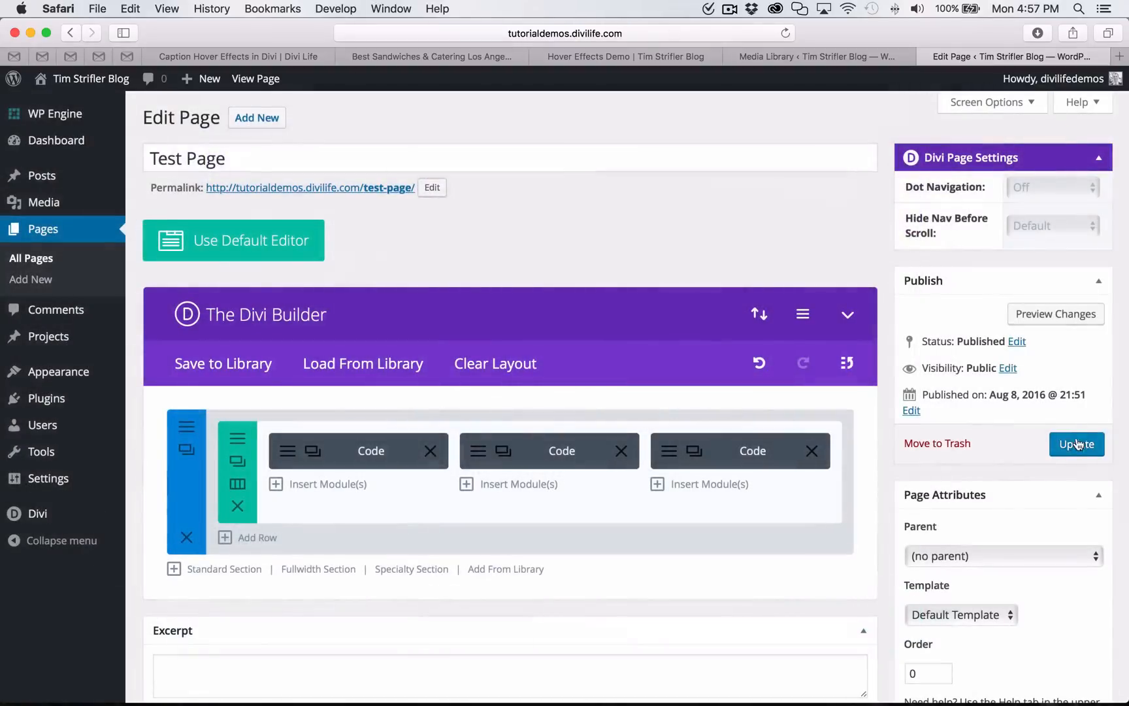
{"action": "left_click", "coordinate": [1076, 444]}
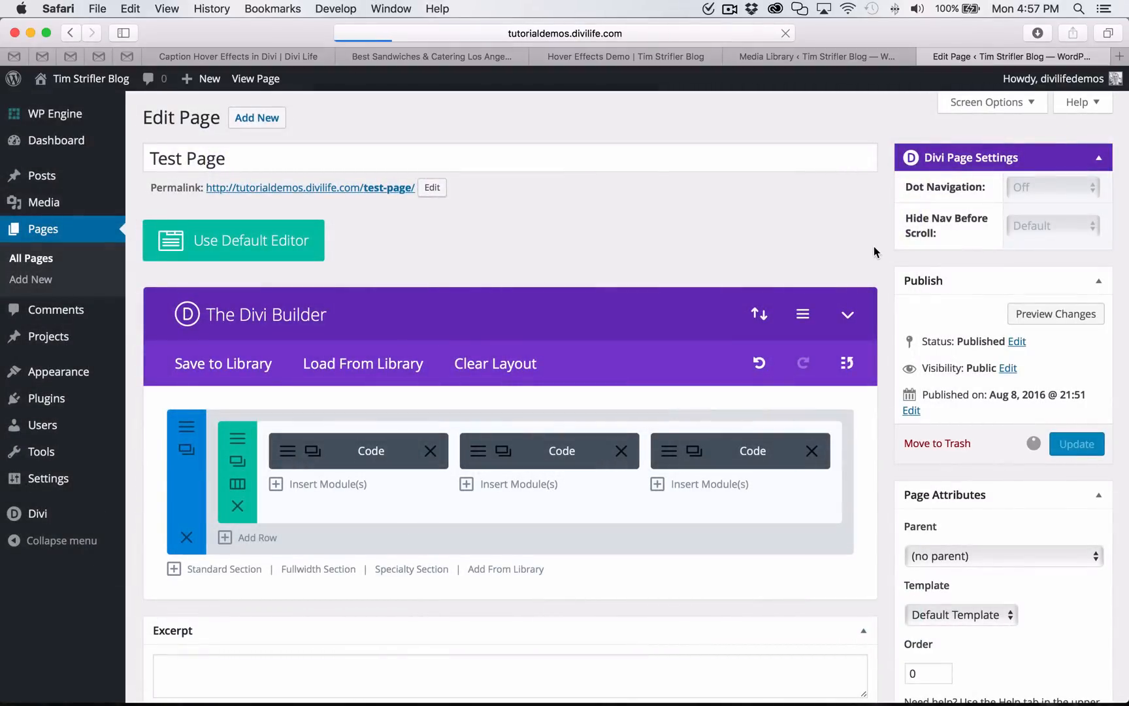
Check the live Test Page's copywriting, marketing and web design tiles for purple hover captions.
{"action": "left_click", "coordinate": [1076, 443]}
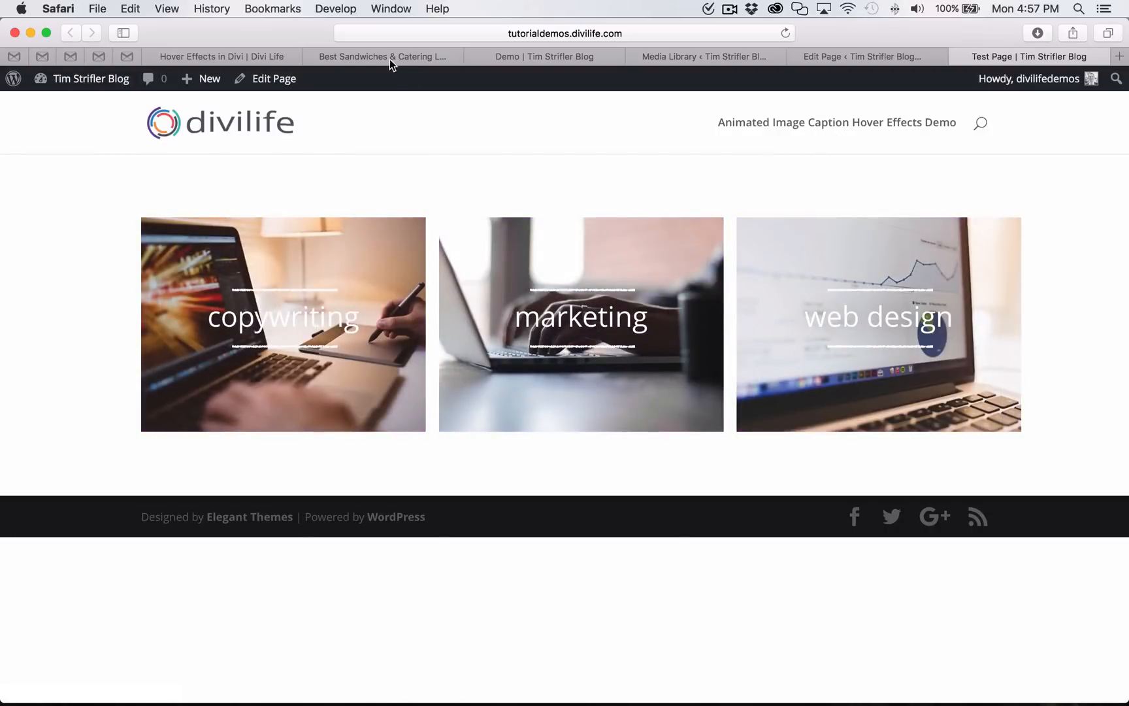
{"action": "left_click", "coordinate": [382, 56]}
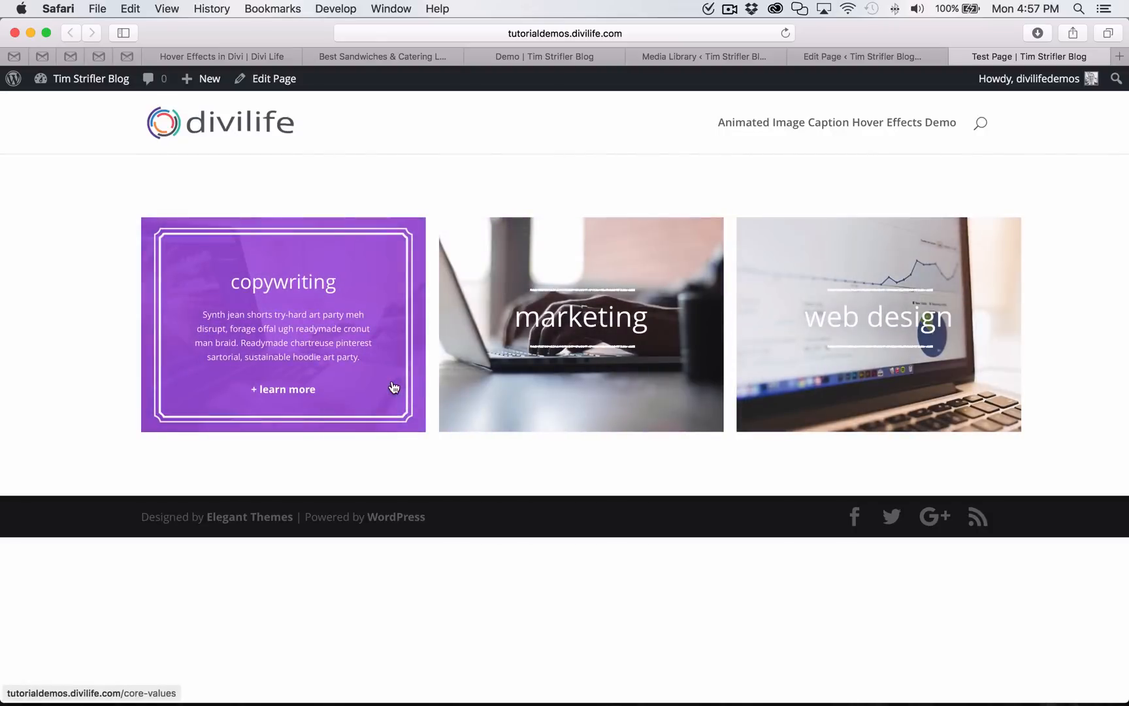
{"action": "mouse_move", "coordinate": [551, 320]}
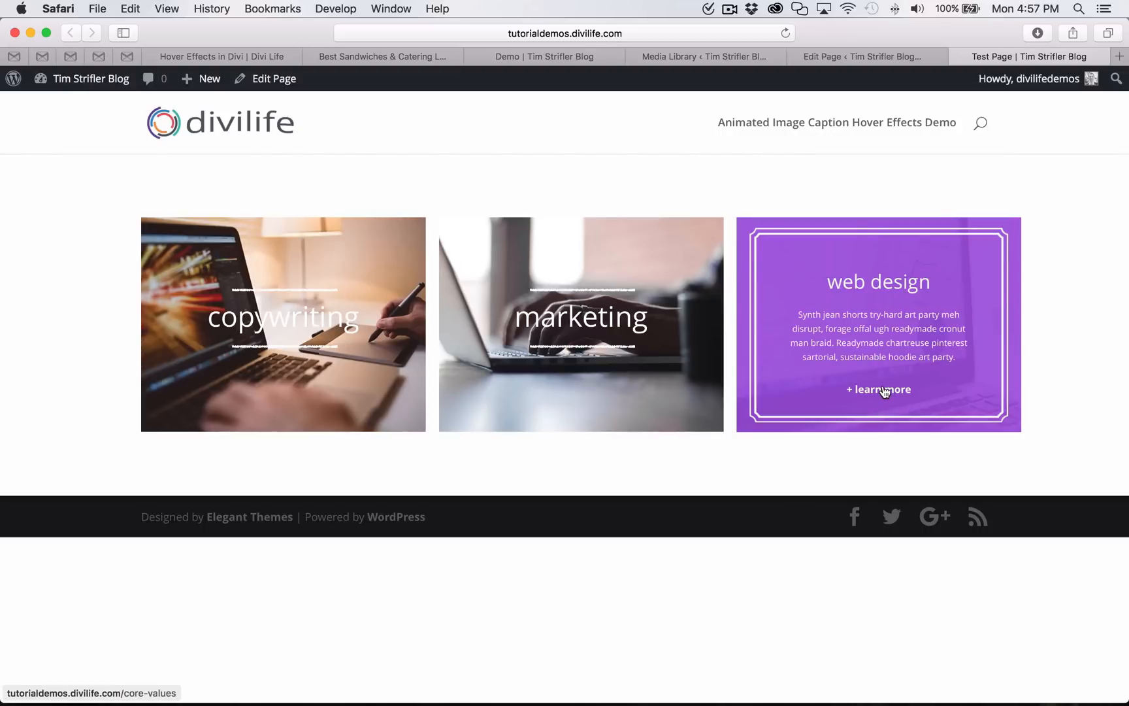
{"action": "mouse_move", "coordinate": [673, 146]}
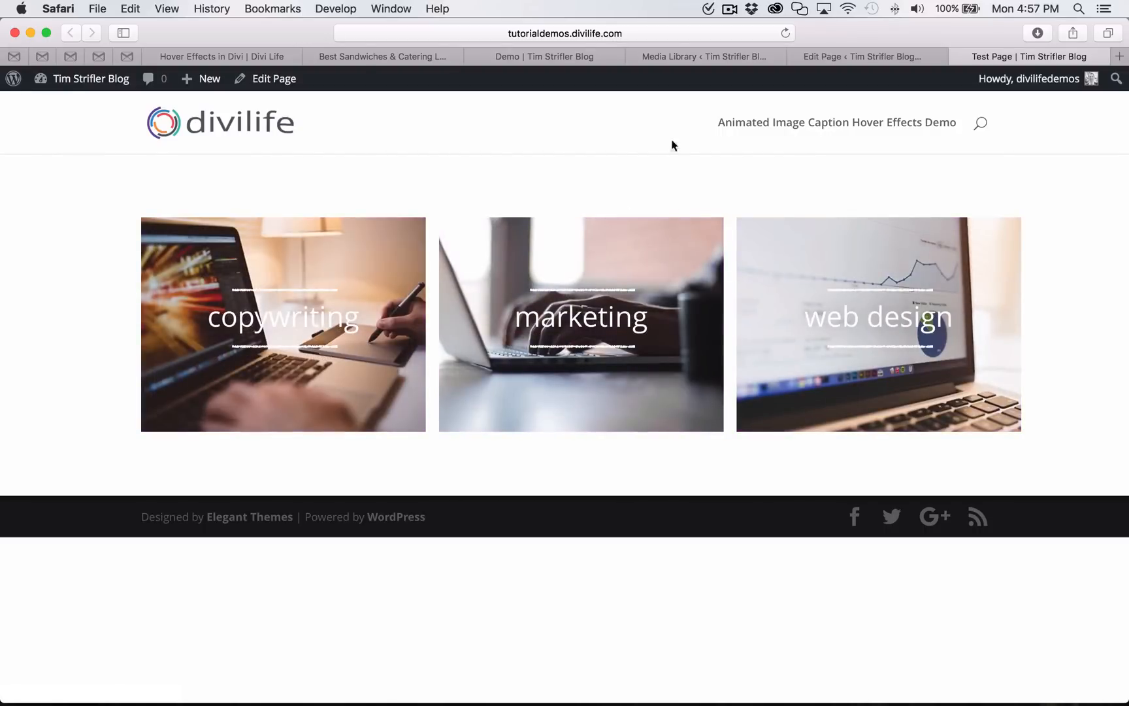
{"action": "mouse_move", "coordinate": [871, 48]}
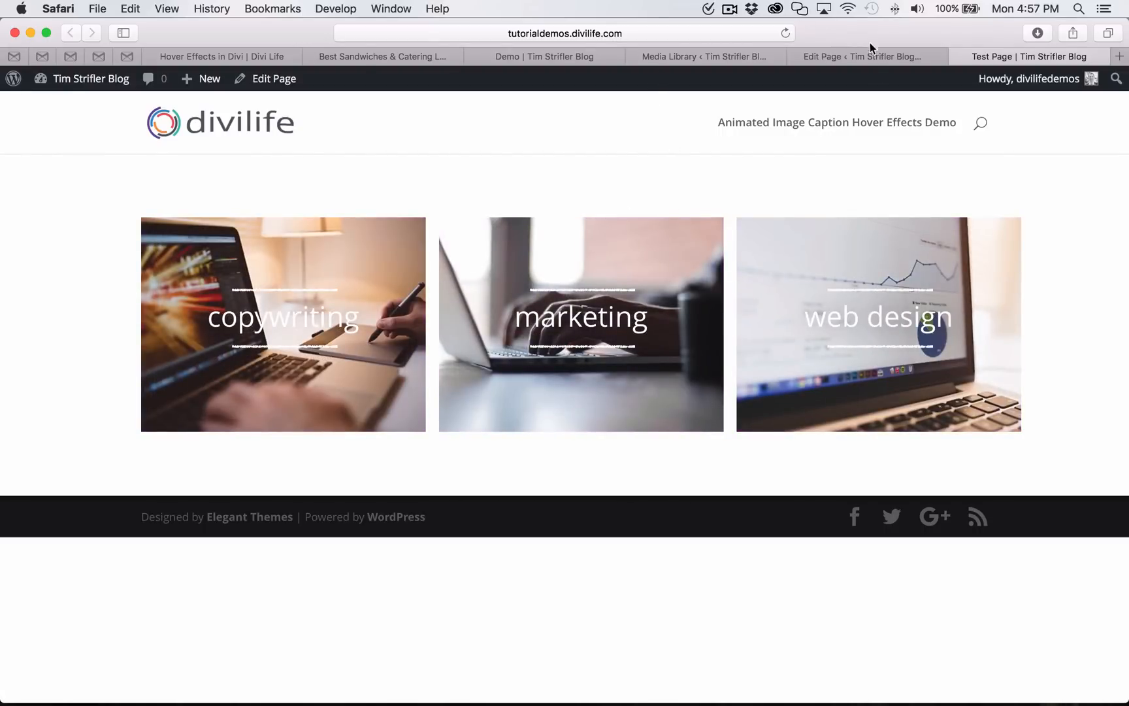
{"action": "left_click", "coordinate": [862, 56]}
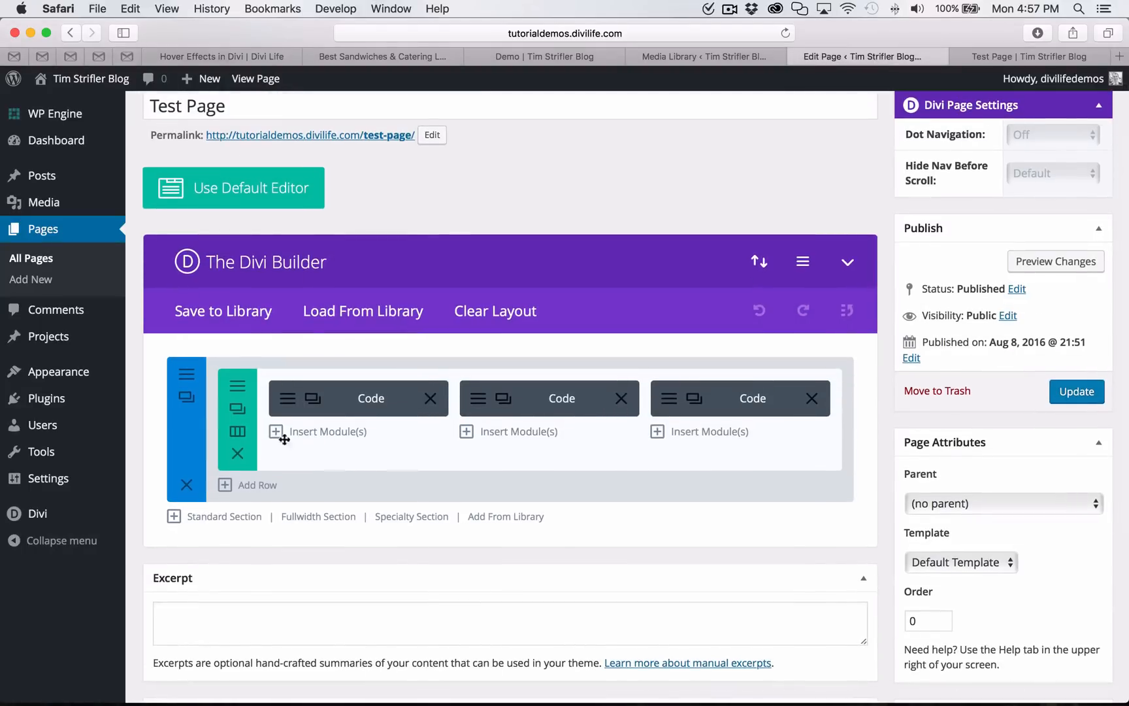
{"action": "left_click", "coordinate": [370, 398]}
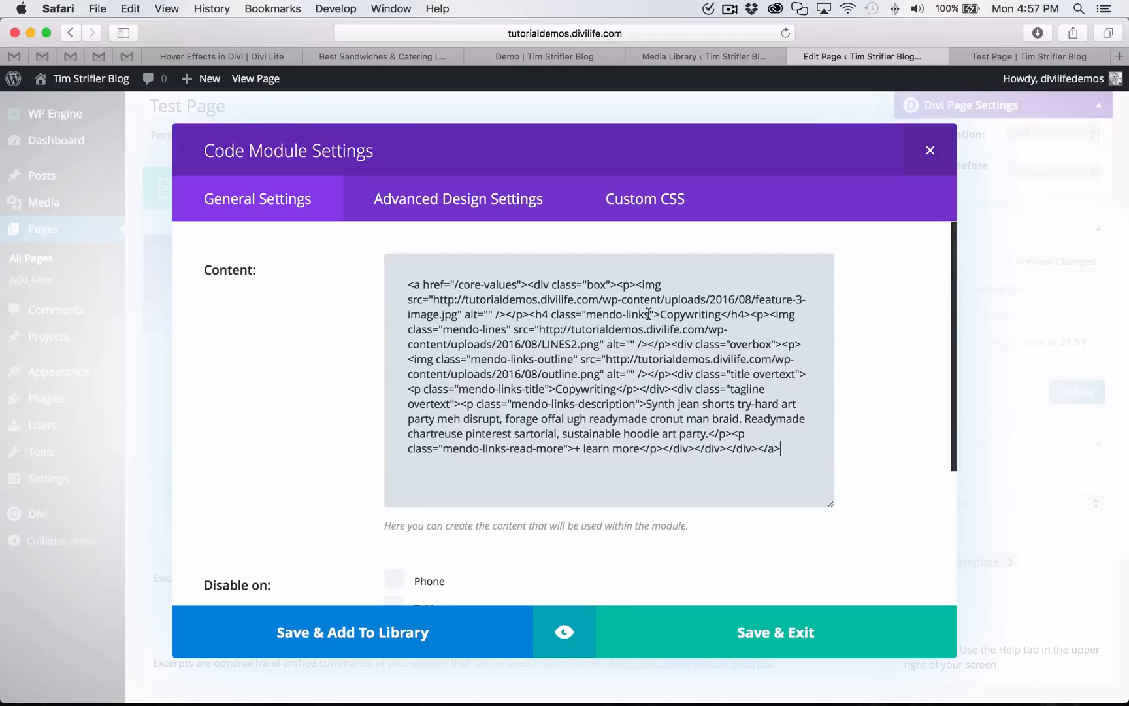
{"action": "mouse_move", "coordinate": [651, 324]}
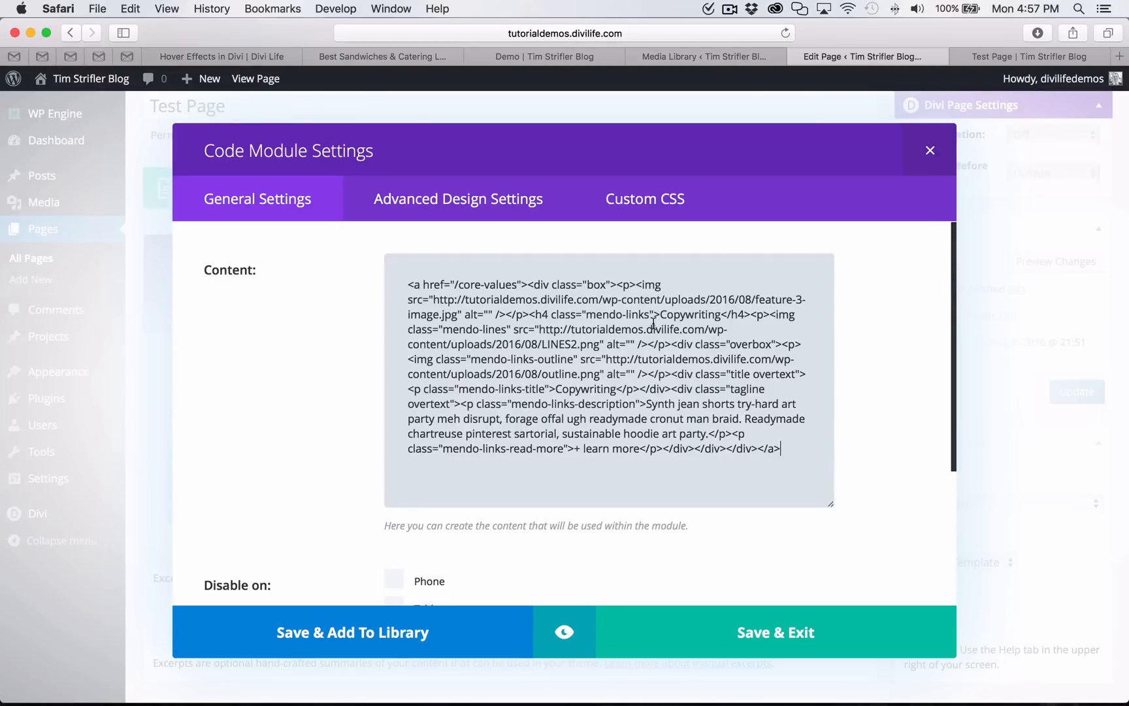
{"action": "double_click", "coordinate": [691, 315]}
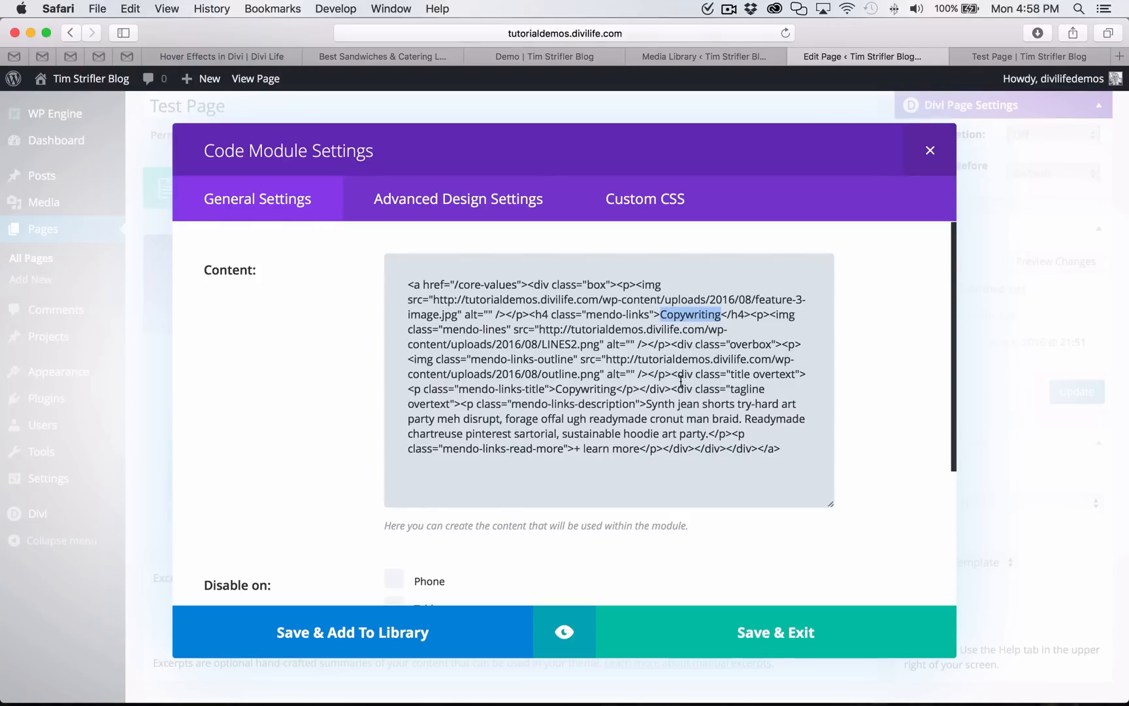
{"action": "mouse_move", "coordinate": [591, 428]}
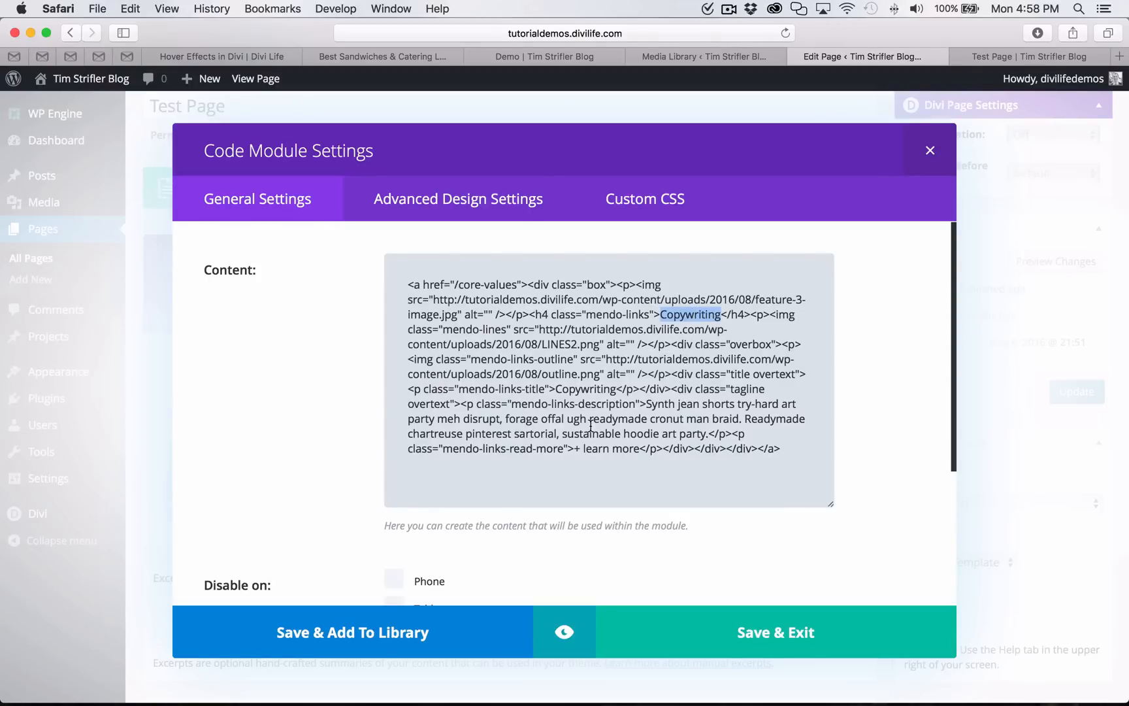
{"action": "mouse_move", "coordinate": [630, 432]}
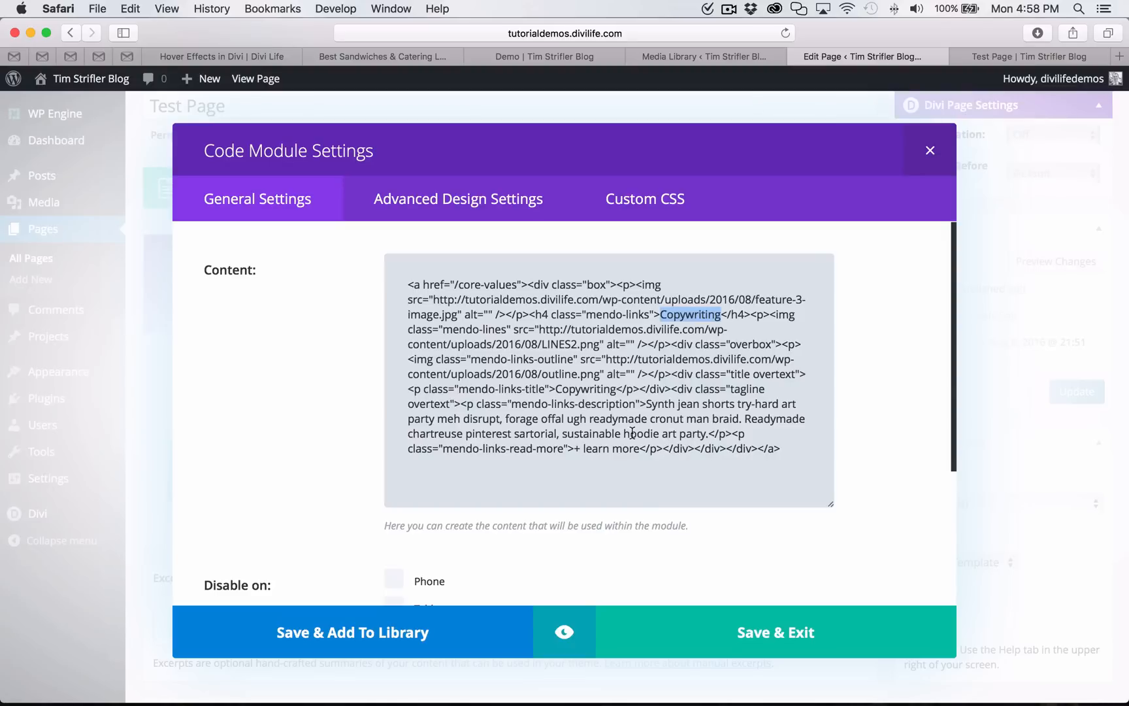
{"action": "mouse_move", "coordinate": [694, 409]}
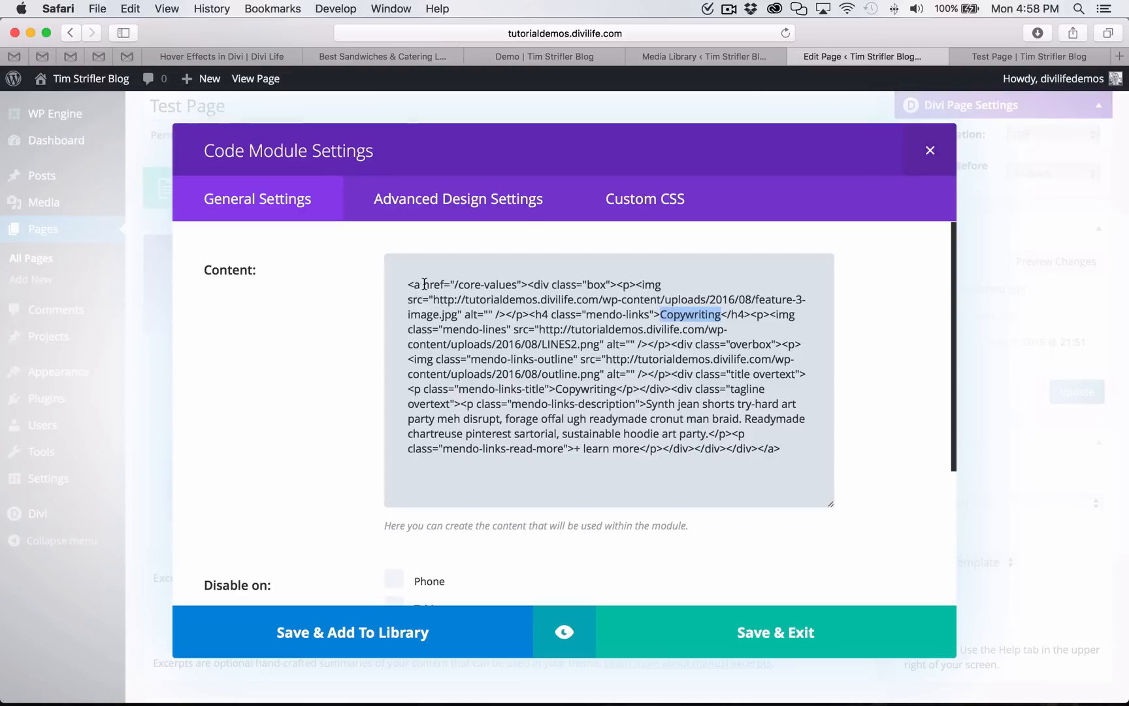
{"action": "double_click", "coordinate": [488, 285]}
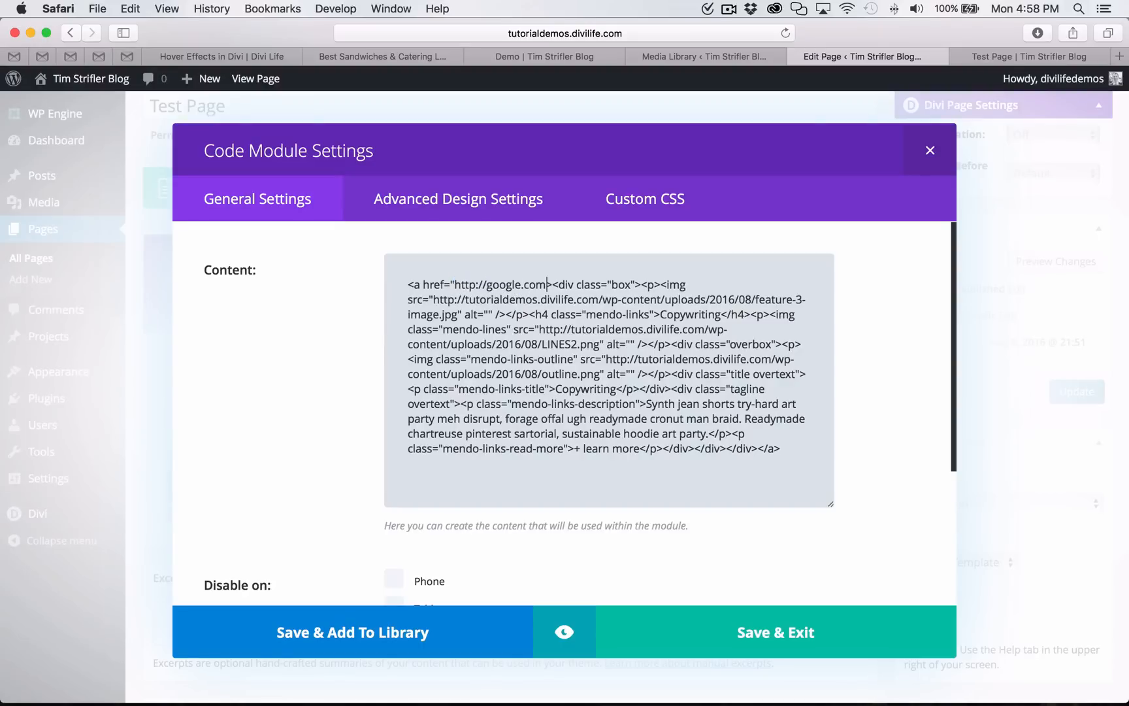
{"action": "double_click", "coordinate": [498, 285]}
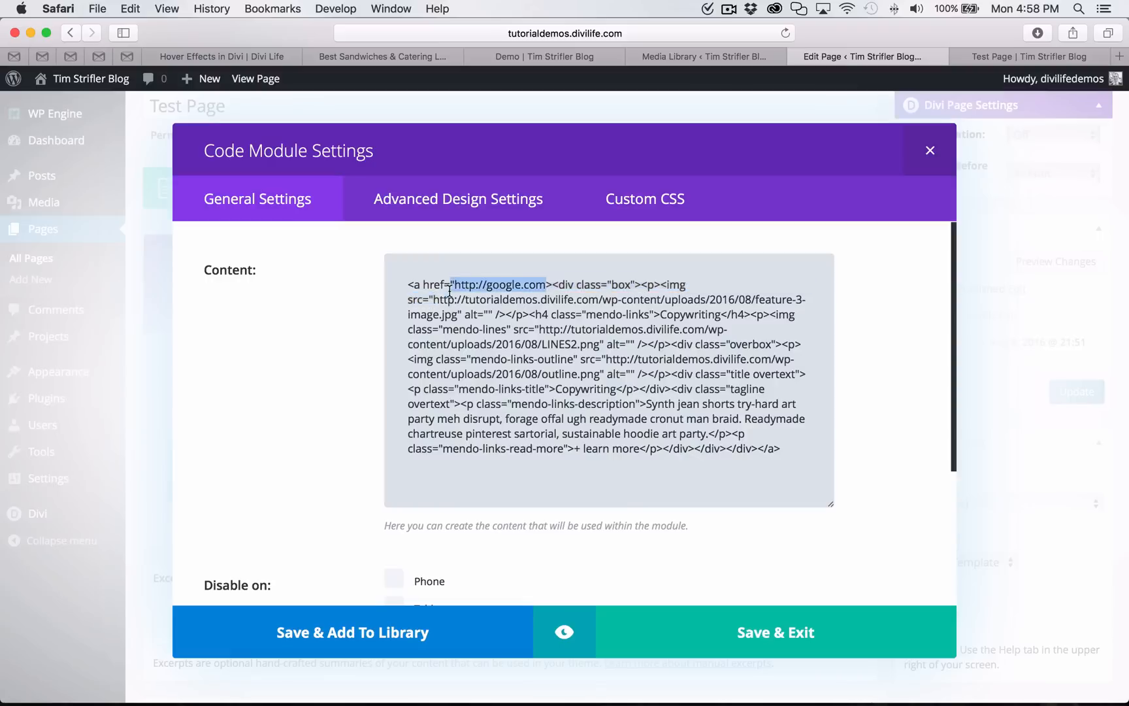
{"action": "left_click", "coordinate": [603, 469]}
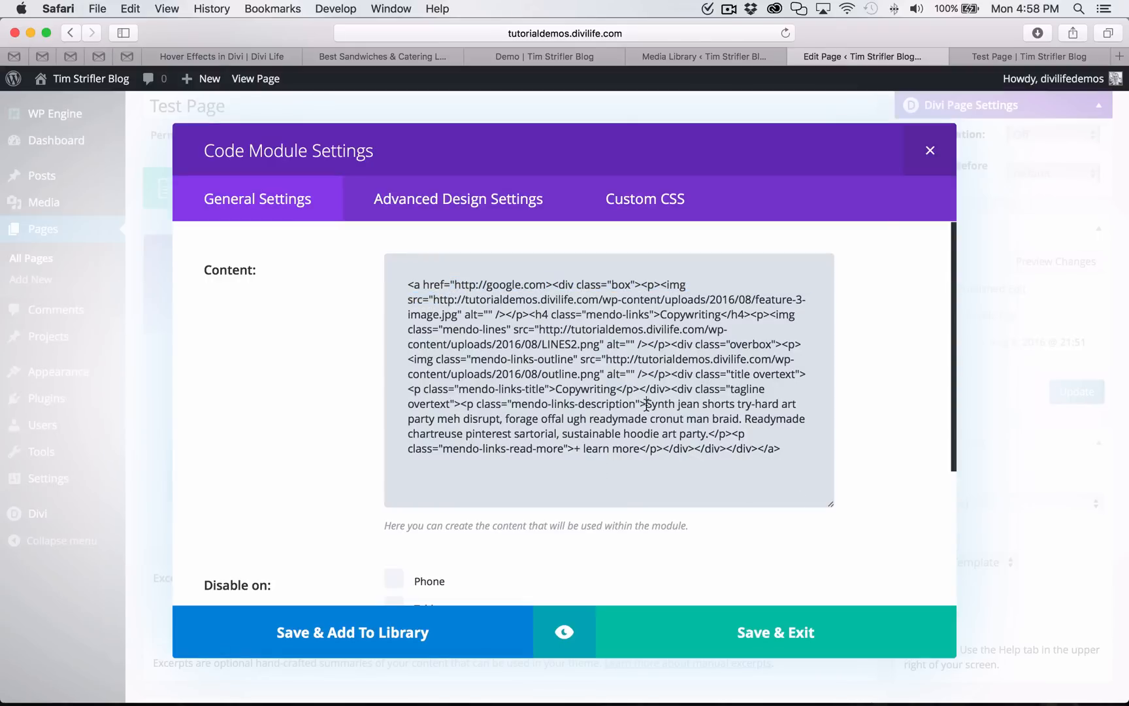
{"action": "left_click_drag", "start_coordinate": [647, 404], "coordinate": [710, 434]}
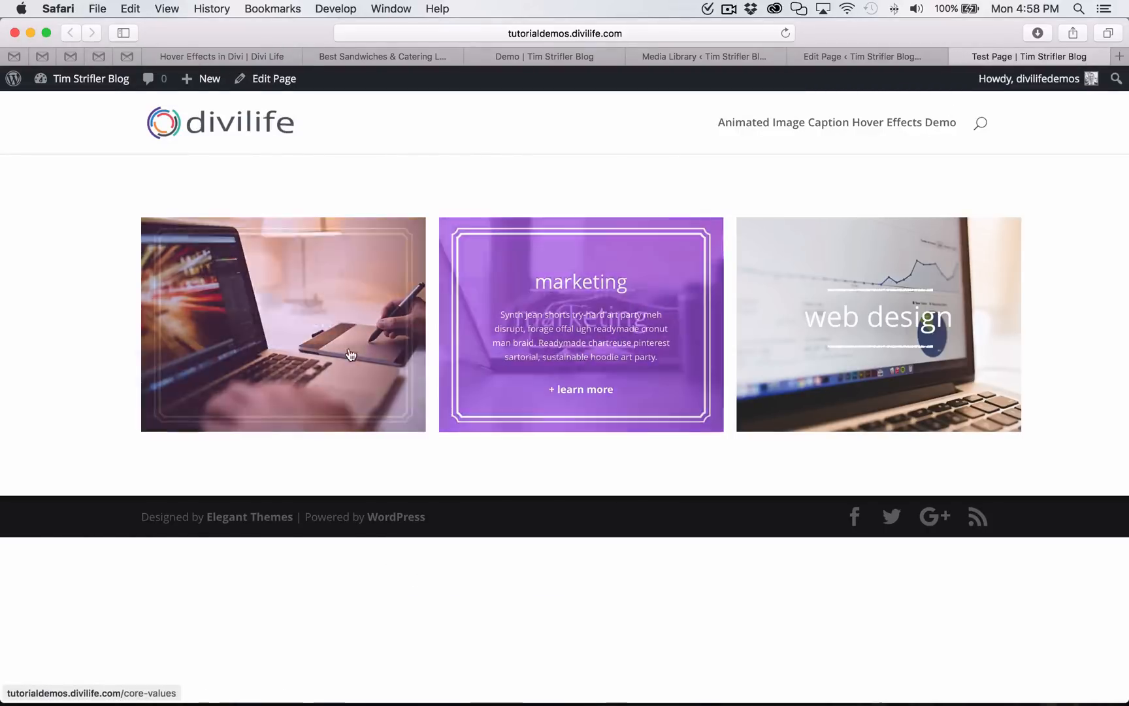
{"action": "mouse_move", "coordinate": [951, 318]}
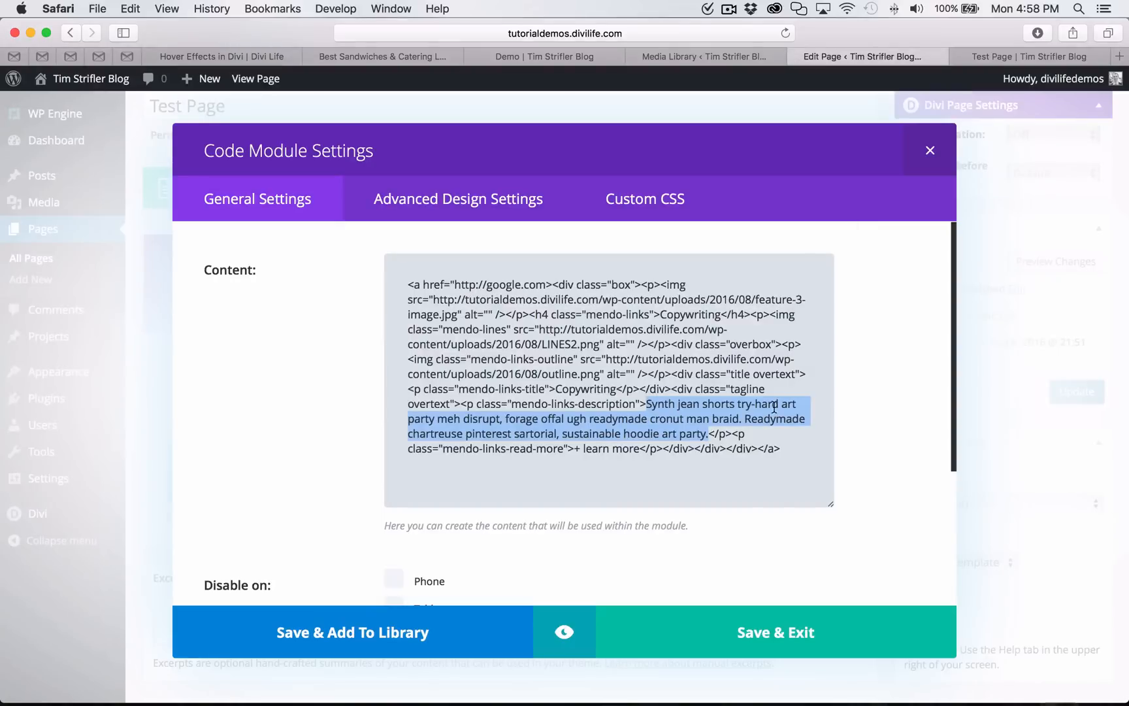
{"action": "left_click", "coordinate": [909, 412]}
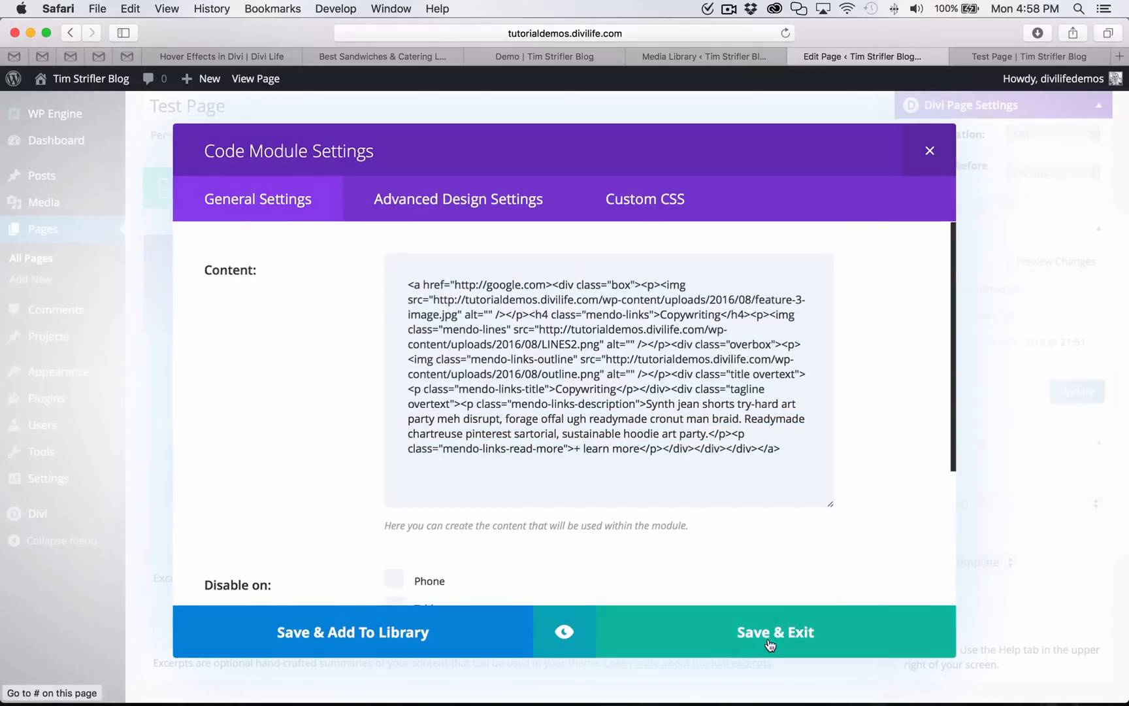
{"action": "left_click", "coordinate": [776, 631]}
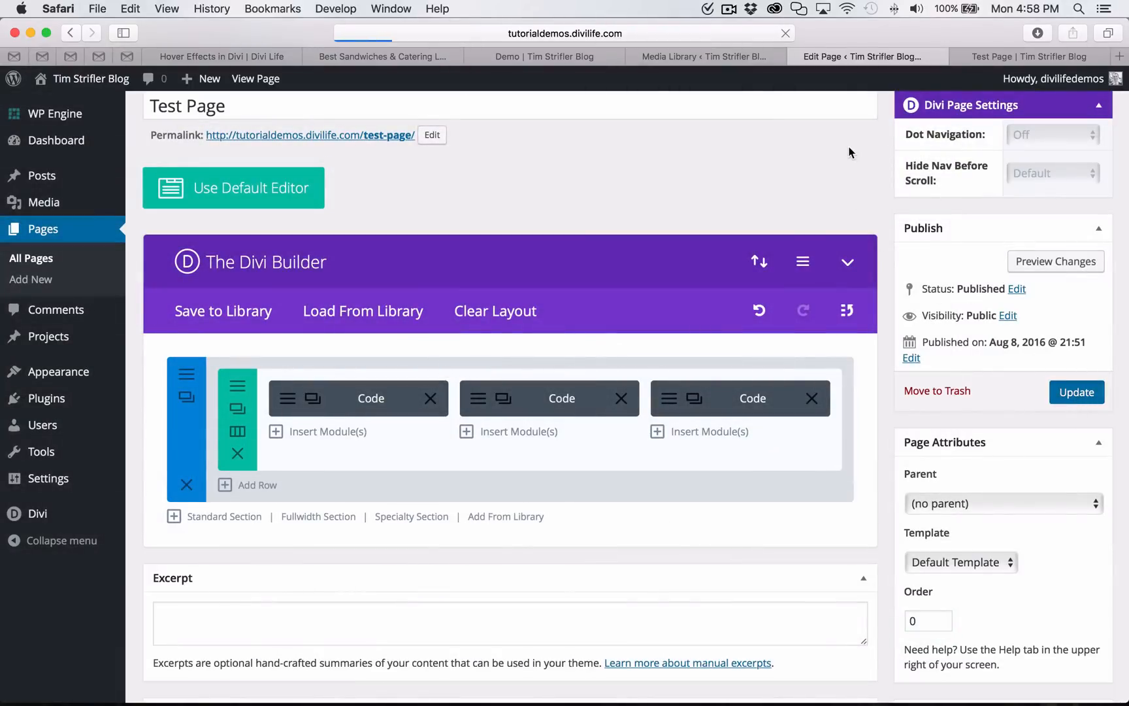
Scroll the hover effects tutorial post down to its Additional Resources section.
{"action": "left_click", "coordinate": [221, 57]}
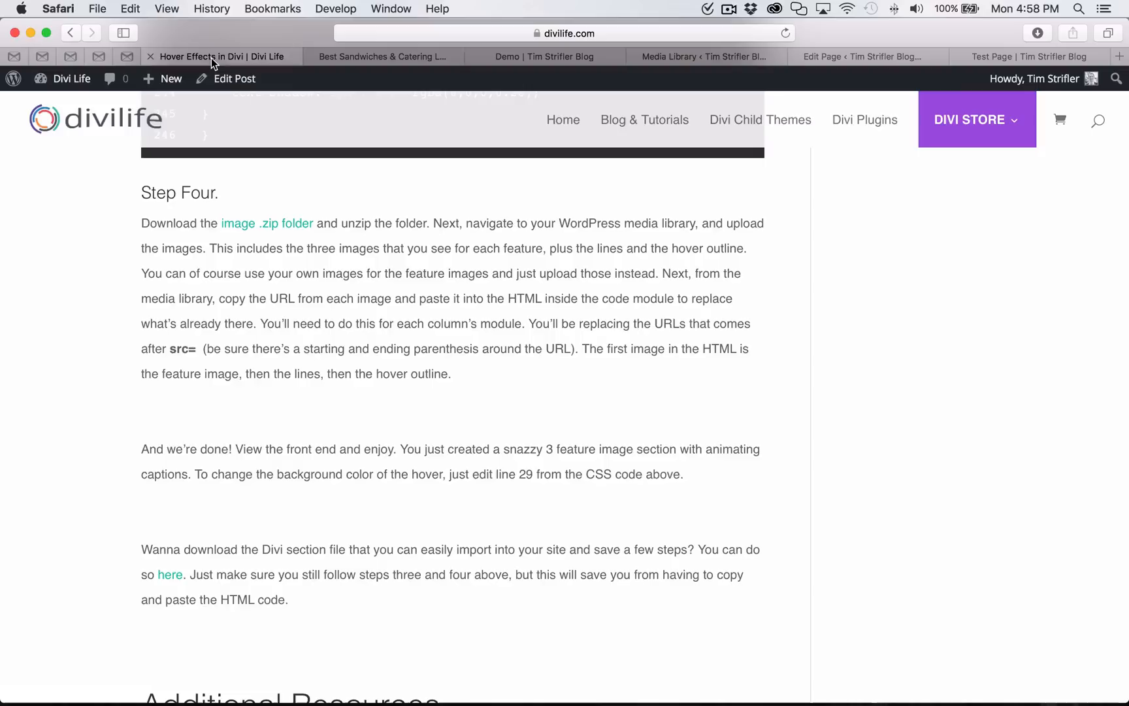
{"action": "scroll", "scroll_direction": "down", "scroll_amount": 3}
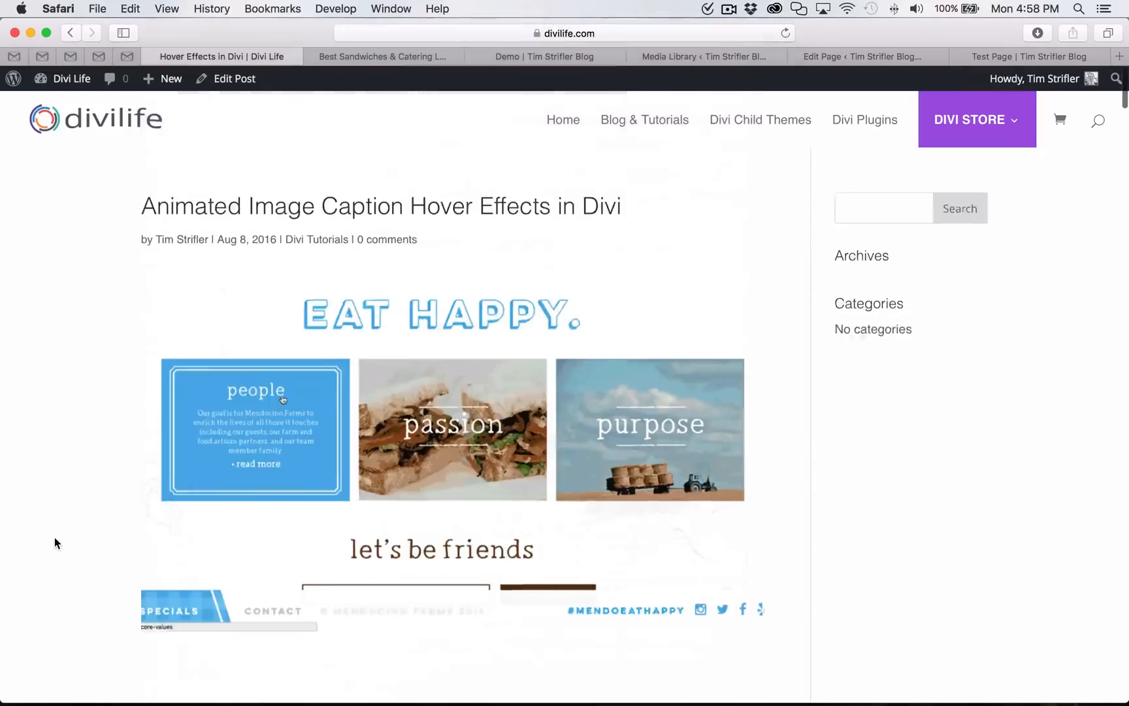
{"action": "scroll", "scroll_direction": "down", "scroll_amount": 3}
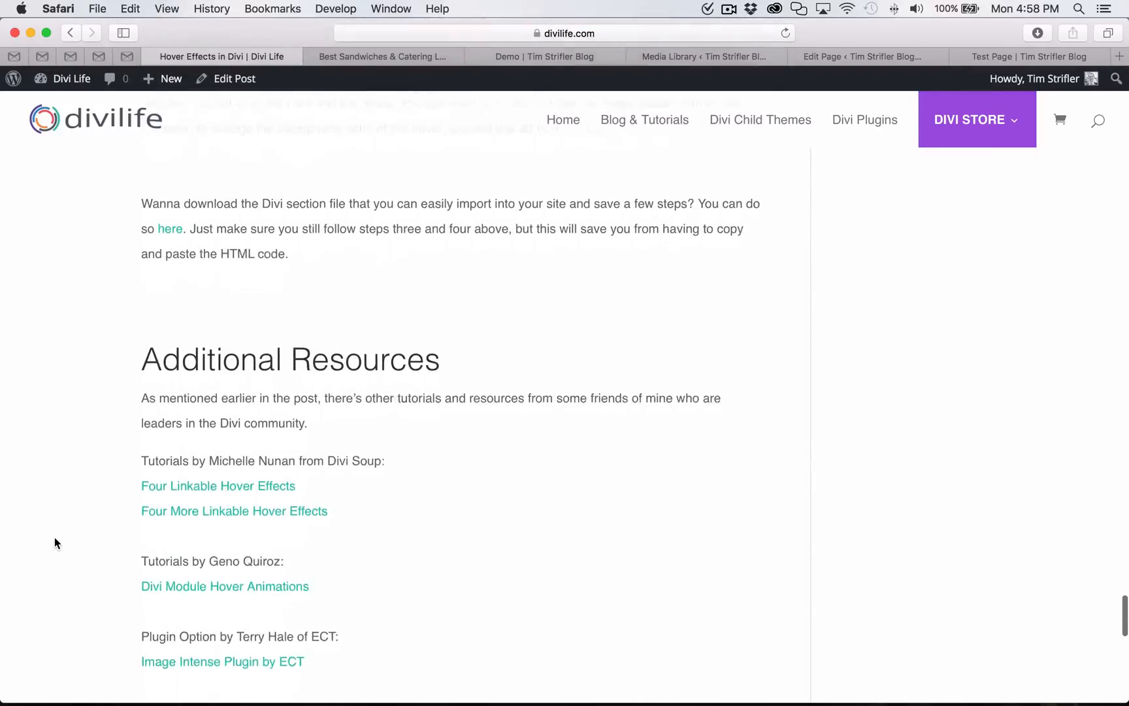
{"action": "scroll", "scroll_direction": "down", "scroll_amount": 3}
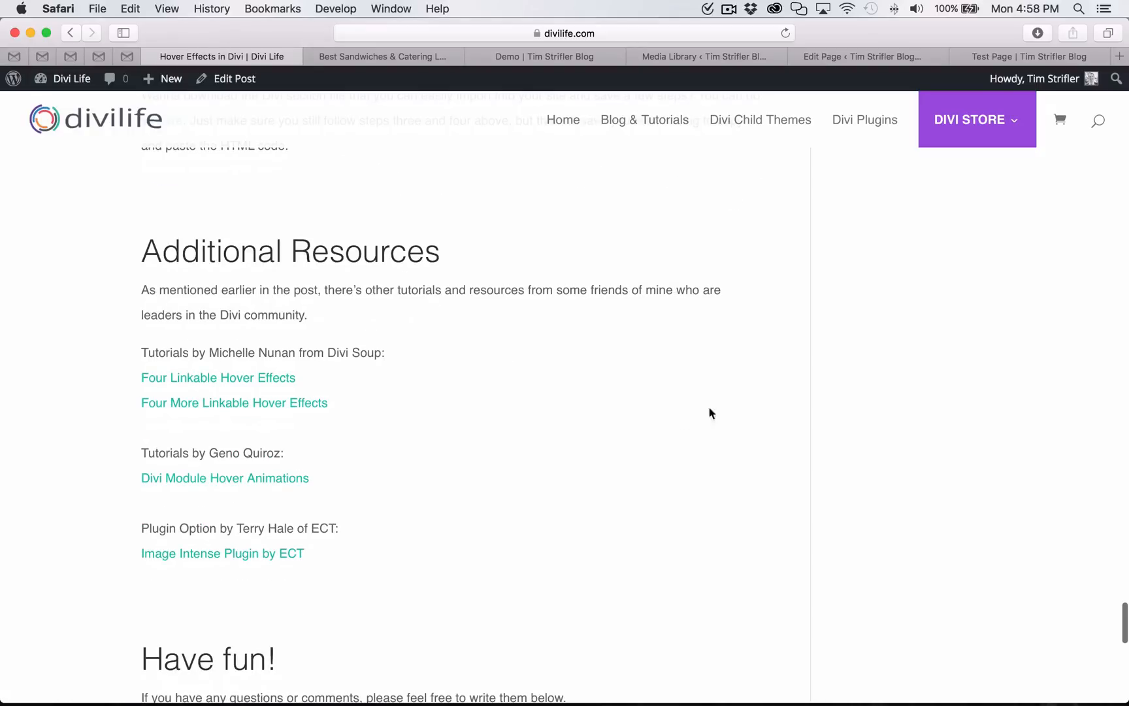
{"action": "mouse_move", "coordinate": [403, 374]}
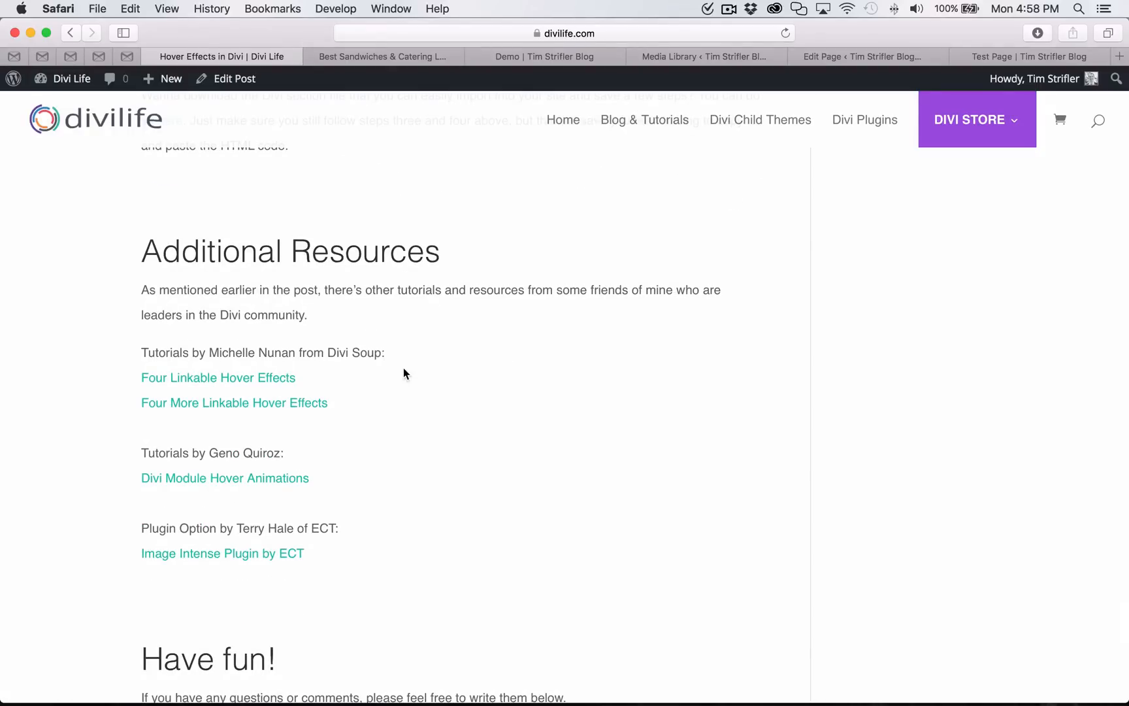
{"action": "mouse_move", "coordinate": [371, 366]}
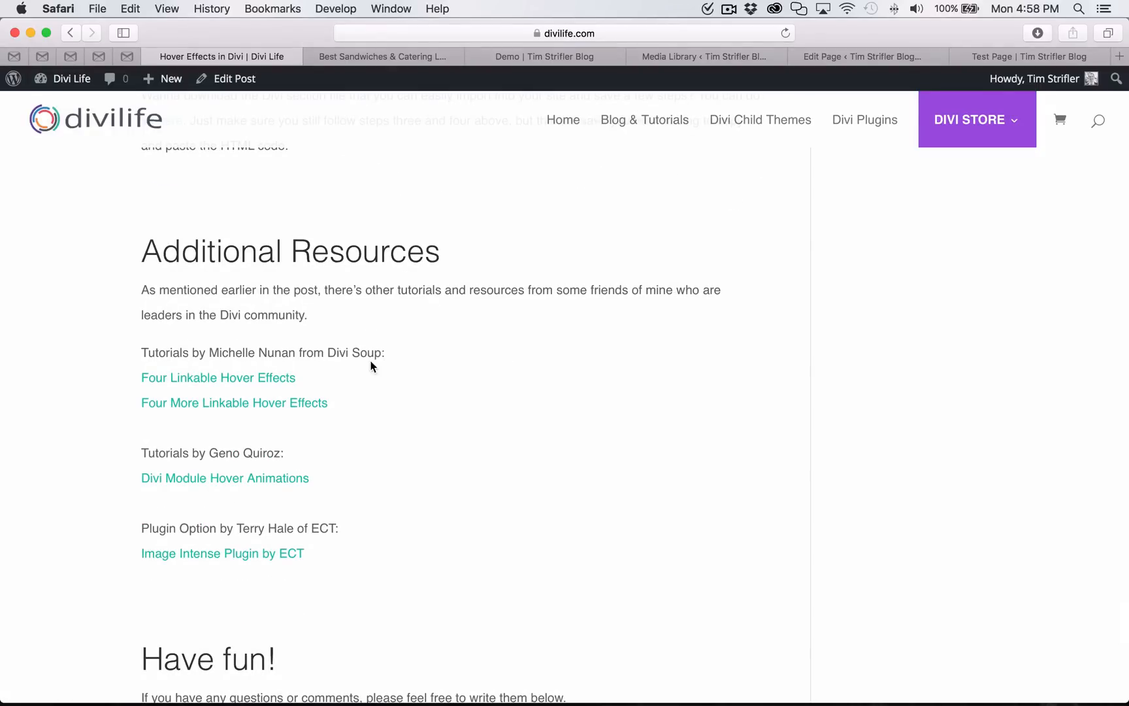
{"action": "mouse_move", "coordinate": [240, 398]}
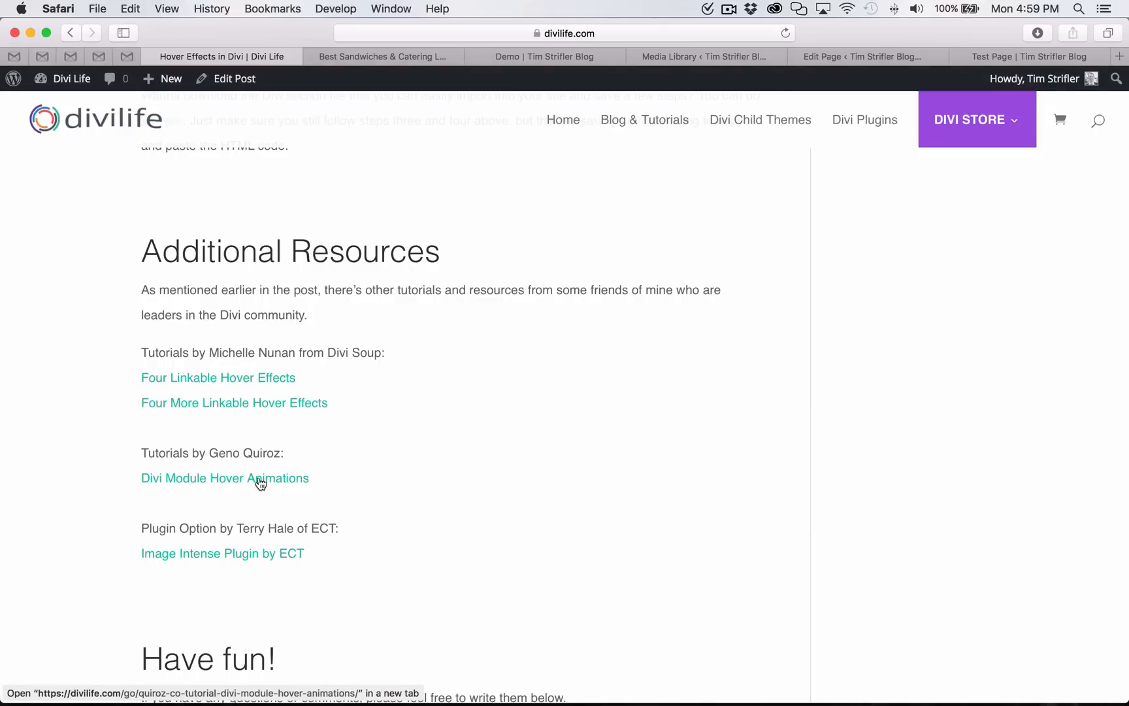
{"action": "mouse_move", "coordinate": [129, 525]}
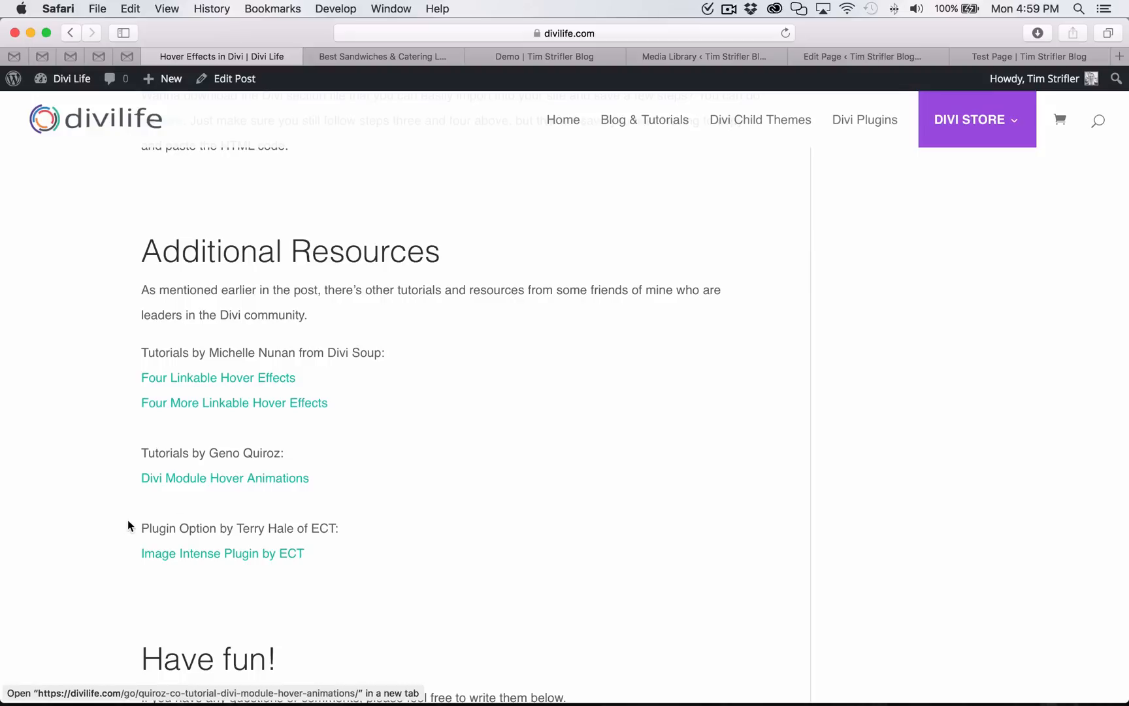
{"action": "mouse_move", "coordinate": [396, 551]}
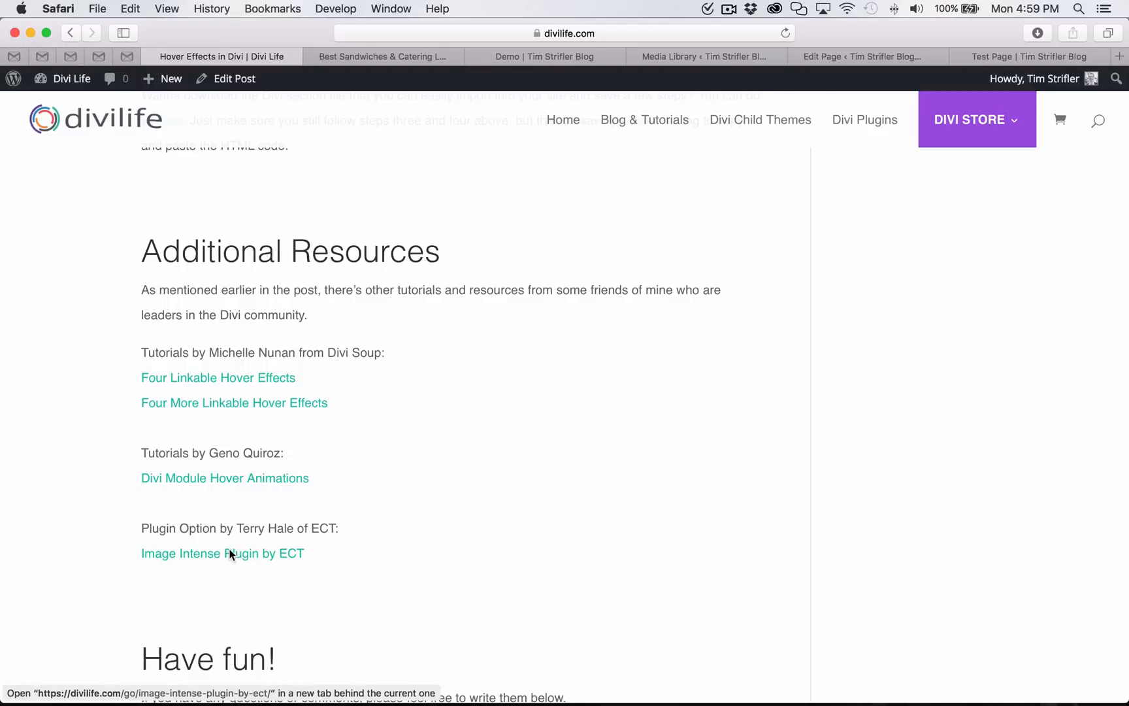
{"action": "left_click", "coordinate": [222, 553]}
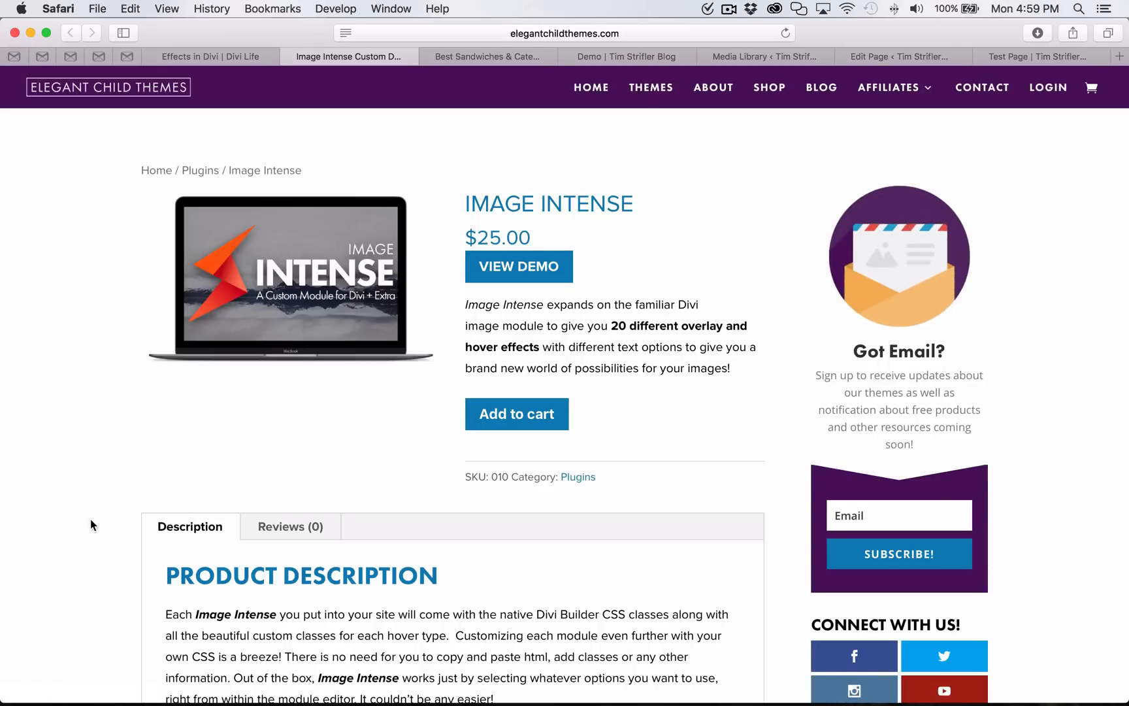
{"action": "scroll", "scroll_direction": "down", "scroll_amount": 3}
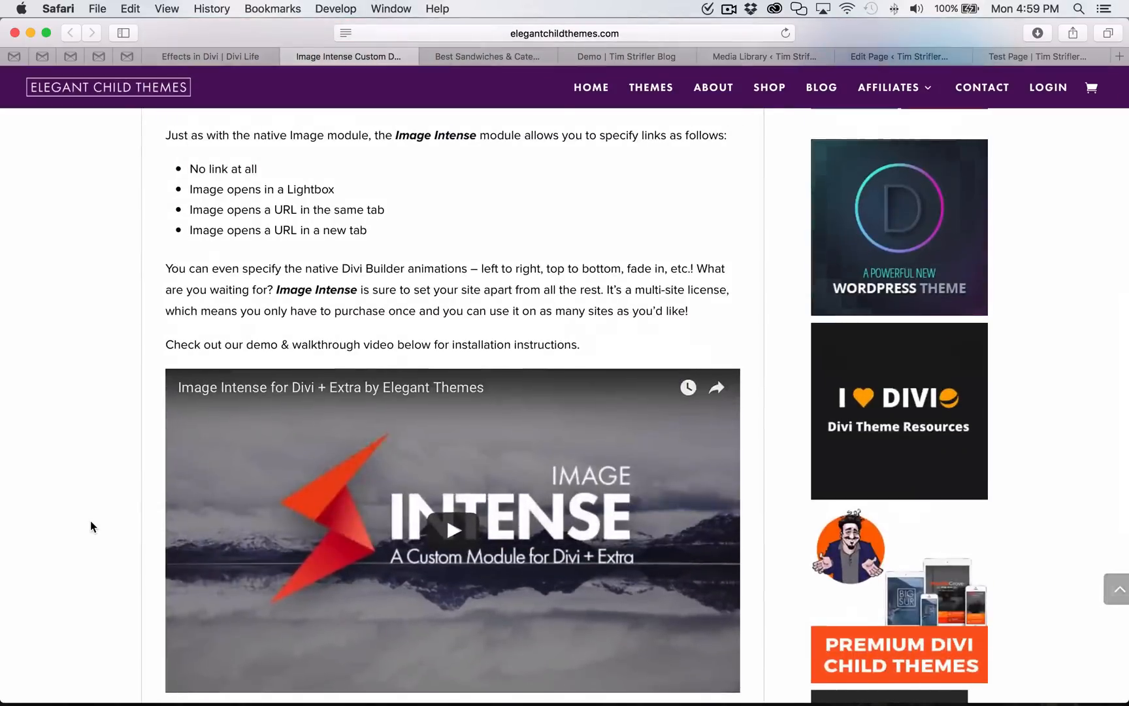
{"action": "scroll", "scroll_direction": "up", "scroll_amount": 3}
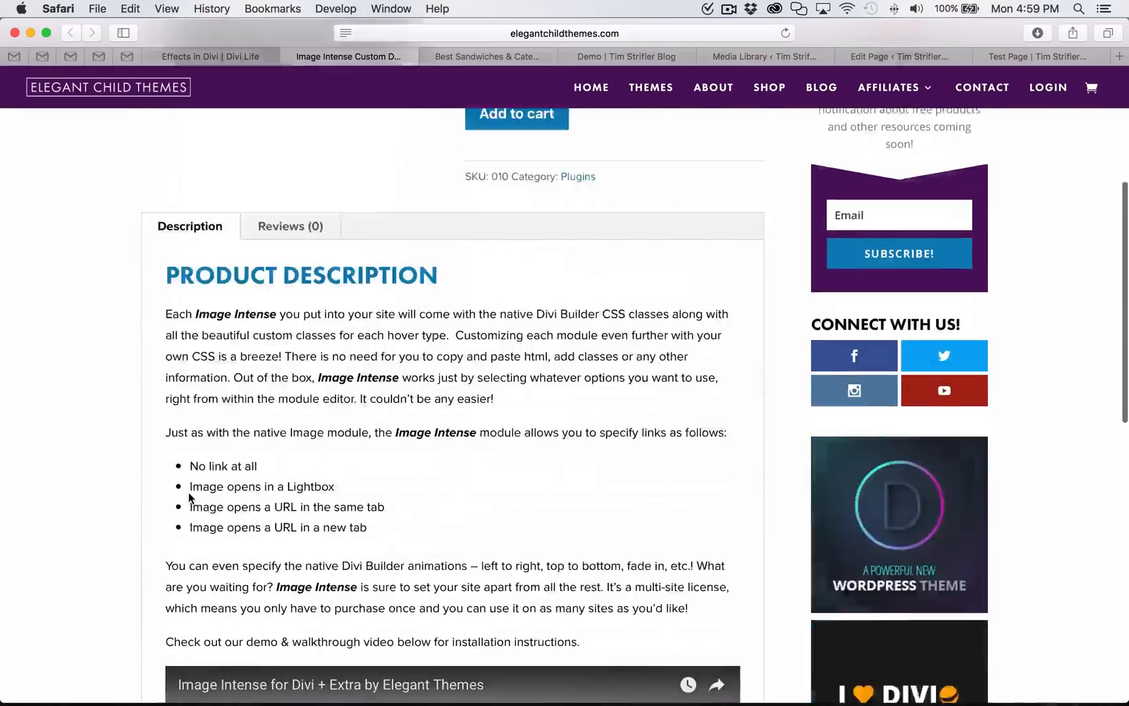
{"action": "scroll", "scroll_direction": "down", "scroll_amount": 3}
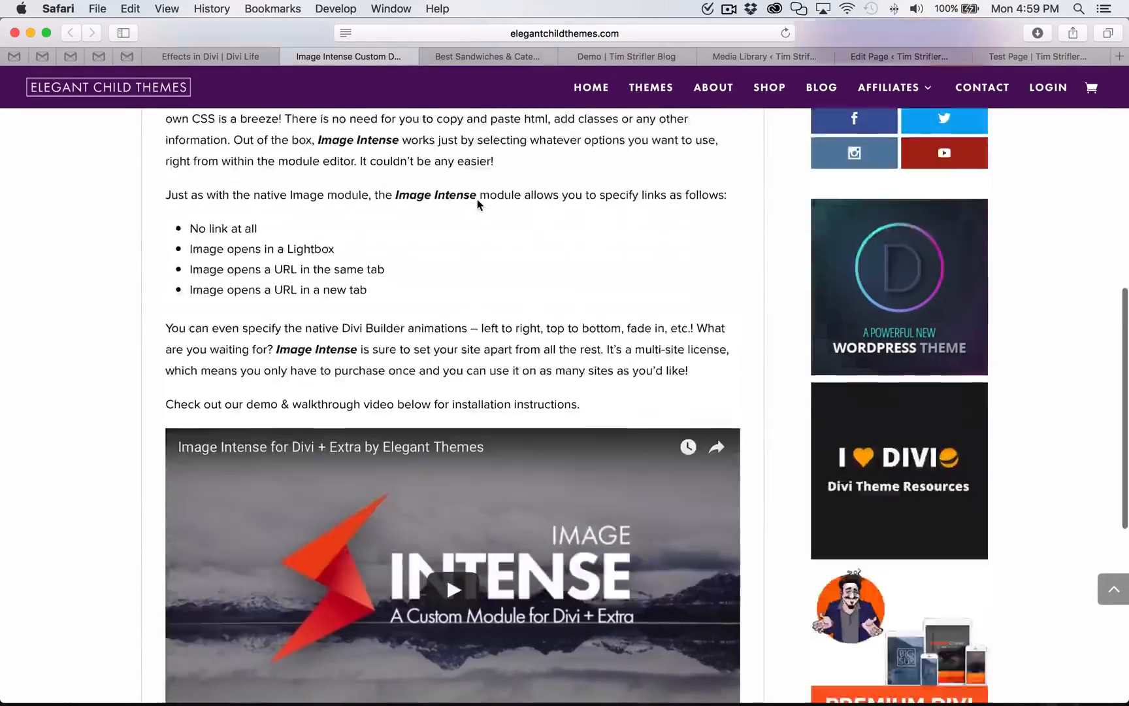
{"action": "scroll", "scroll_direction": "up", "scroll_amount": 3}
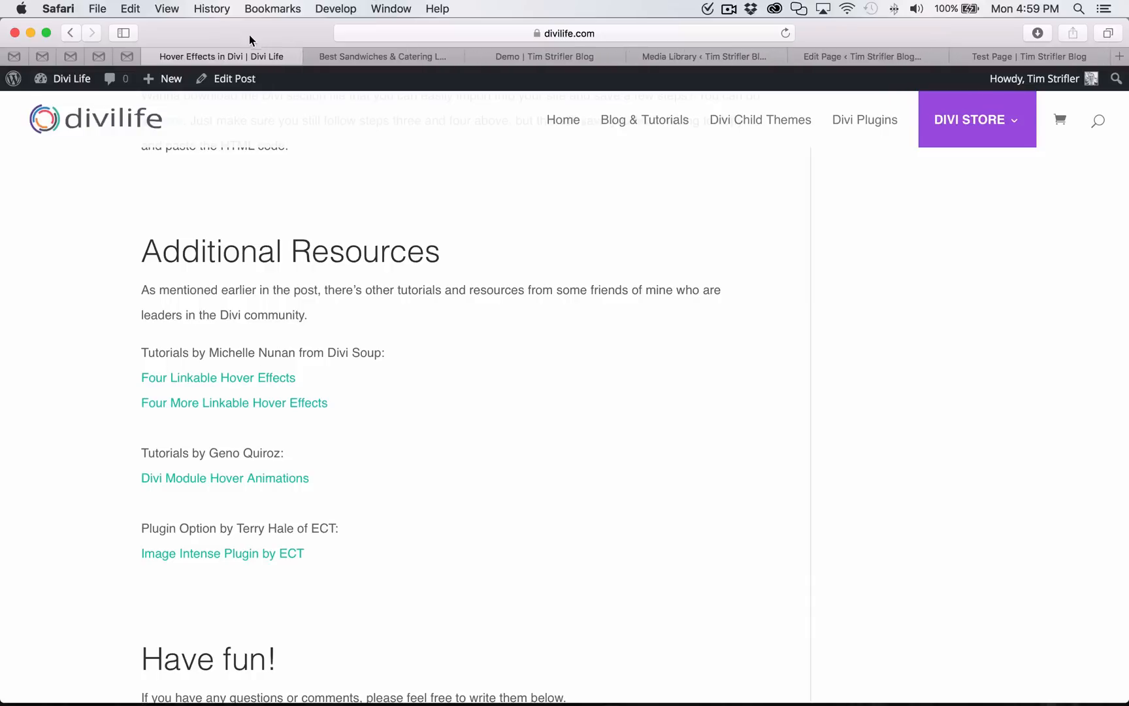
{"action": "mouse_move", "coordinate": [958, 479]}
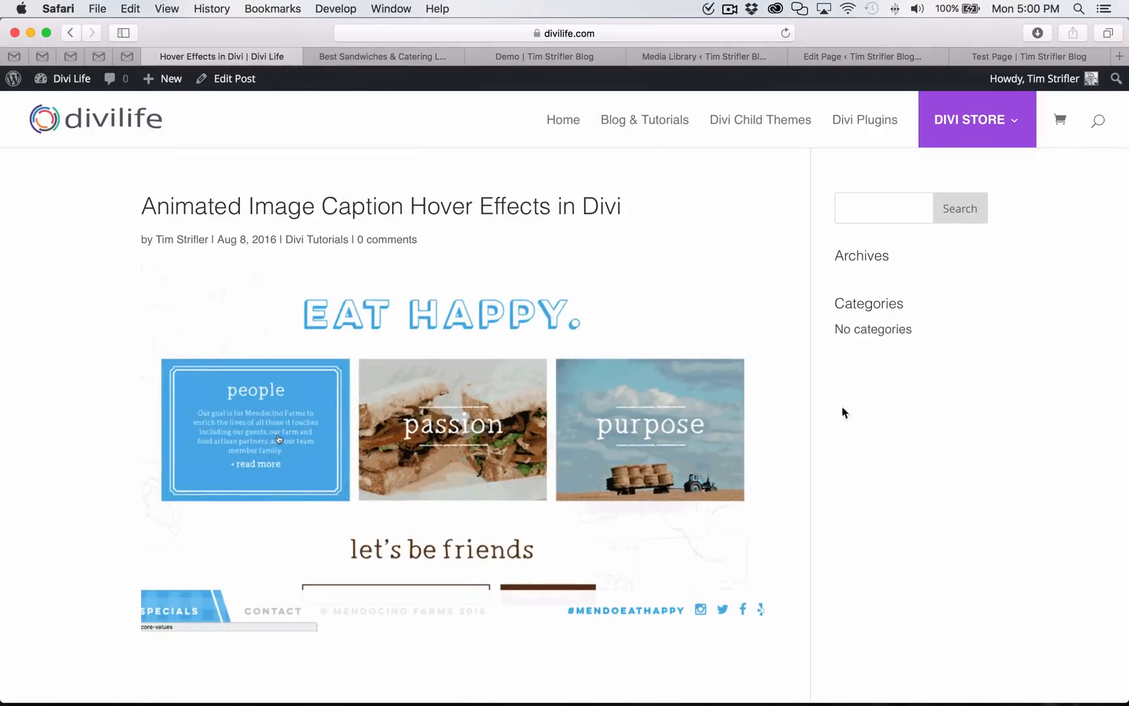
Return to the Mendocino Farms site showing its people, passion and purpose tiles.
{"action": "double_click", "coordinate": [282, 206]}
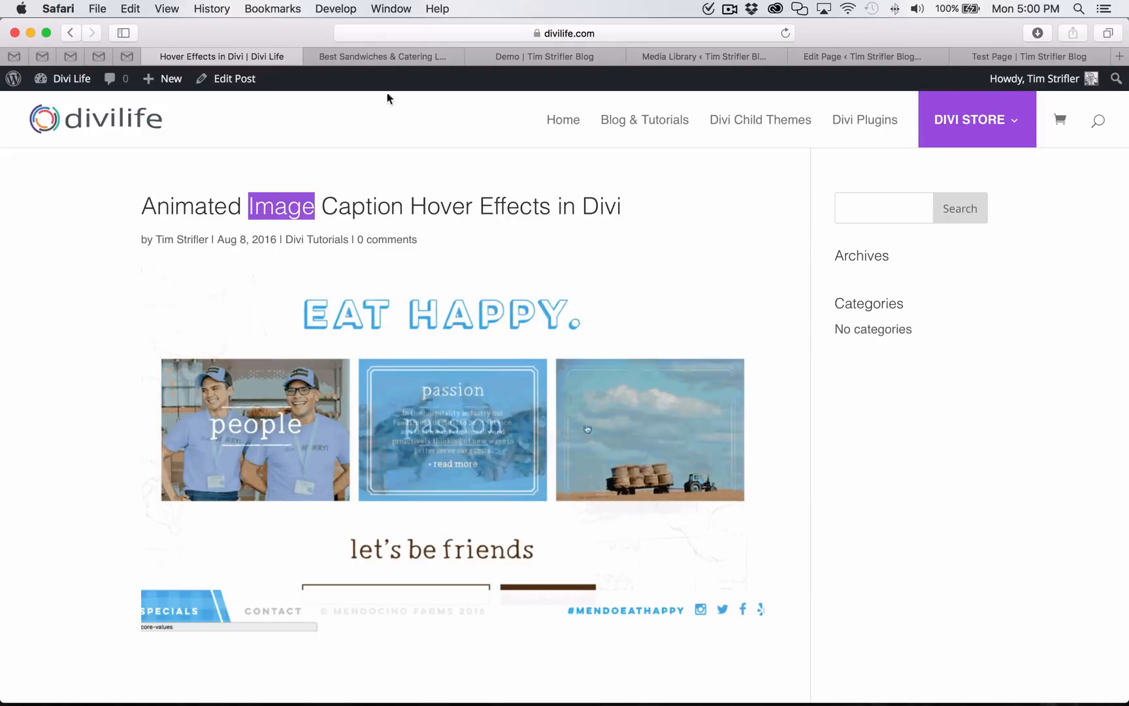
{"action": "left_click", "coordinate": [384, 56]}
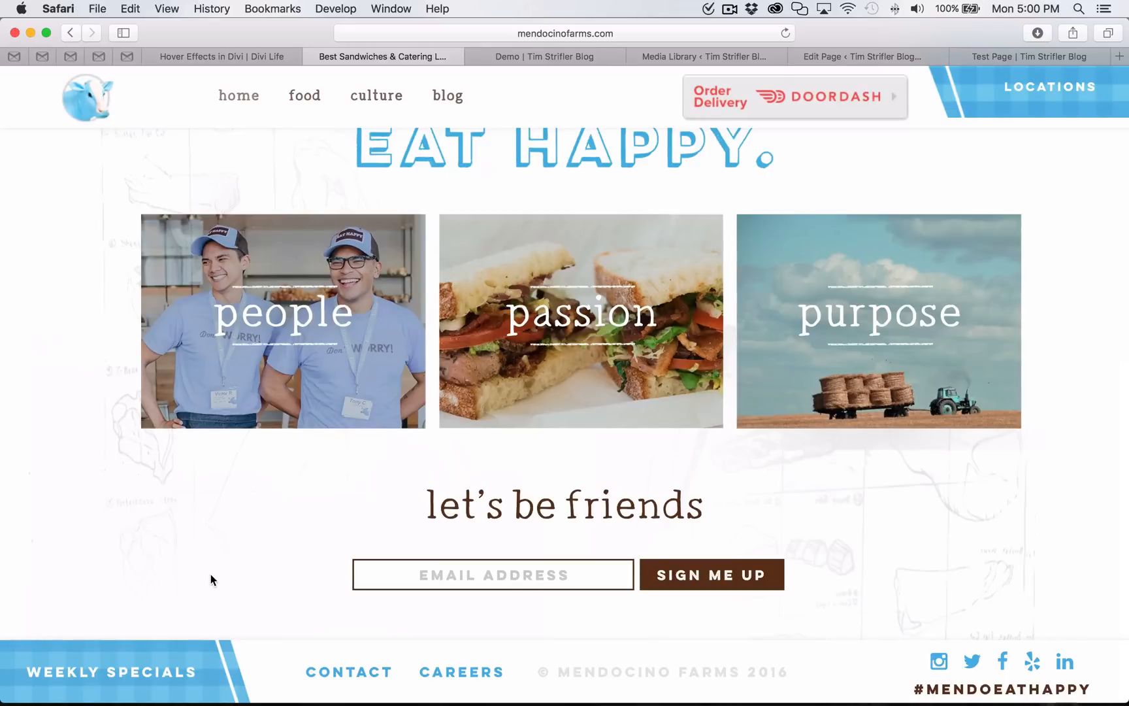
{"action": "mouse_move", "coordinate": [164, 493]}
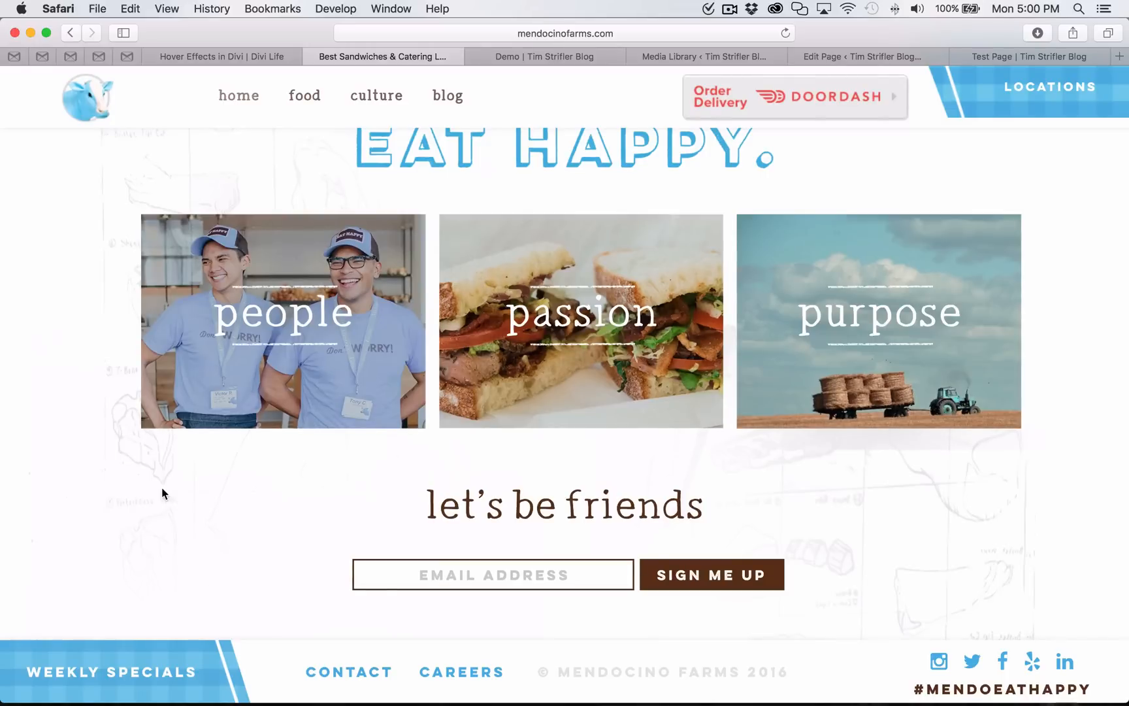